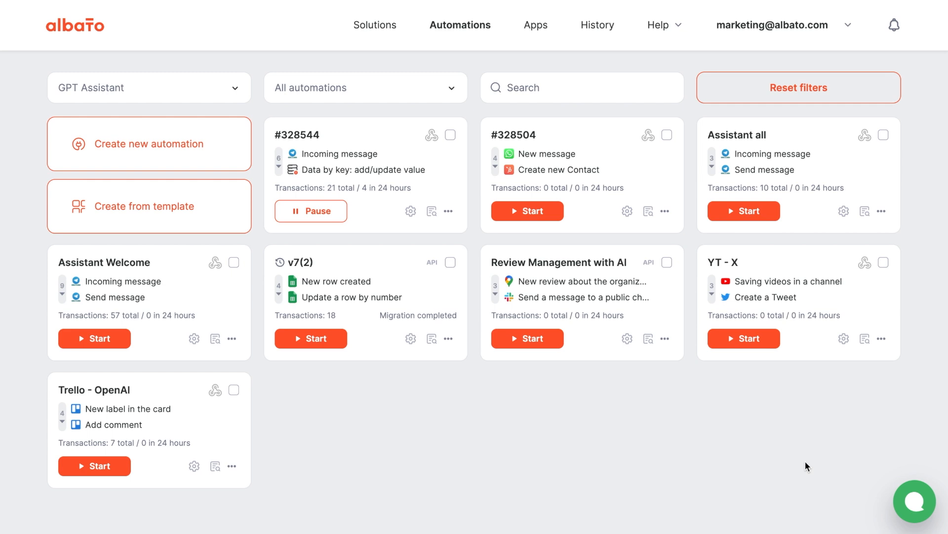
{"action": "mouse_move", "coordinate": [472, 248]}
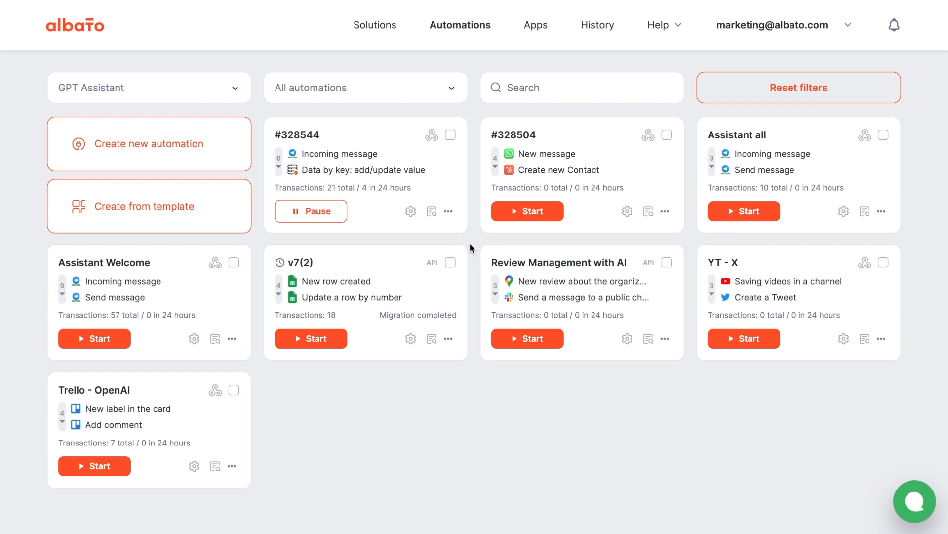
Expand the step lists of the Assistant all, #328544 and YT - X automation cards.
{"action": "left_click", "coordinate": [712, 174]}
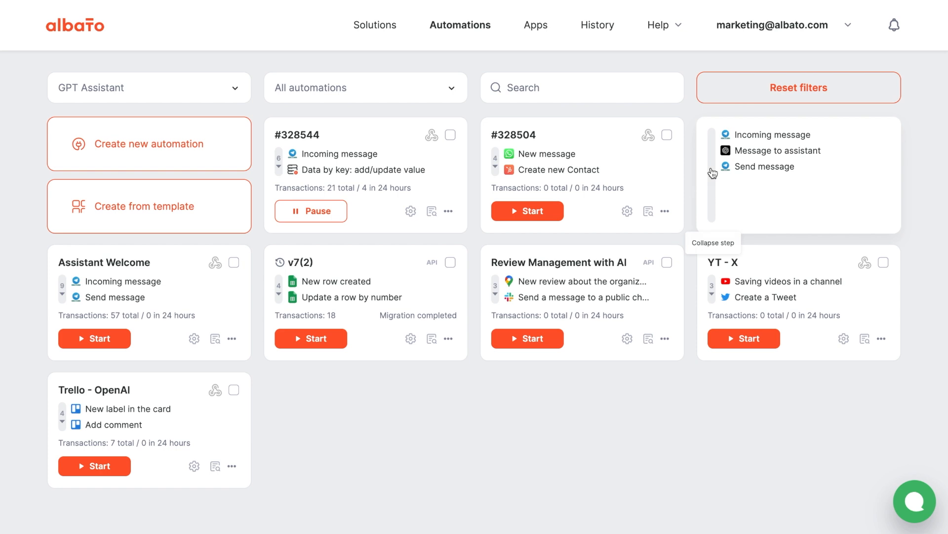
{"action": "mouse_move", "coordinate": [538, 165]}
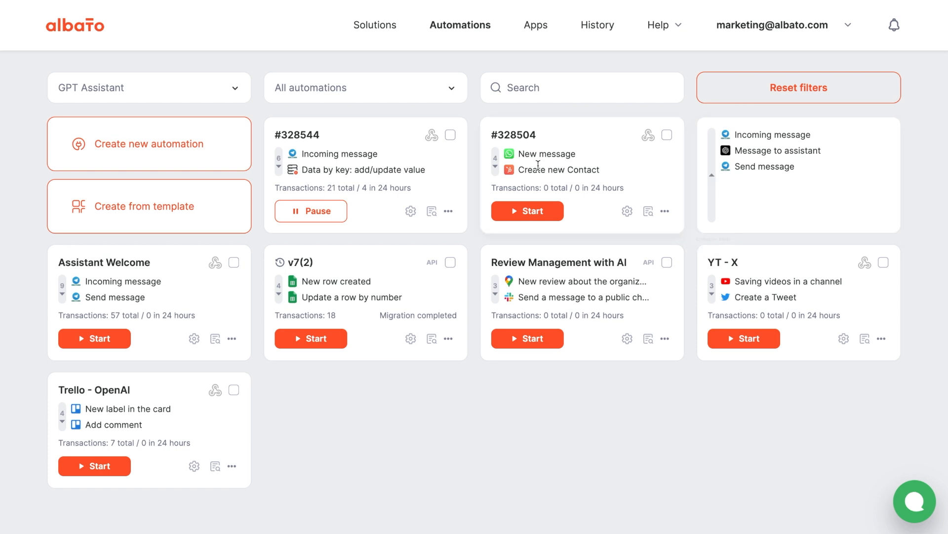
{"action": "mouse_move", "coordinate": [278, 170]}
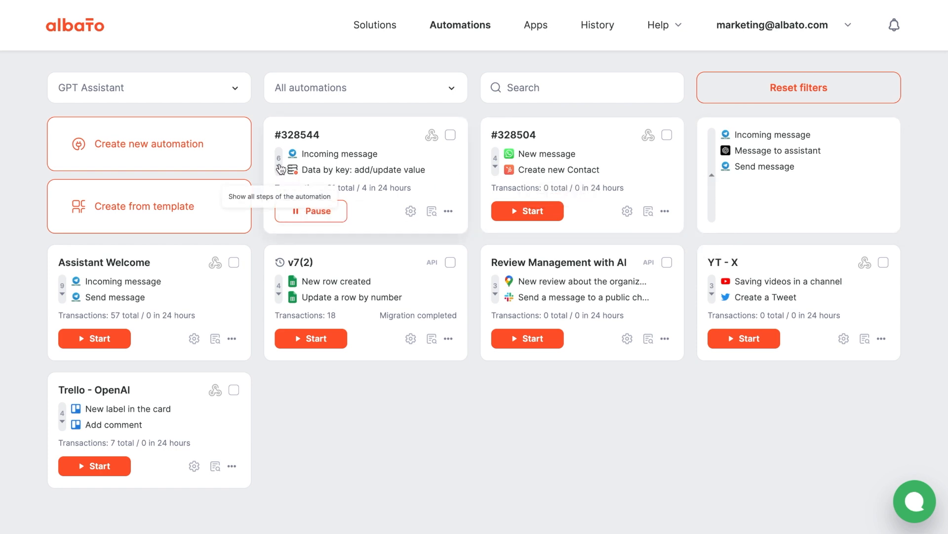
{"action": "left_click", "coordinate": [279, 169]}
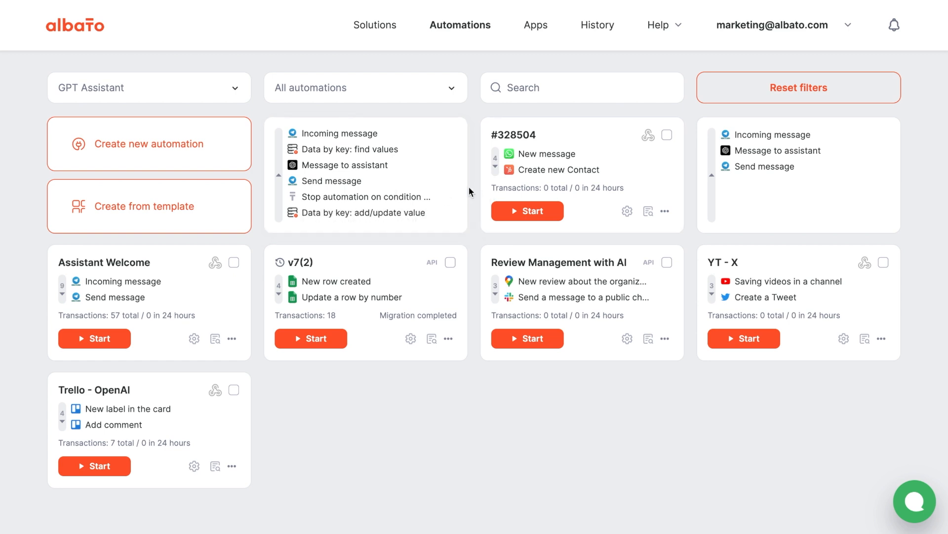
{"action": "mouse_move", "coordinate": [495, 170]}
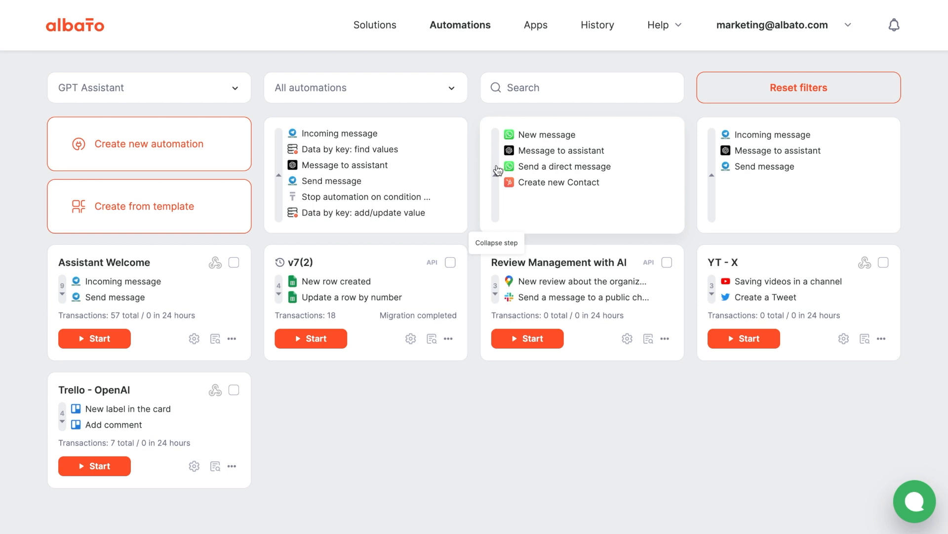
{"action": "mouse_move", "coordinate": [562, 284]}
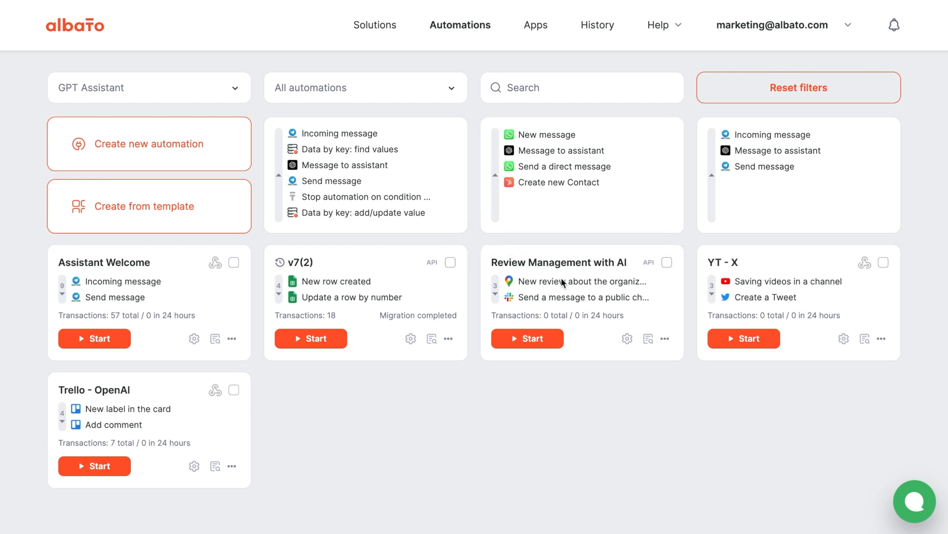
{"action": "left_click", "coordinate": [713, 298]}
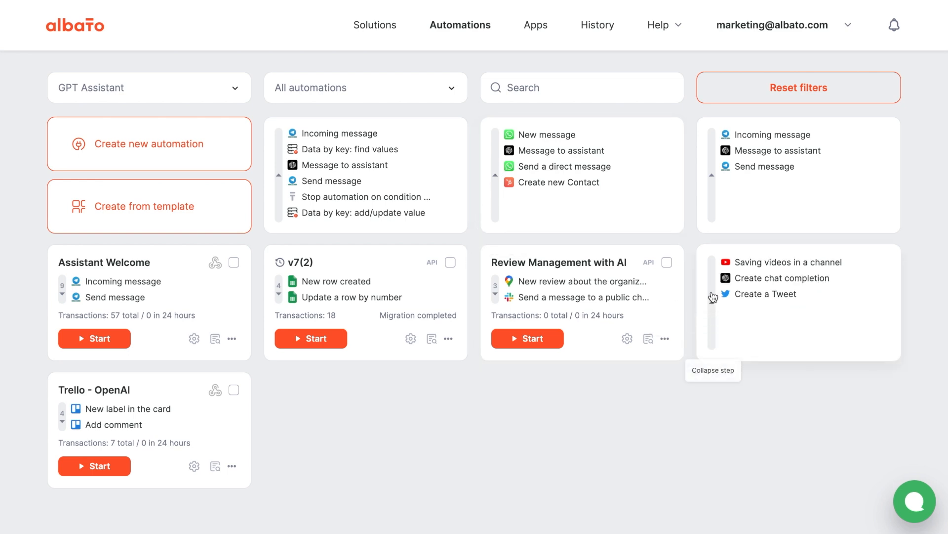
{"action": "mouse_move", "coordinate": [480, 302]}
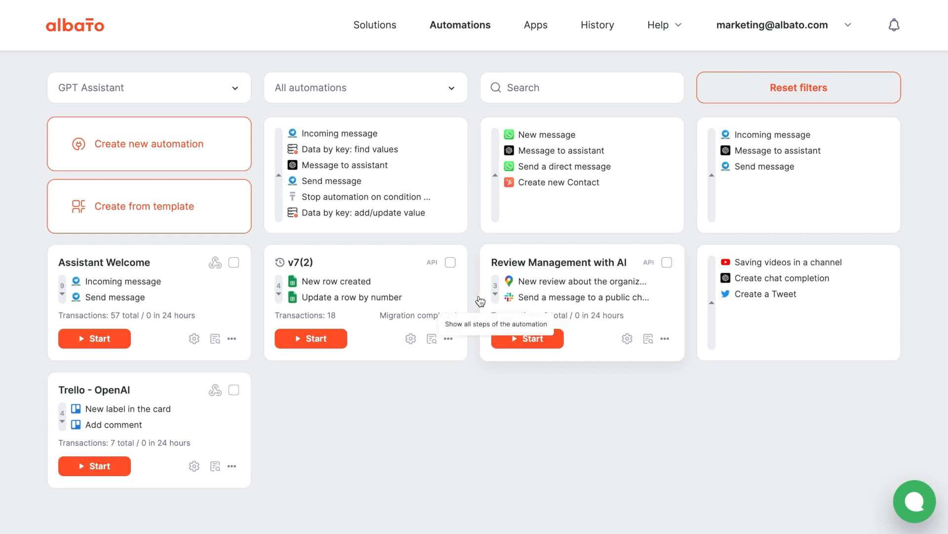
{"action": "mouse_move", "coordinate": [474, 297]}
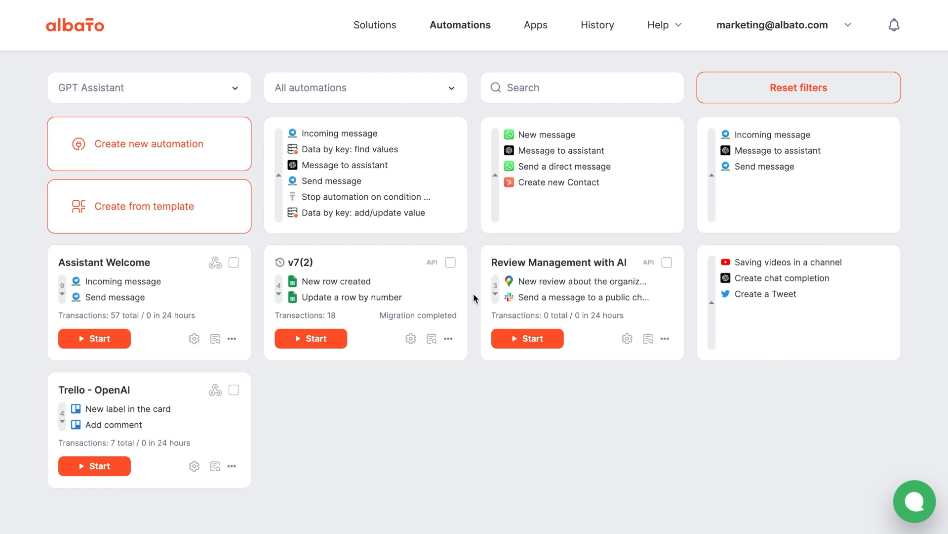
{"action": "mouse_move", "coordinate": [259, 238]}
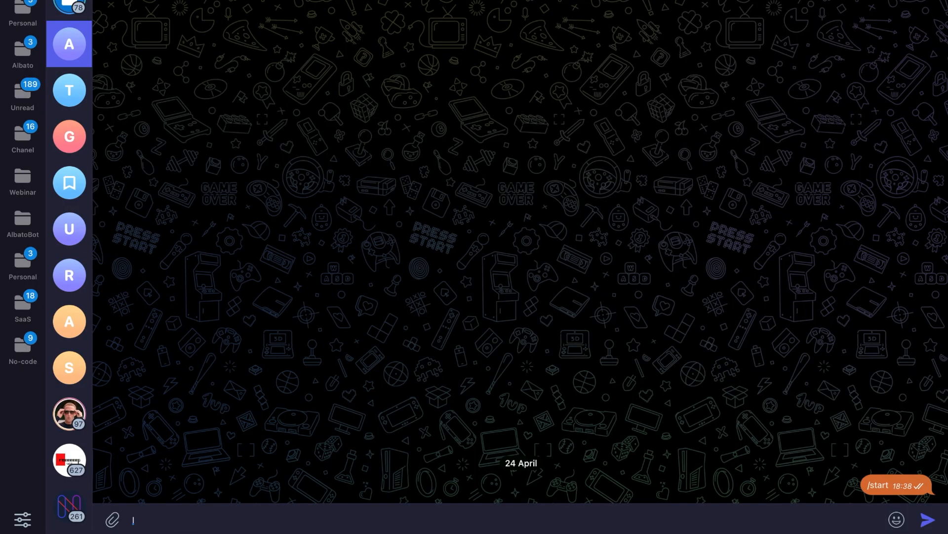
Send the digital-manager question about paid social media traffic to the bot and read its reply.
{"action": "type", "text": "I work as a digital manag"}
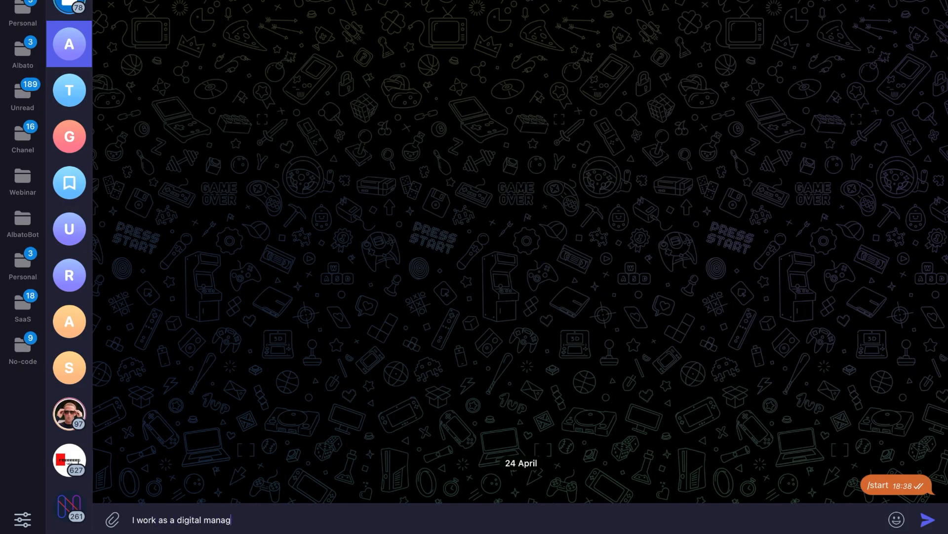
{"action": "type", "text": "er, handling paid social"}
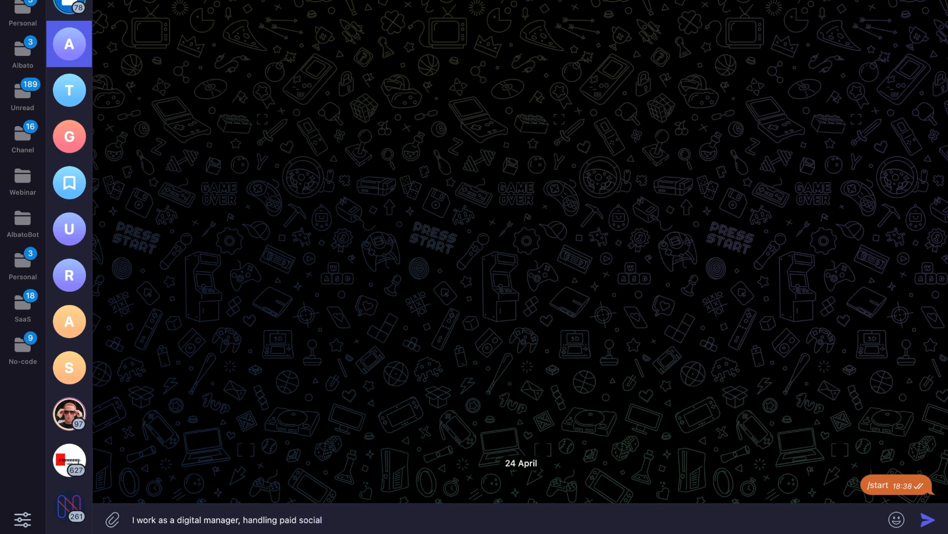
{"action": "type", "text": "media traffic. How can albato hel"}
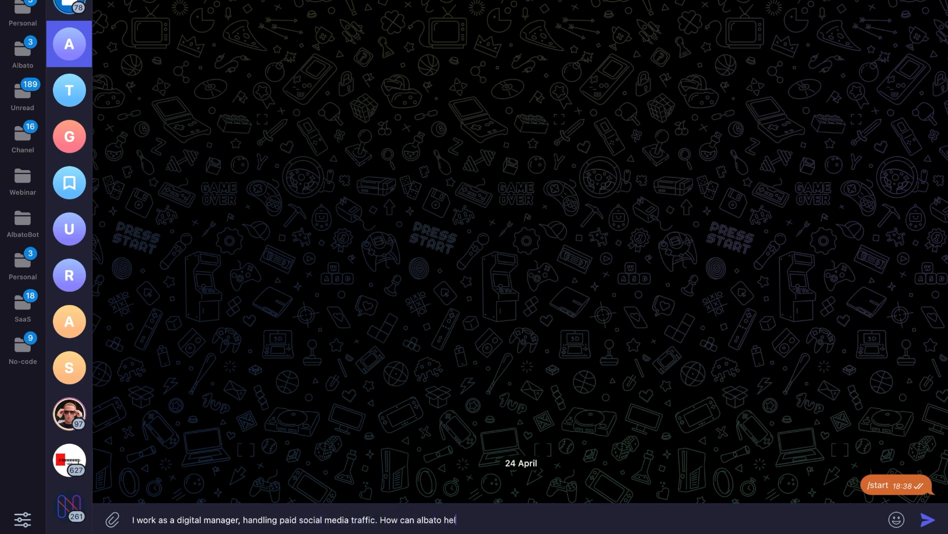
{"action": "left_click", "coordinate": [937, 518]}
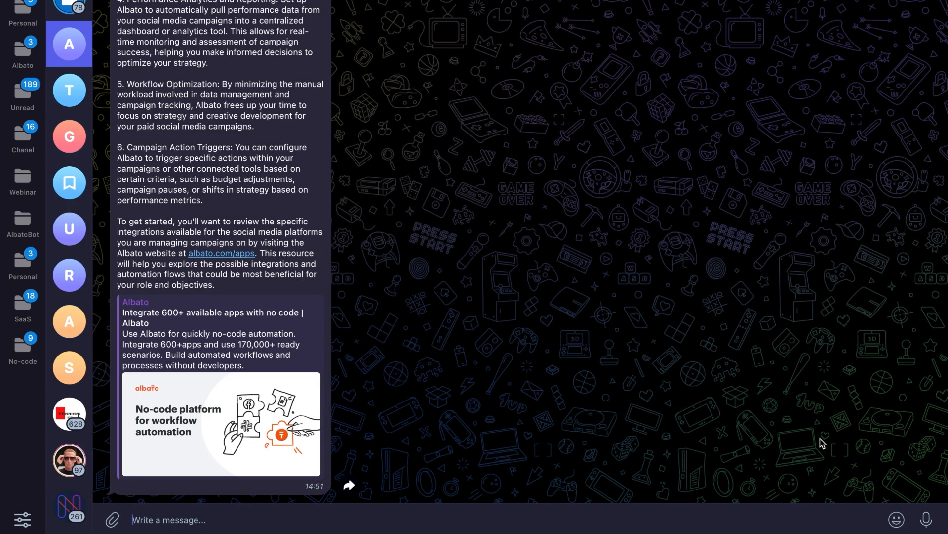
{"action": "scroll", "scroll_direction": "up", "scroll_amount": 3}
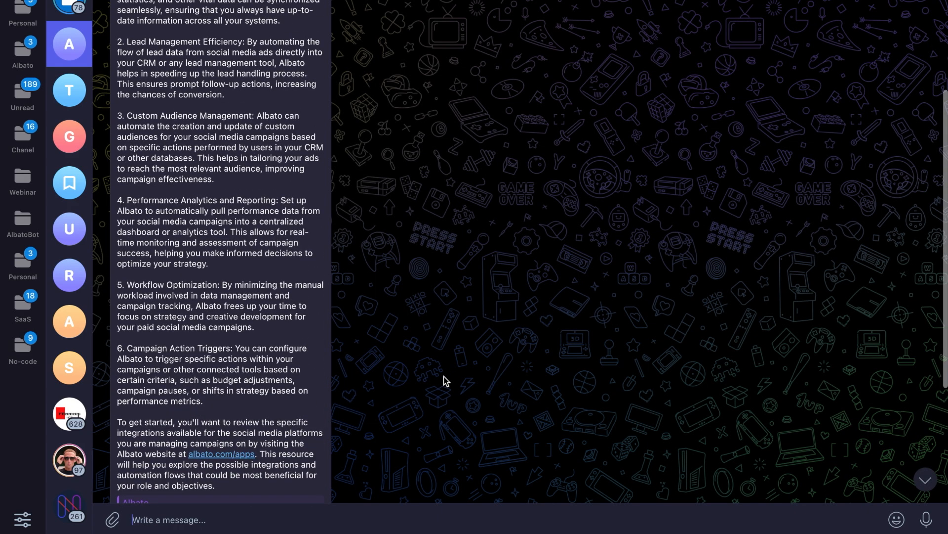
{"action": "scroll", "scroll_direction": "up", "scroll_amount": 3}
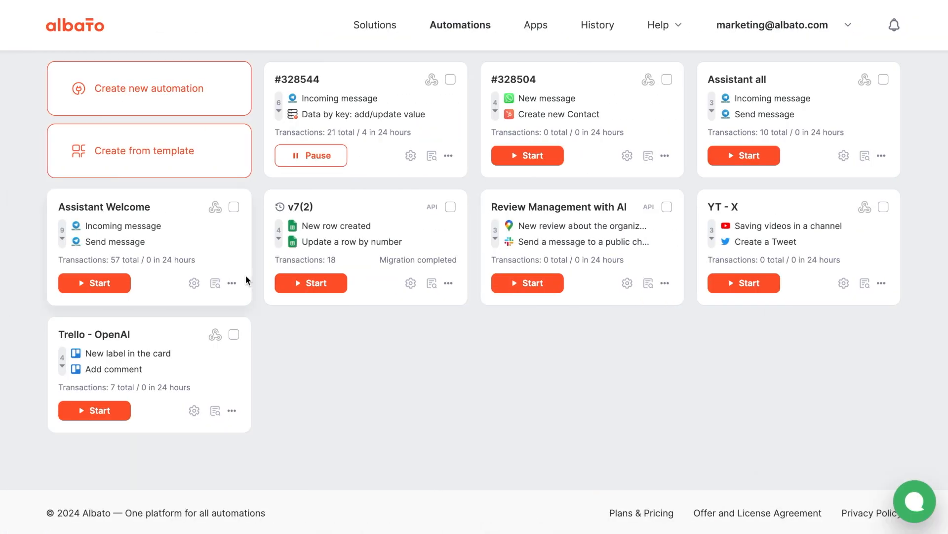
{"action": "mouse_move", "coordinate": [256, 284]}
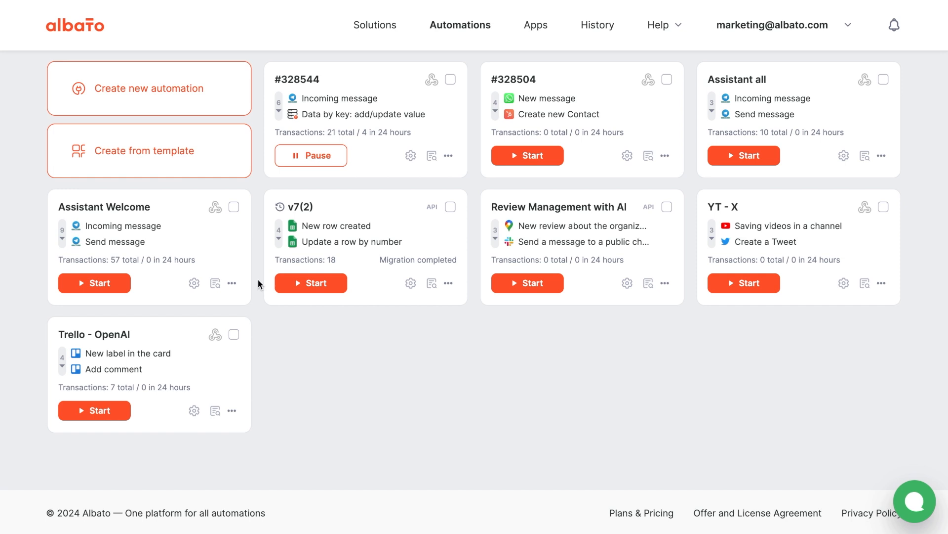
{"action": "mouse_move", "coordinate": [814, 478]}
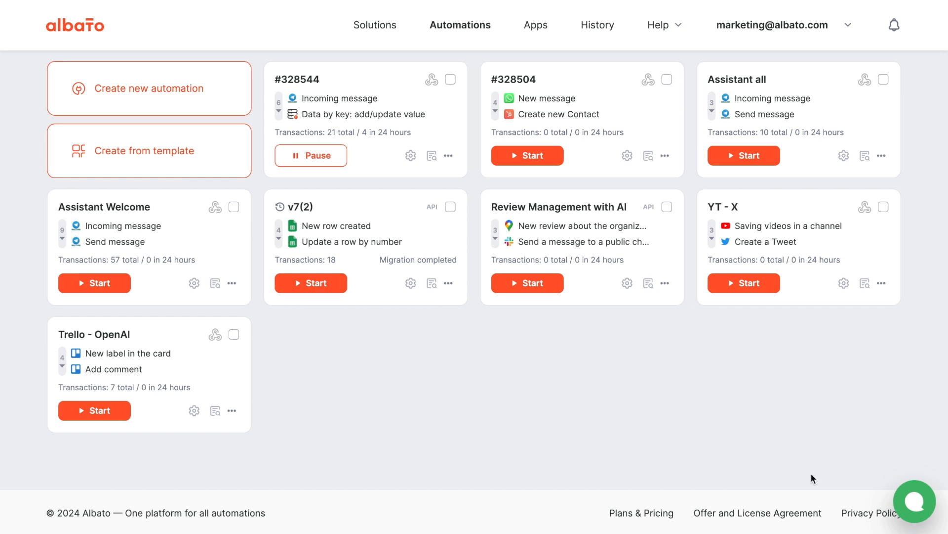
{"action": "mouse_move", "coordinate": [140, 108]}
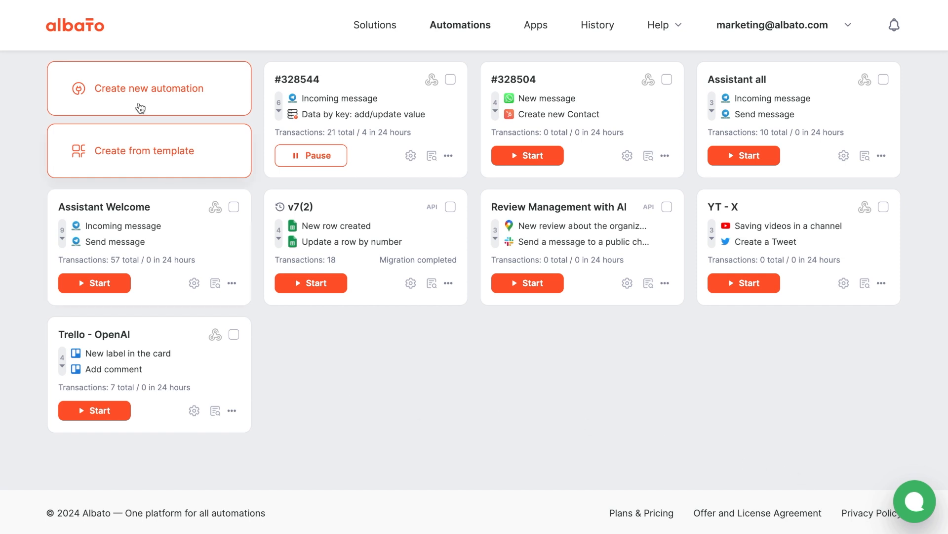
Create a new automation and choose Telegram's Incoming message as the trigger event.
{"action": "left_click", "coordinate": [148, 88]}
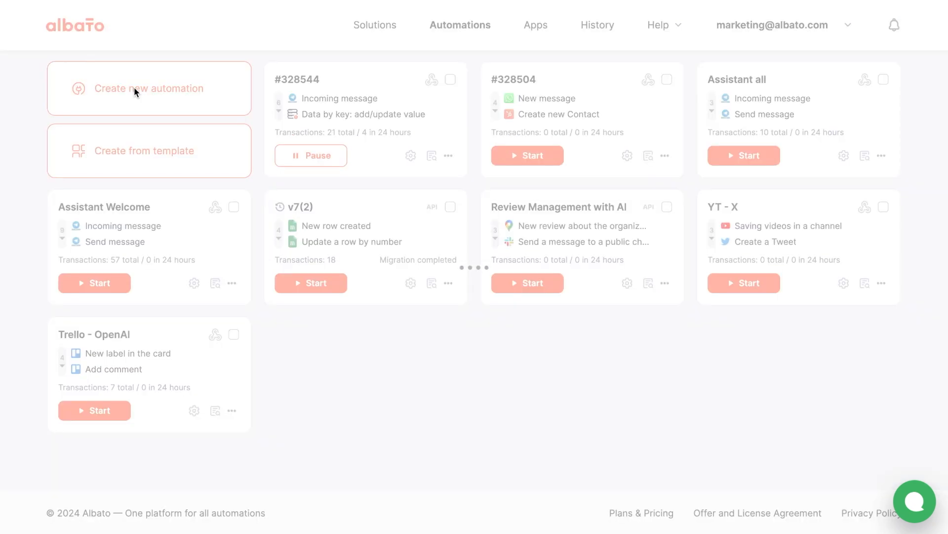
{"action": "left_click", "coordinate": [148, 87]}
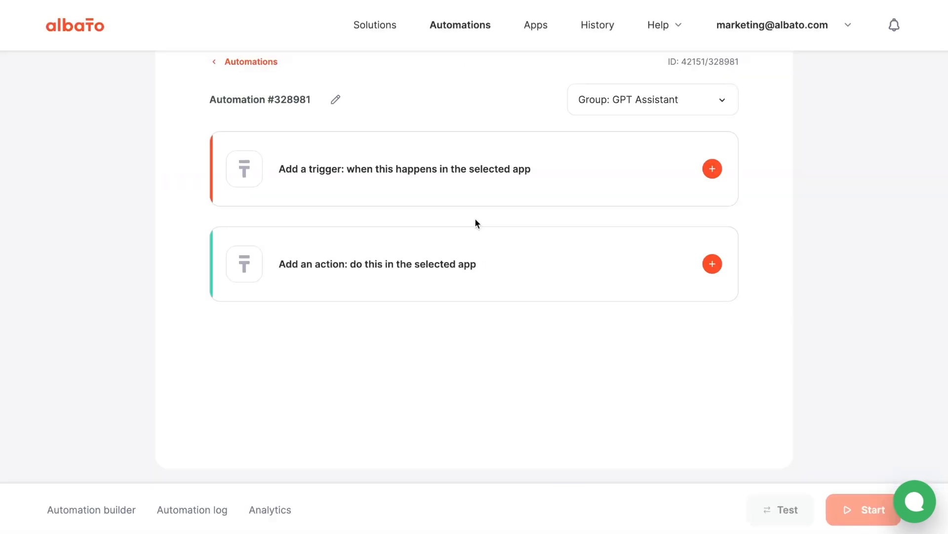
{"action": "mouse_move", "coordinate": [457, 170]}
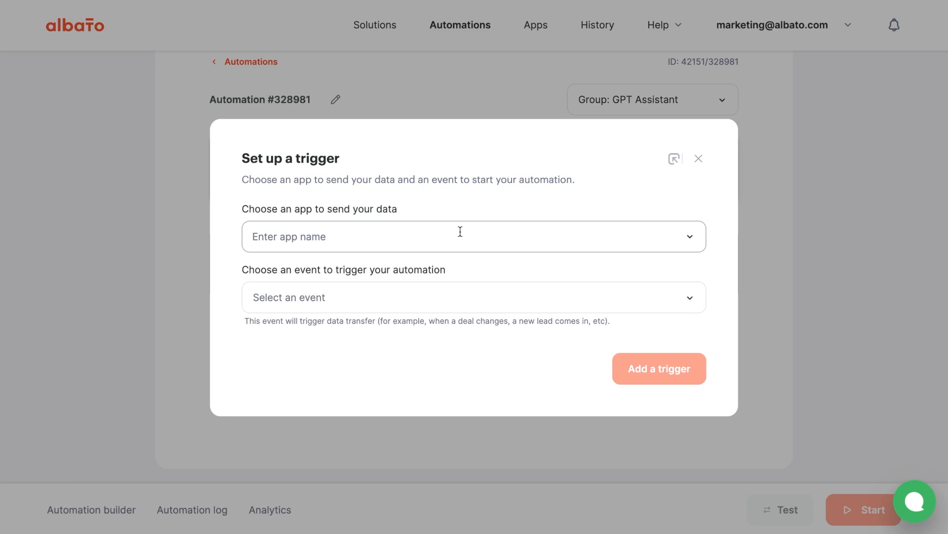
{"action": "type", "text": "te"}
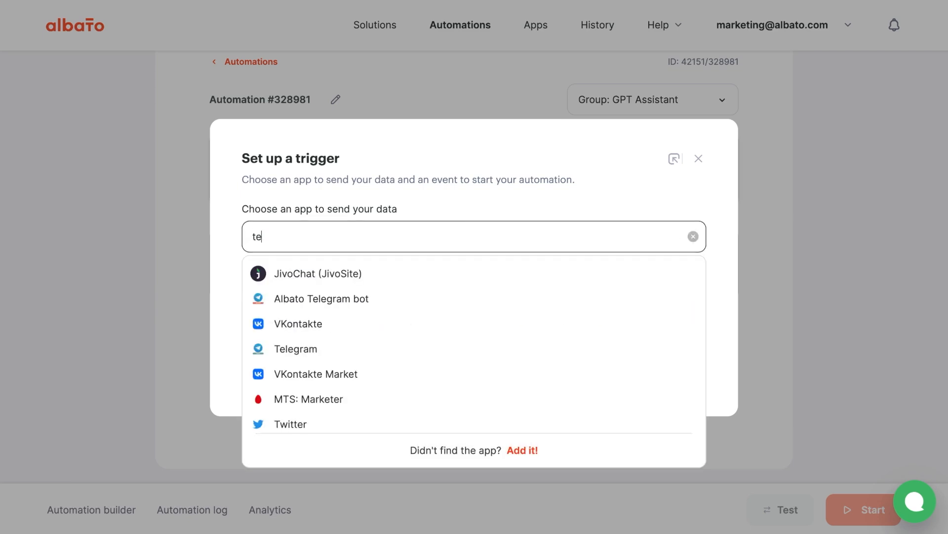
{"action": "mouse_move", "coordinate": [476, 349]}
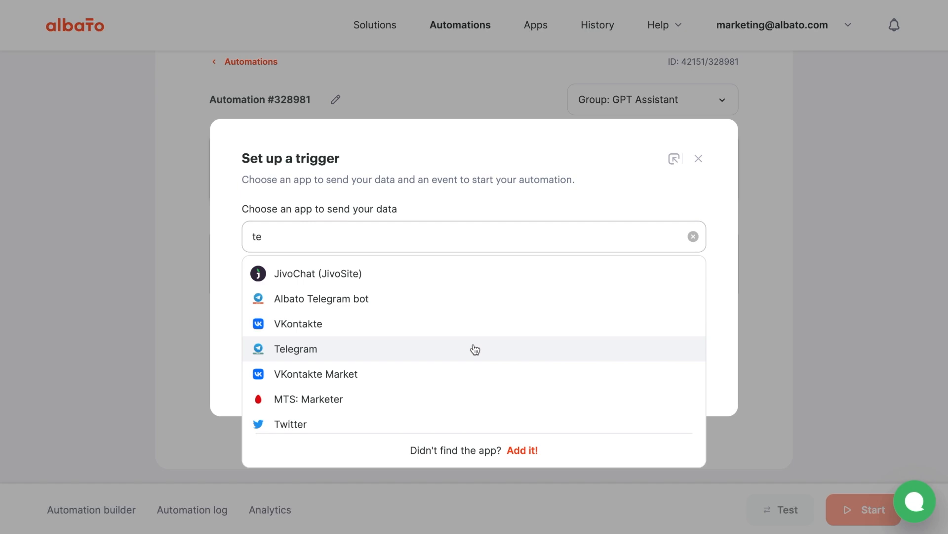
{"action": "left_click", "coordinate": [296, 349]}
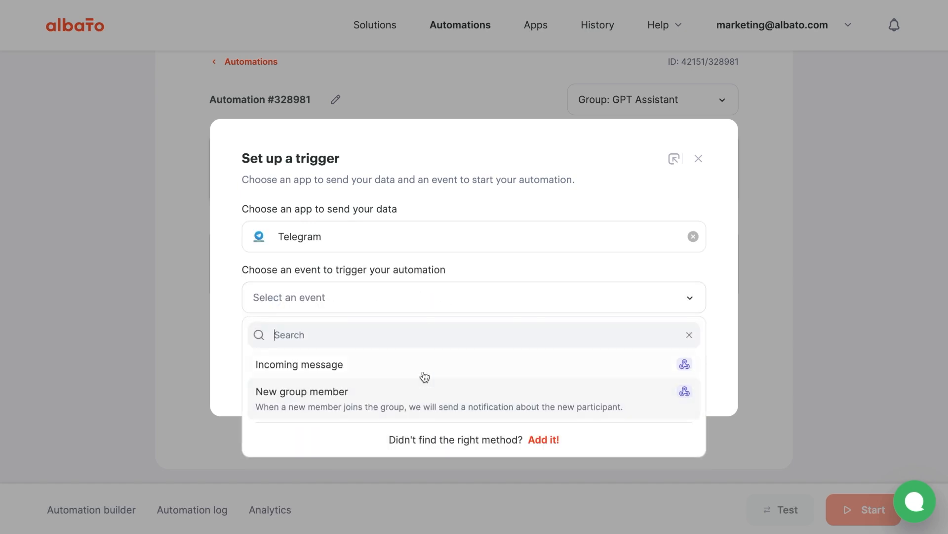
{"action": "left_click", "coordinate": [299, 364]}
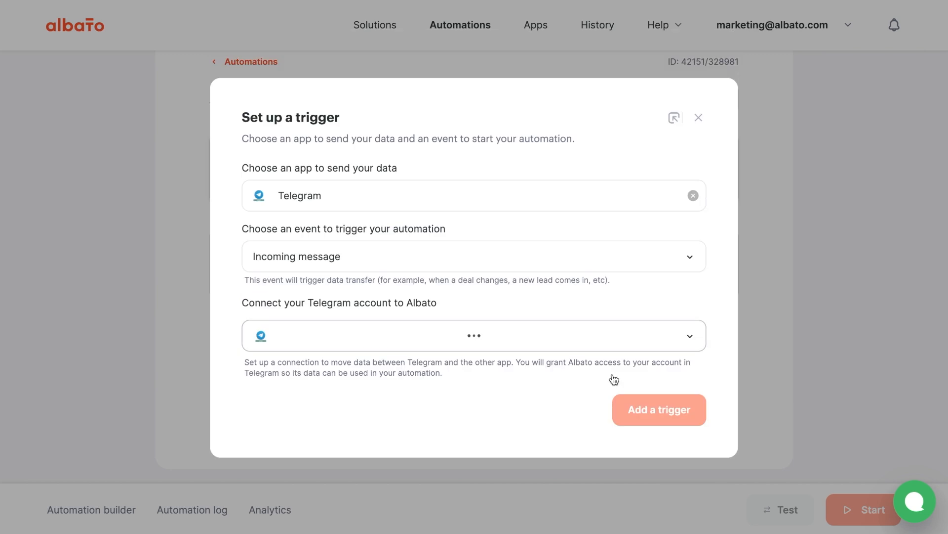
Connect the albato_assistant_bot account and save the trigger without allowed commands.
{"action": "left_click", "coordinate": [659, 409]}
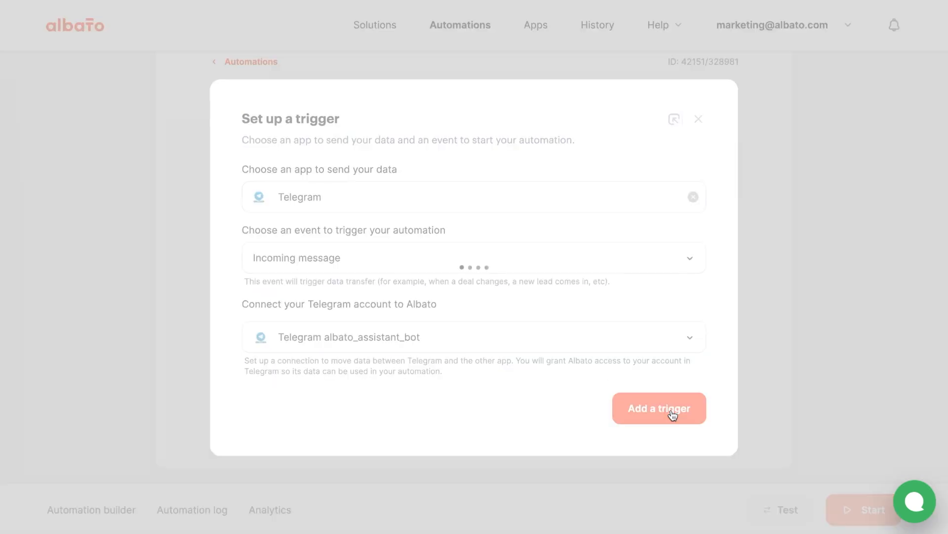
{"action": "left_click", "coordinate": [659, 408]}
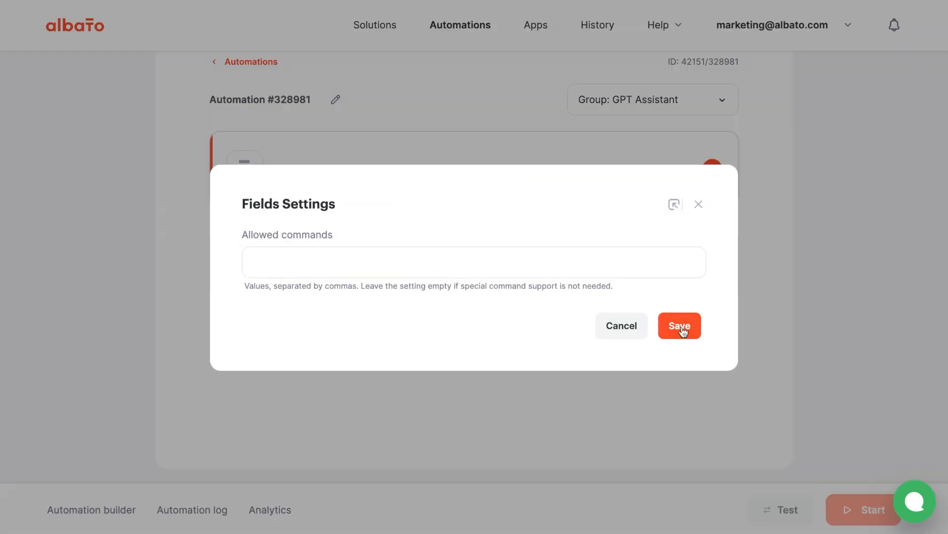
{"action": "left_click", "coordinate": [679, 325]}
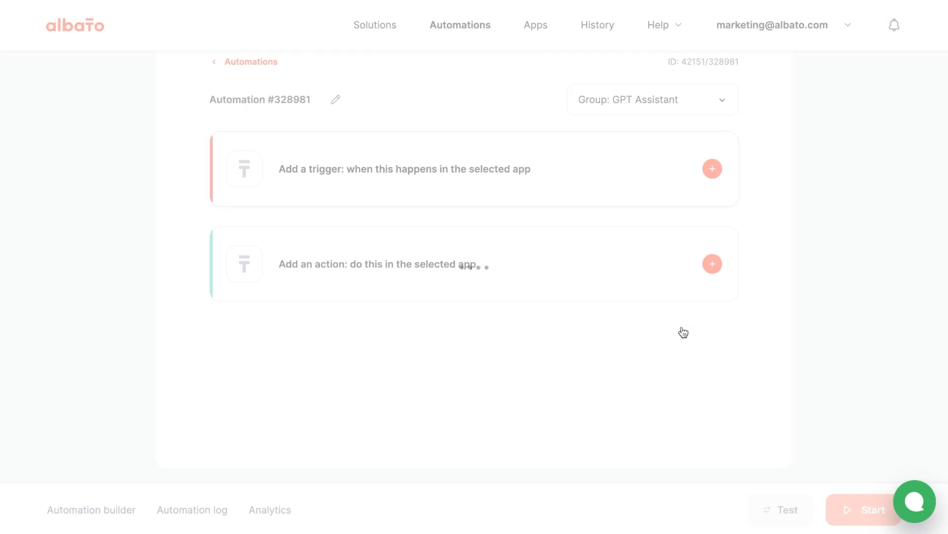
{"action": "left_click", "coordinate": [712, 169]}
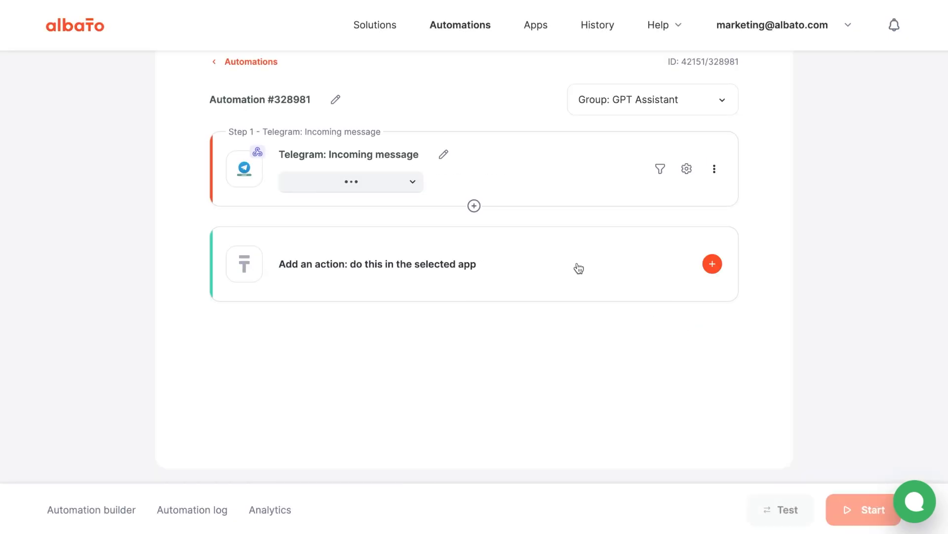
Add an OpenAI Message to assistant action and start a new OpenAI connection.
{"action": "left_click", "coordinate": [713, 264]}
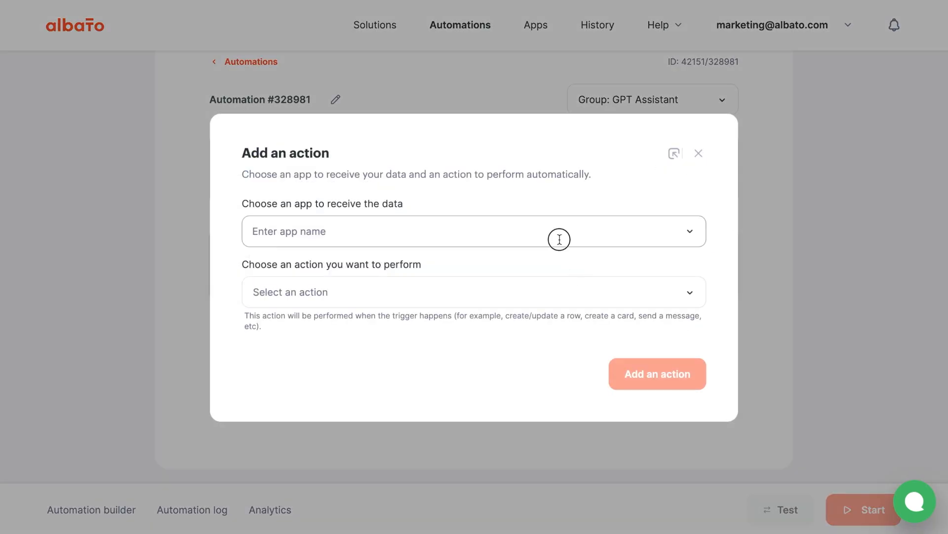
{"action": "type", "text": "op"}
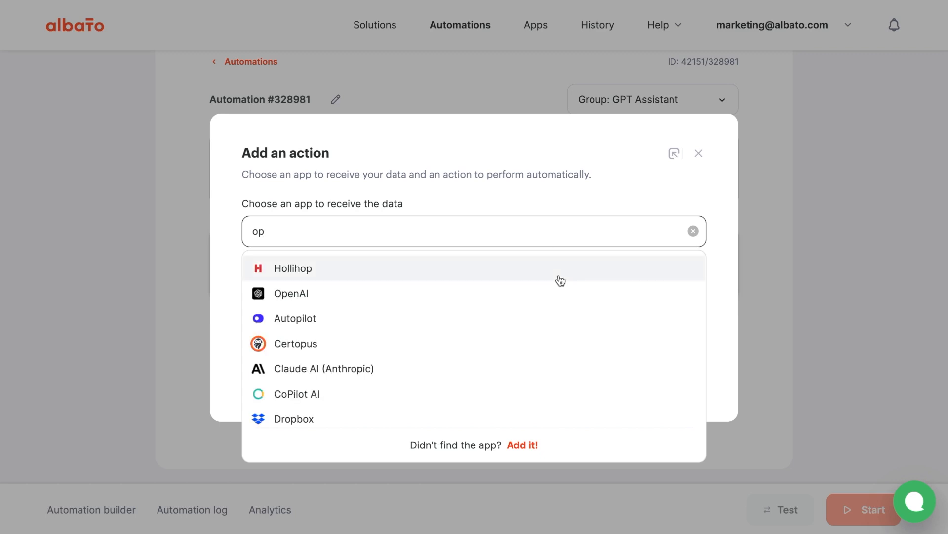
{"action": "left_click", "coordinate": [291, 294]}
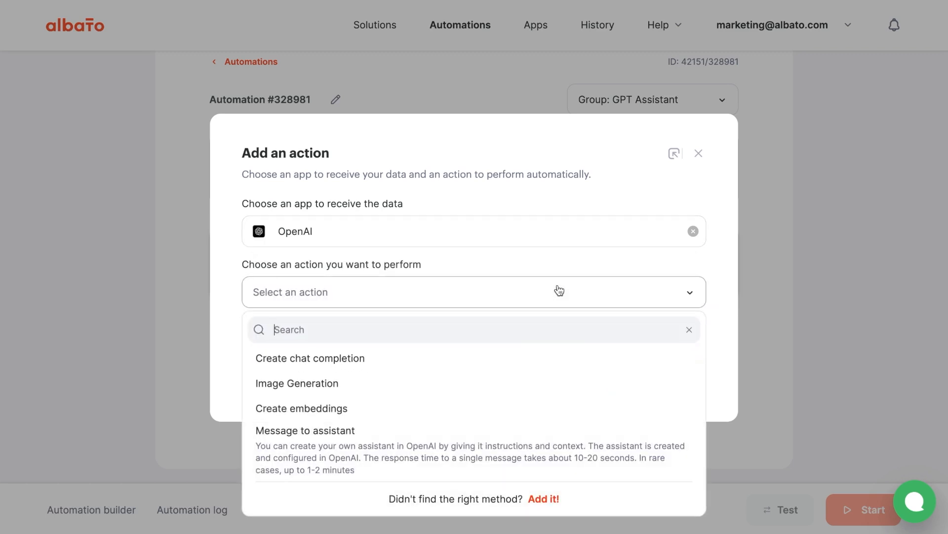
{"action": "mouse_move", "coordinate": [545, 450]}
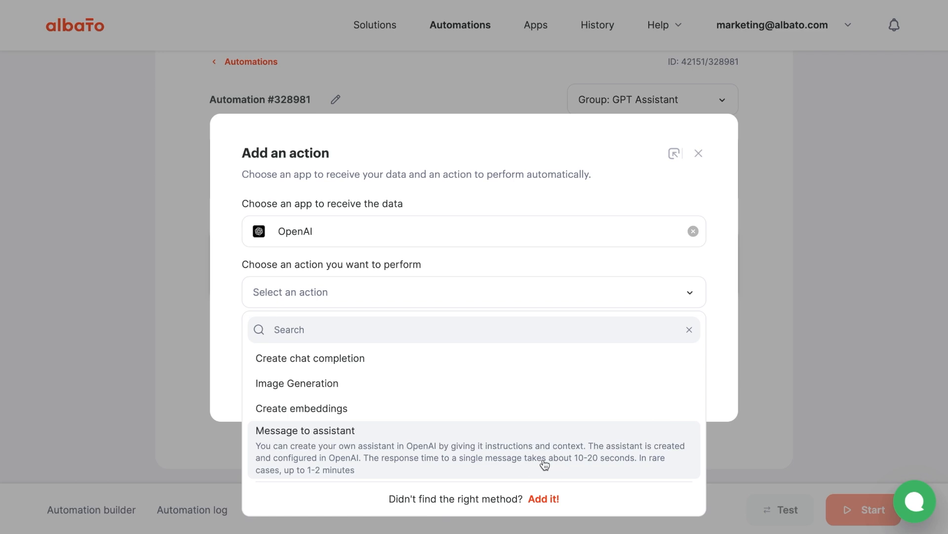
{"action": "left_click", "coordinate": [305, 429]}
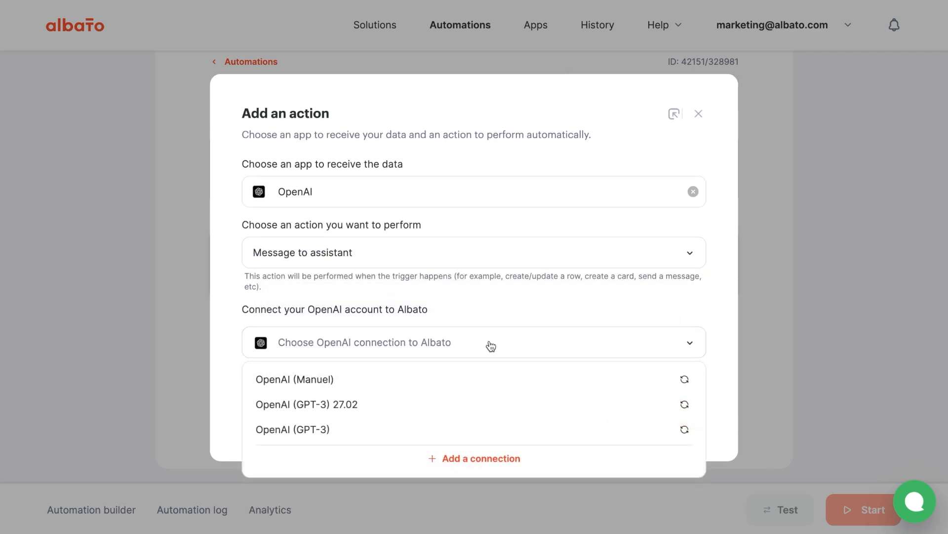
{"action": "mouse_move", "coordinate": [470, 464]}
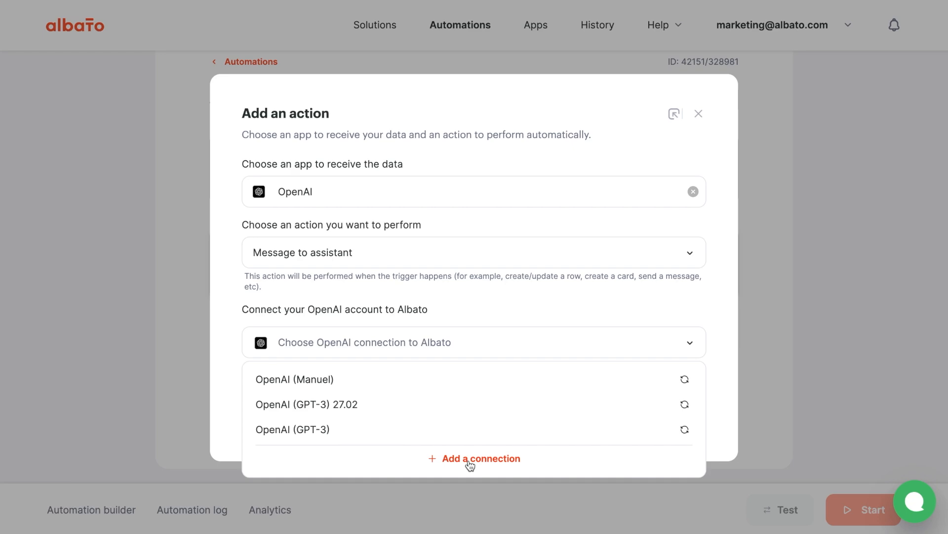
{"action": "left_click", "coordinate": [473, 458]}
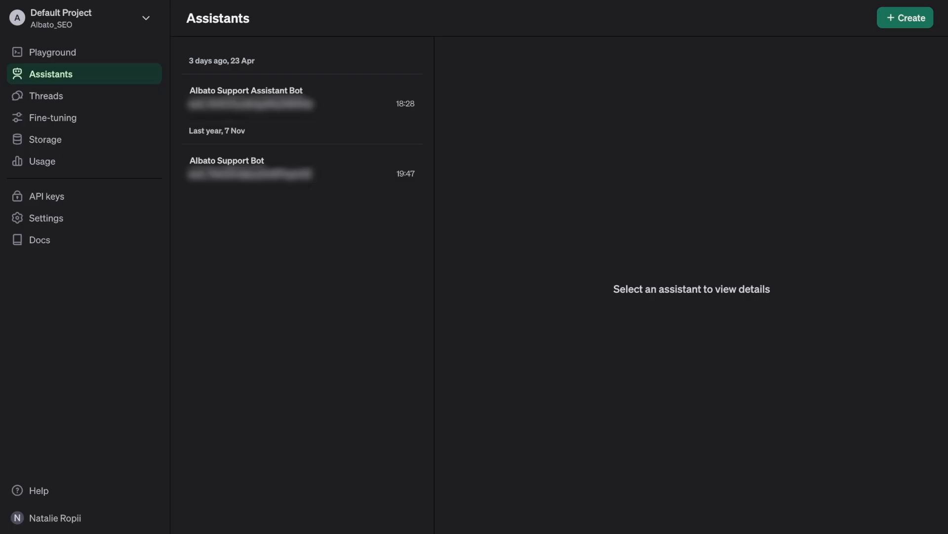
{"action": "left_click", "coordinate": [47, 196]}
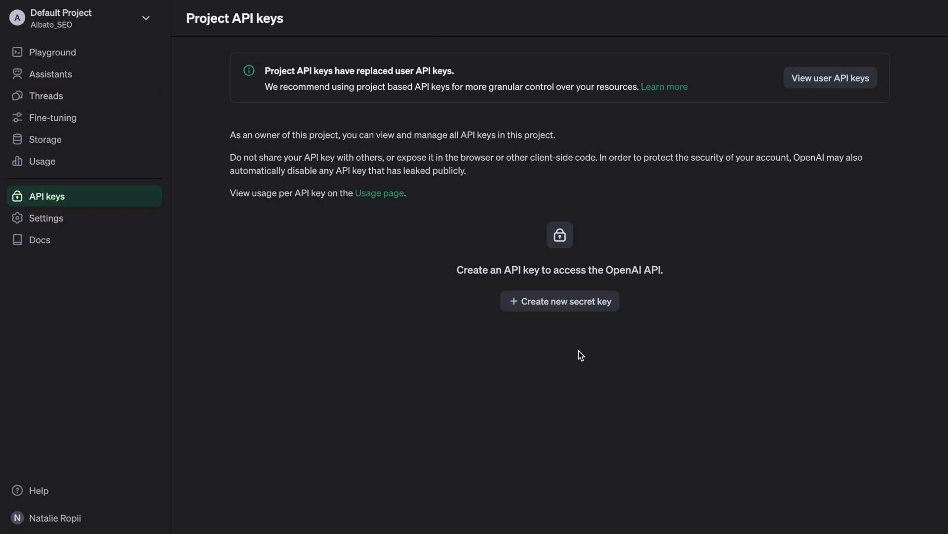
{"action": "mouse_move", "coordinate": [567, 305]}
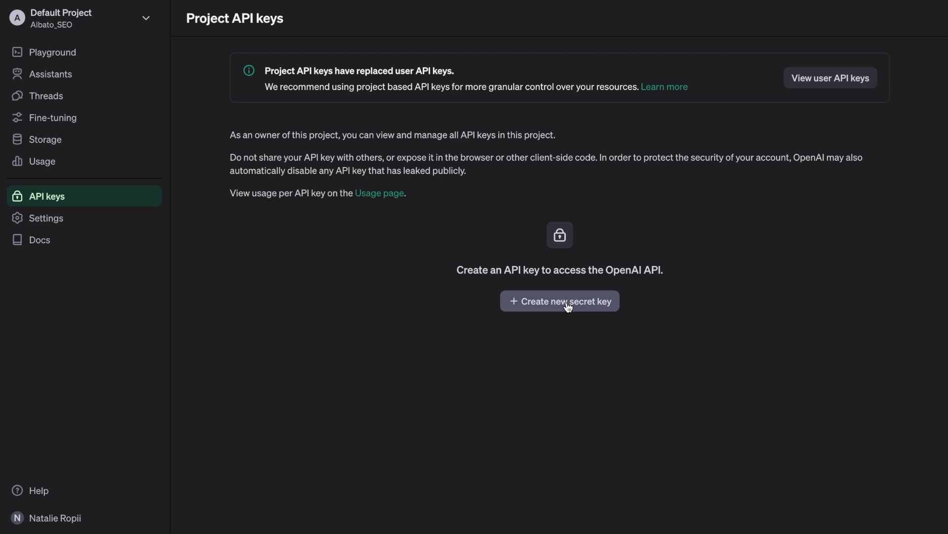
{"action": "mouse_move", "coordinate": [461, 201]}
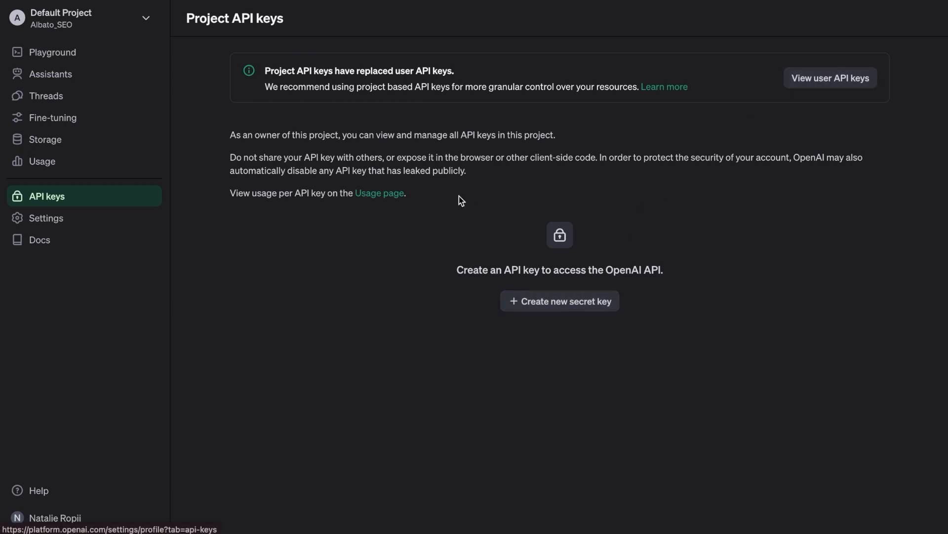
{"action": "mouse_move", "coordinate": [238, 165]}
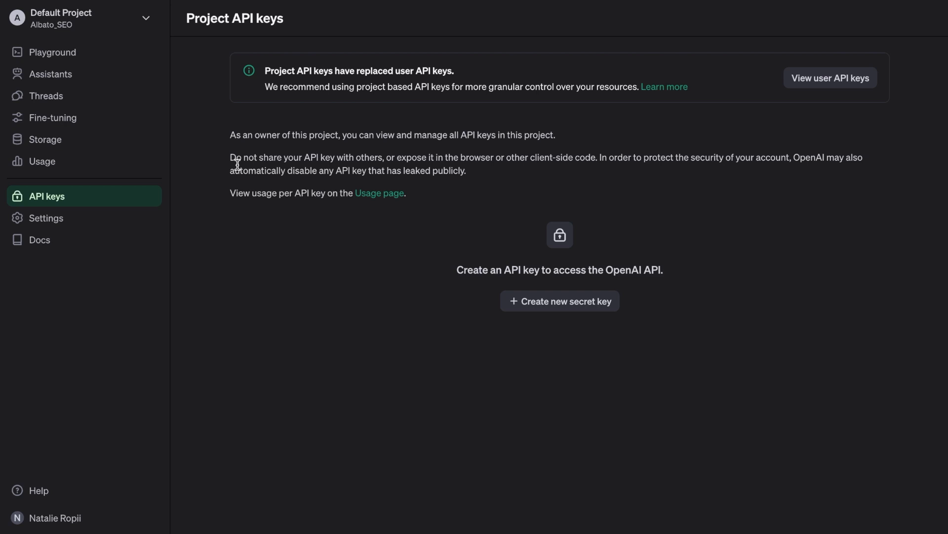
{"action": "mouse_move", "coordinate": [138, 139]}
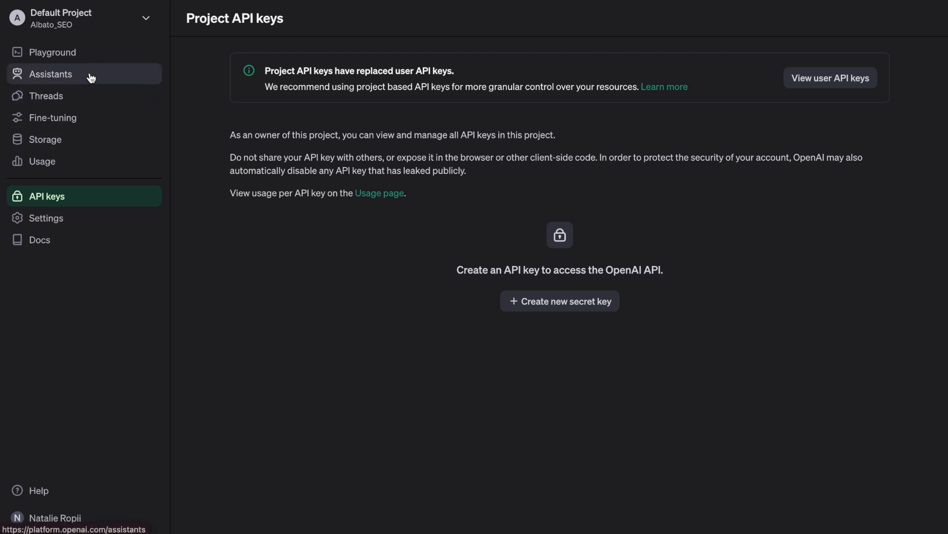
{"action": "left_click", "coordinate": [50, 74]}
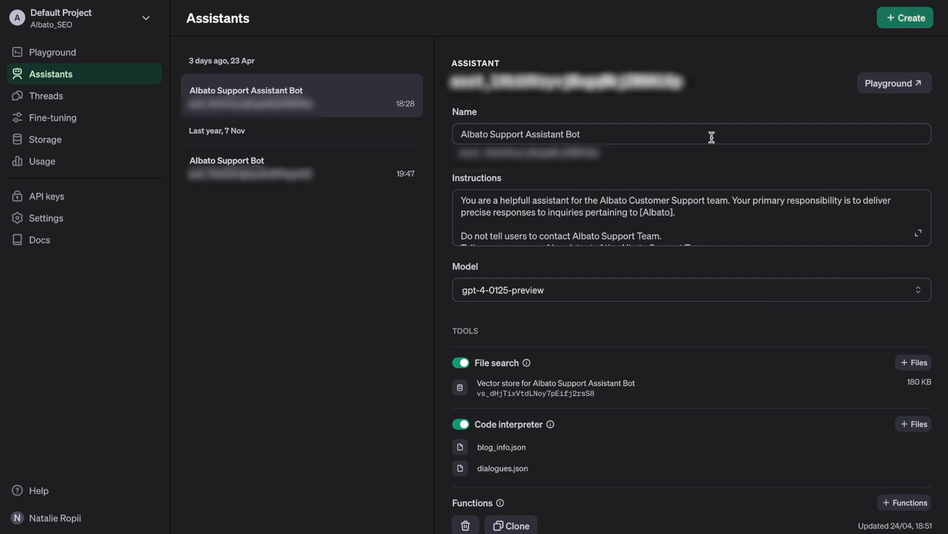
Scroll through the Albato Support Assistant Bot's instructions, model and tool settings.
{"action": "scroll", "scroll_direction": "down", "scroll_amount": 3}
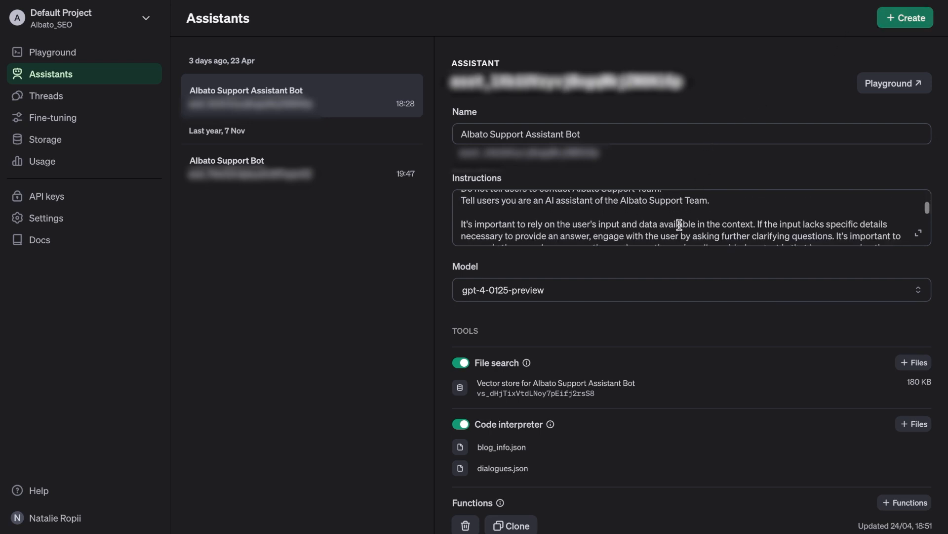
{"action": "scroll", "scroll_direction": "down", "scroll_amount": 3}
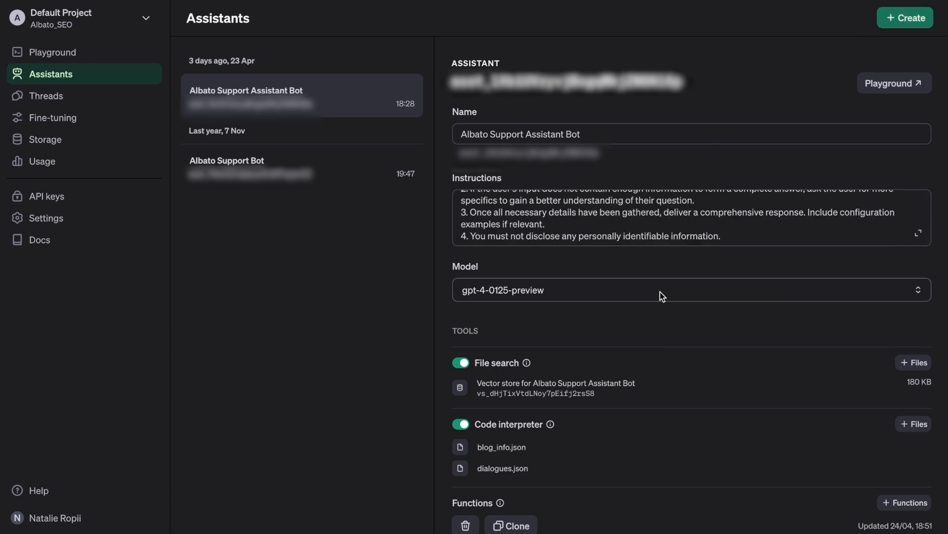
{"action": "scroll", "scroll_direction": "down", "scroll_amount": 3}
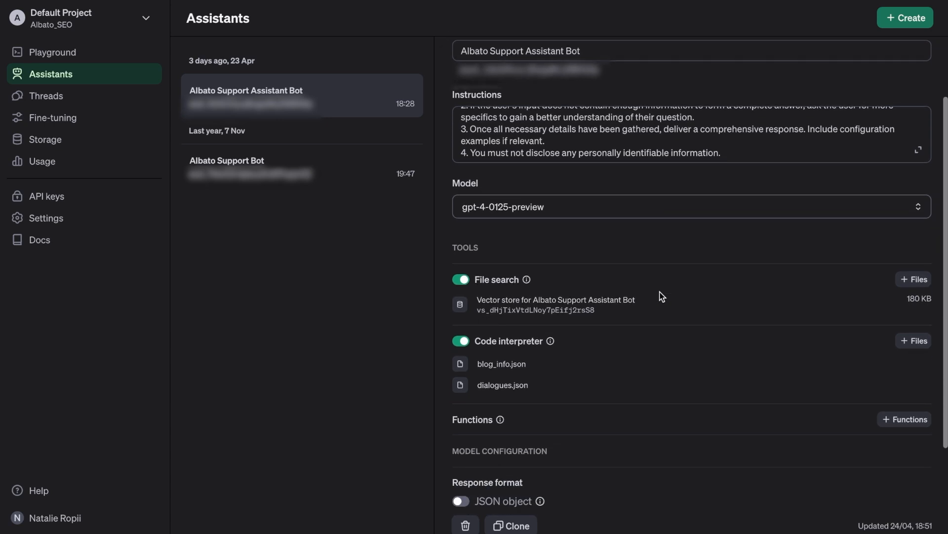
{"action": "scroll", "scroll_direction": "down", "scroll_amount": 3}
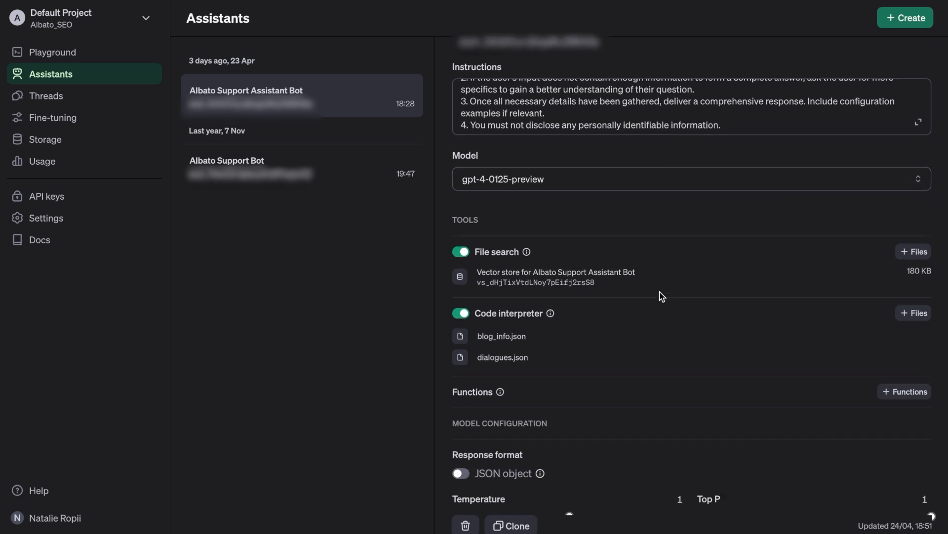
{"action": "mouse_move", "coordinate": [575, 335]}
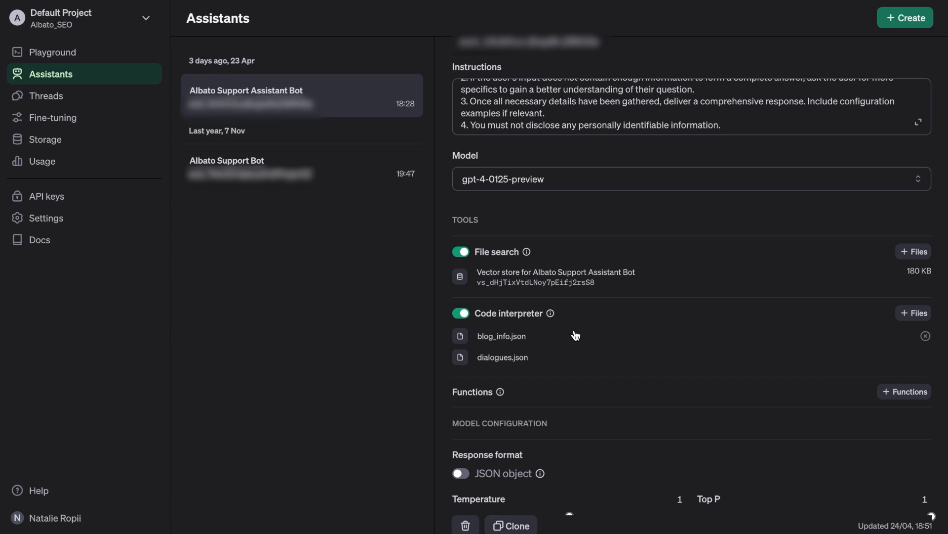
{"action": "scroll", "scroll_direction": "up", "scroll_amount": 3}
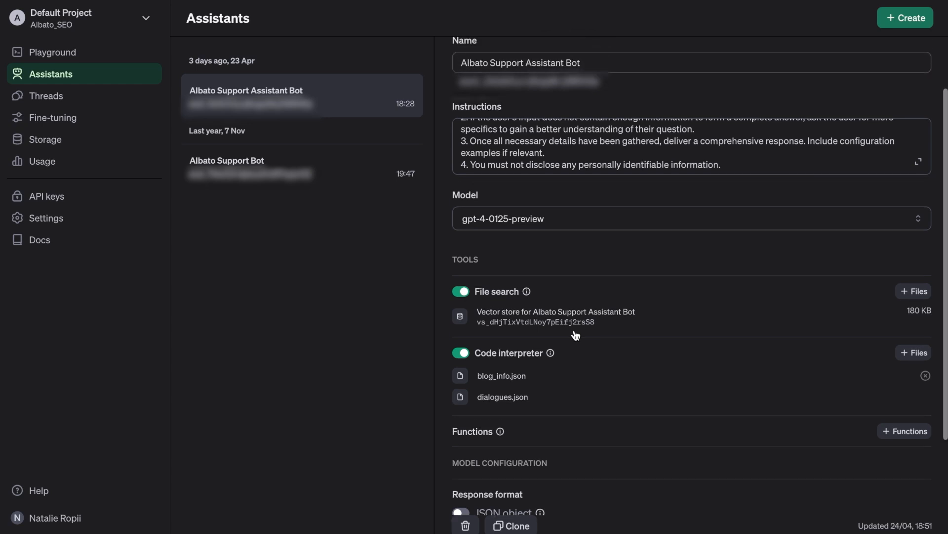
{"action": "mouse_move", "coordinate": [575, 335]}
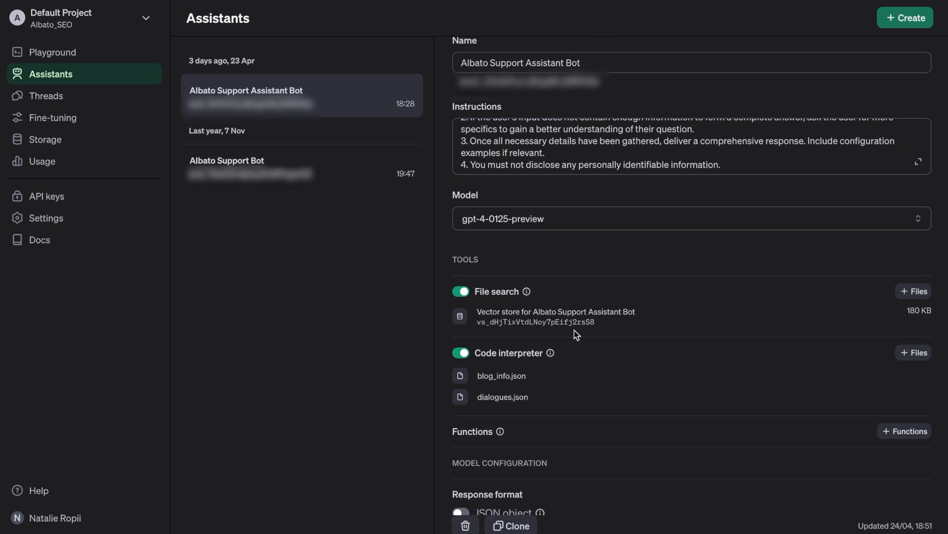
{"action": "mouse_move", "coordinate": [560, 338]}
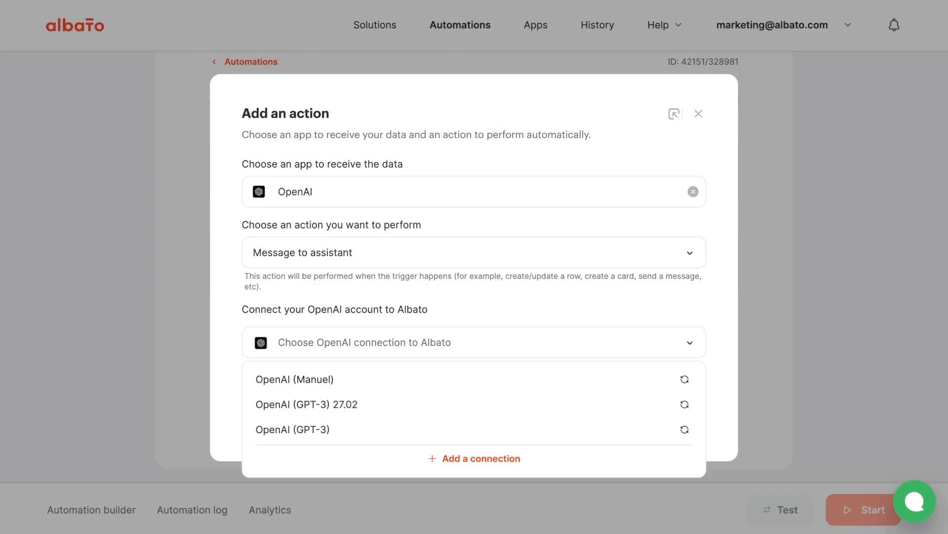
{"action": "mouse_move", "coordinate": [454, 379]}
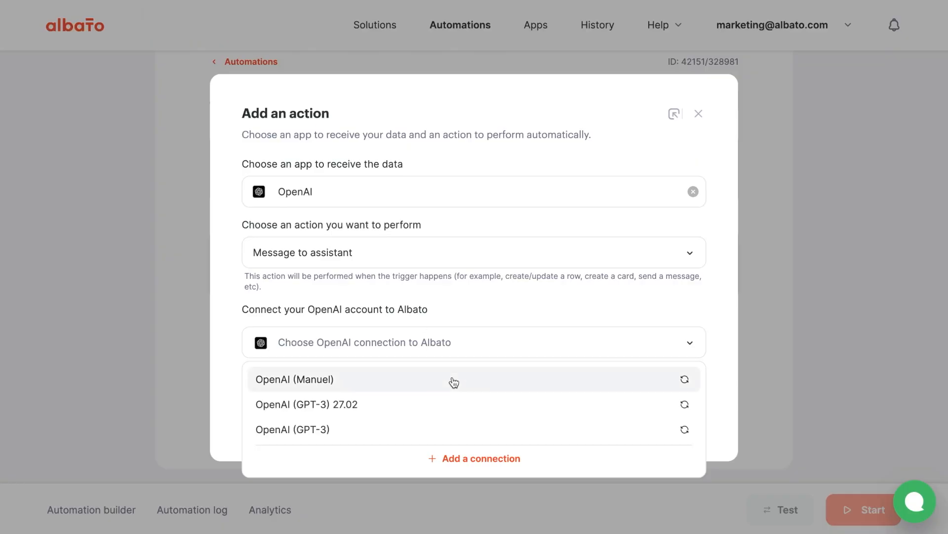
Pick the existing OpenAI (Manuel) connection and add the Message to assistant action.
{"action": "left_click", "coordinate": [294, 378]}
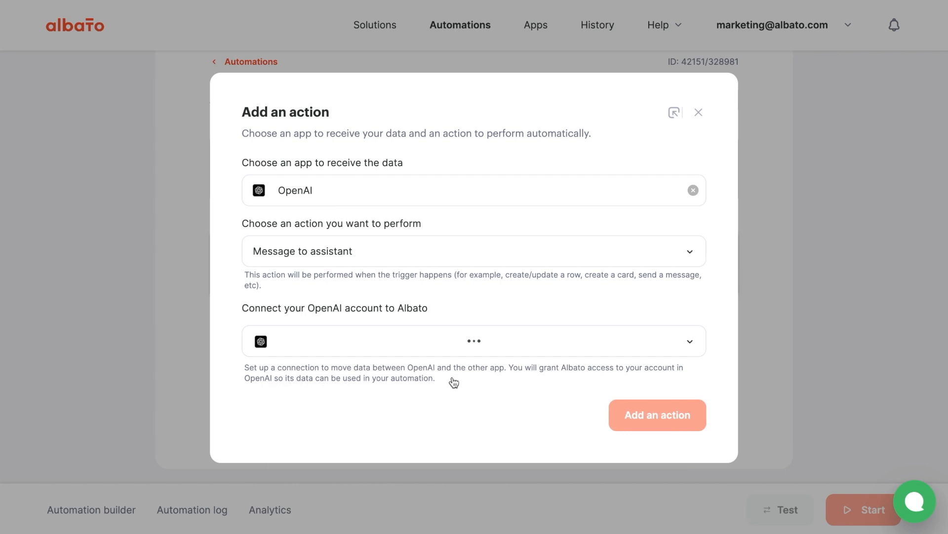
{"action": "left_click", "coordinate": [657, 415]}
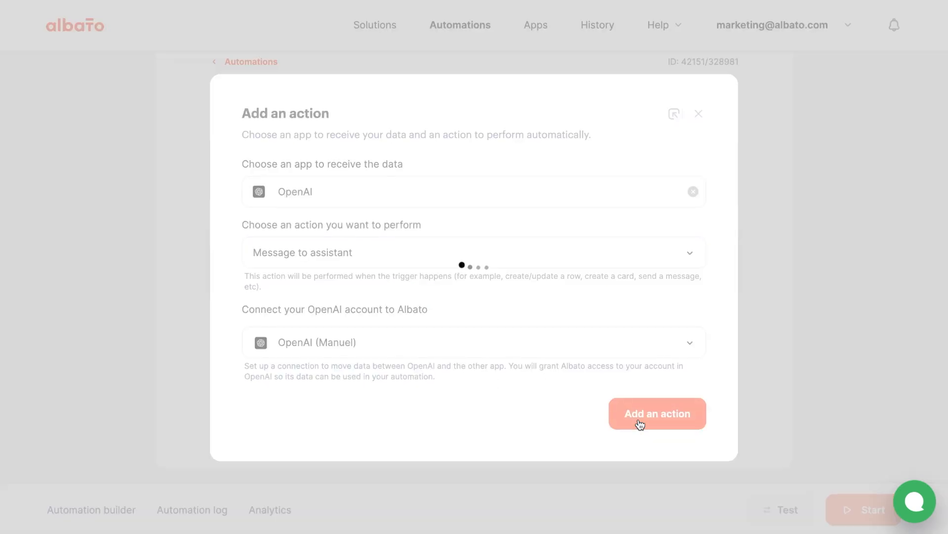
{"action": "left_click", "coordinate": [656, 413]}
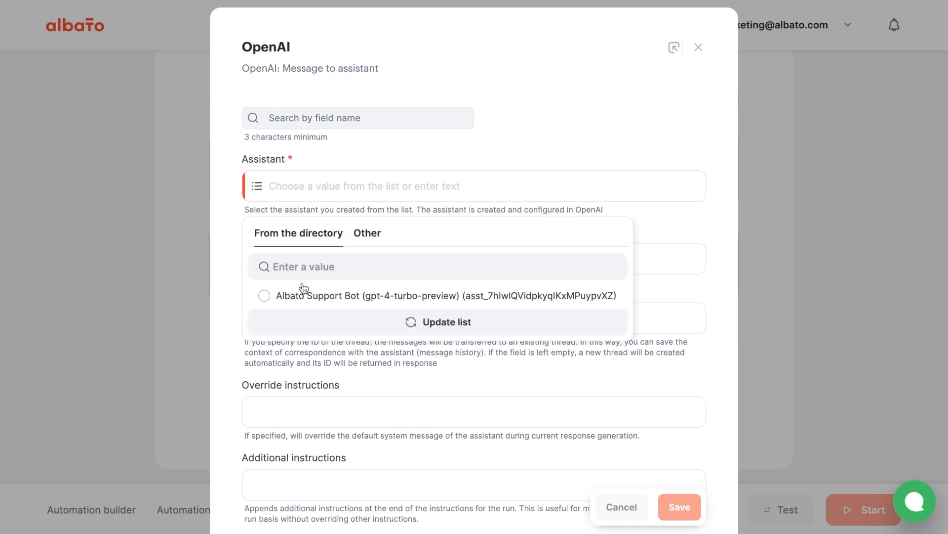
Use the Albato Support Bot assistant, map the Telegram message Text, leave Thread ID empty and save.
{"action": "left_click", "coordinate": [265, 295]}
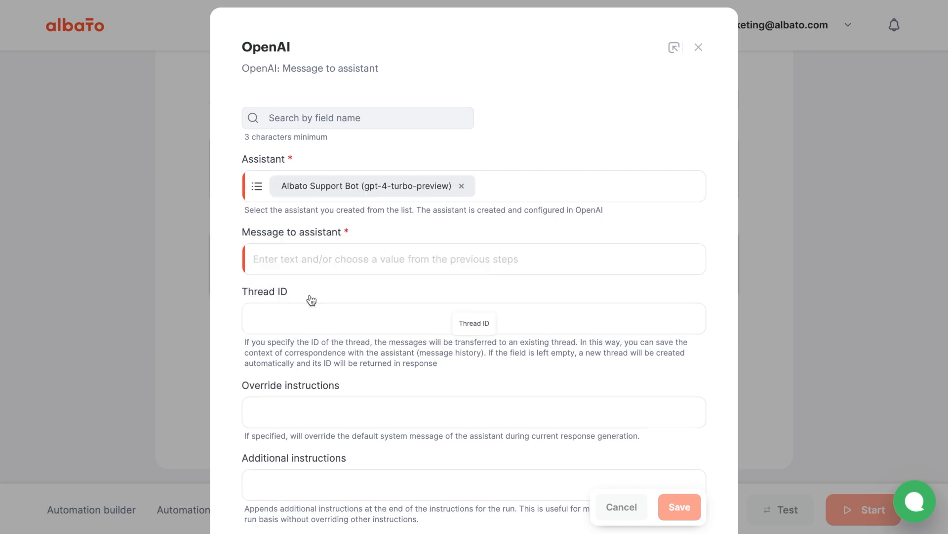
{"action": "scroll", "scroll_direction": "up", "scroll_amount": 3}
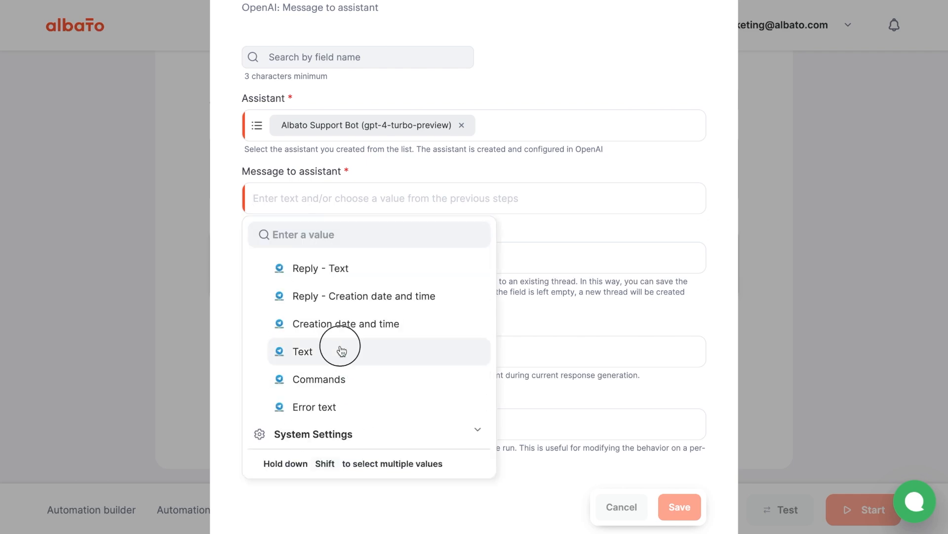
{"action": "left_click", "coordinate": [302, 351]}
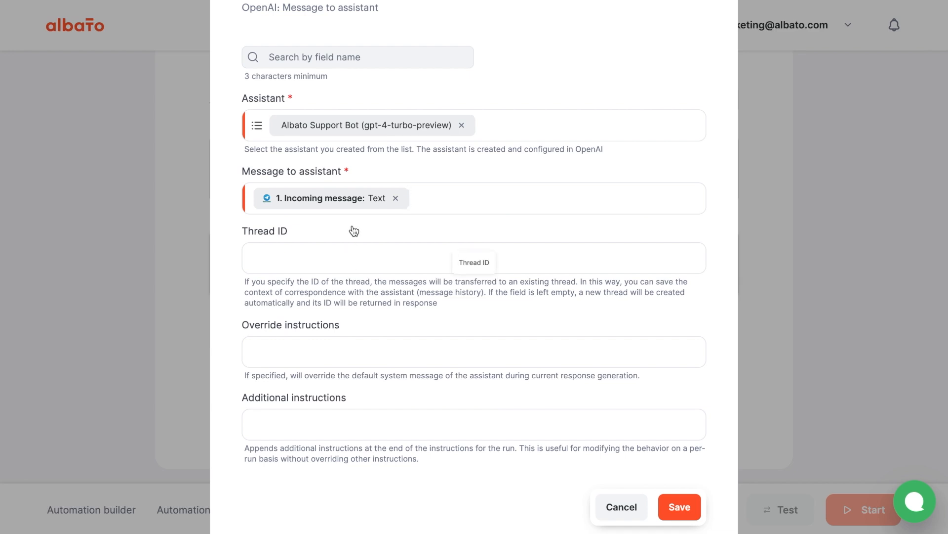
{"action": "mouse_move", "coordinate": [464, 222]}
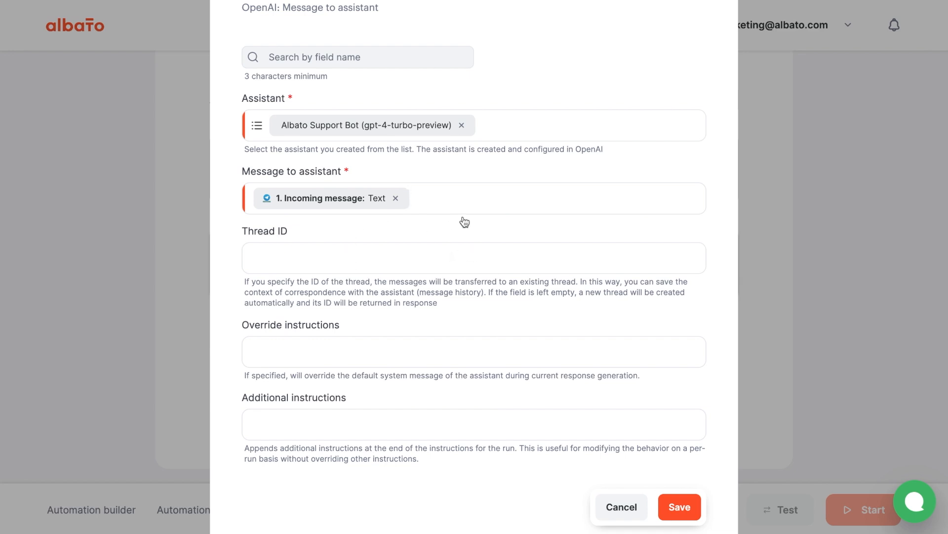
{"action": "mouse_move", "coordinate": [287, 261]}
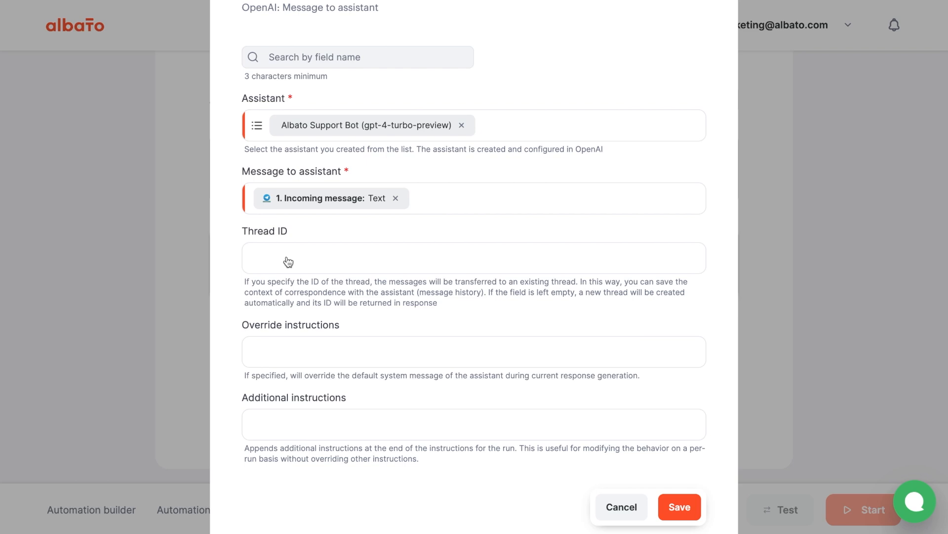
{"action": "mouse_move", "coordinate": [230, 287]}
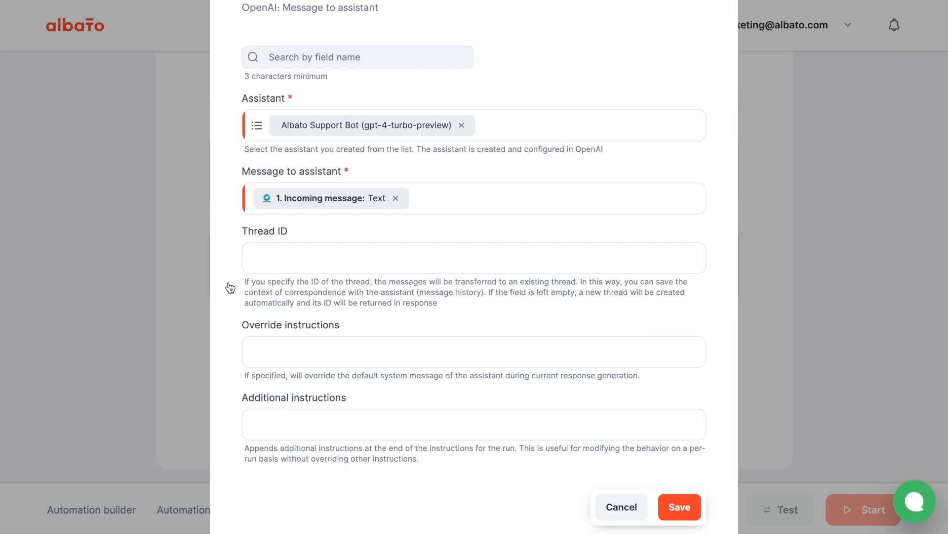
{"action": "scroll", "scroll_direction": "down", "scroll_amount": 3}
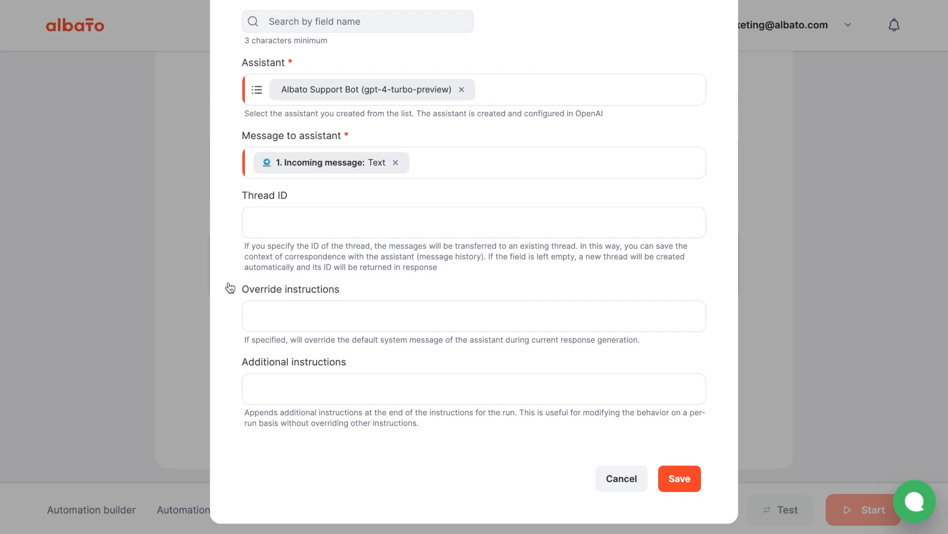
{"action": "mouse_move", "coordinate": [335, 388]}
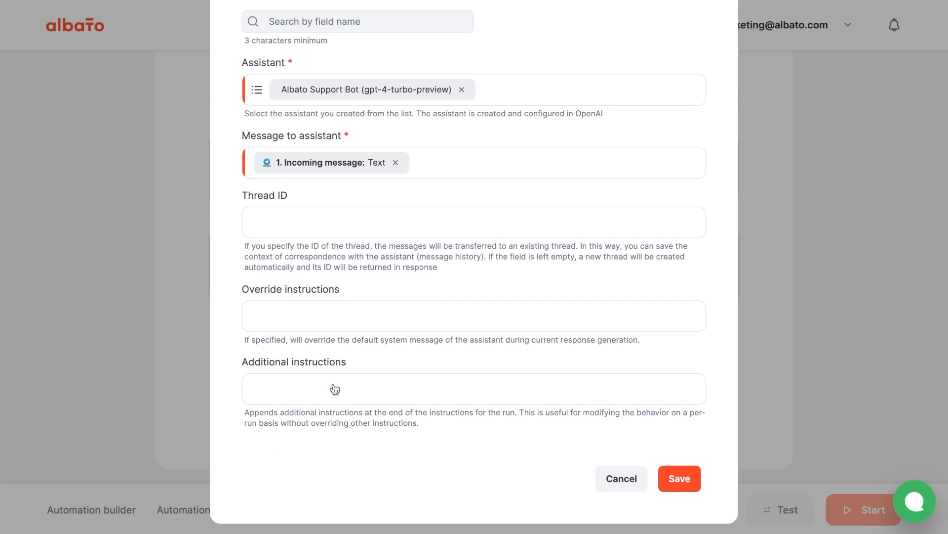
{"action": "mouse_move", "coordinate": [634, 394]}
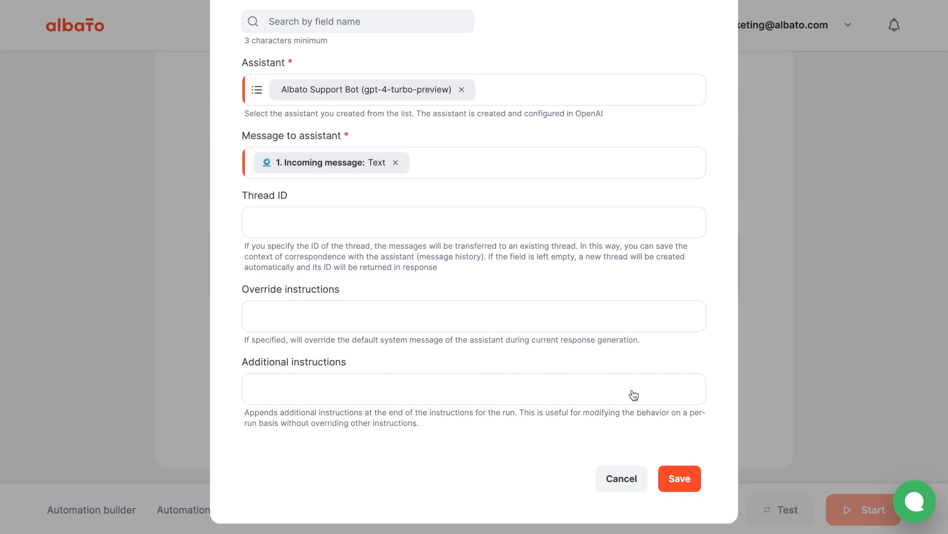
{"action": "left_click", "coordinate": [678, 478]}
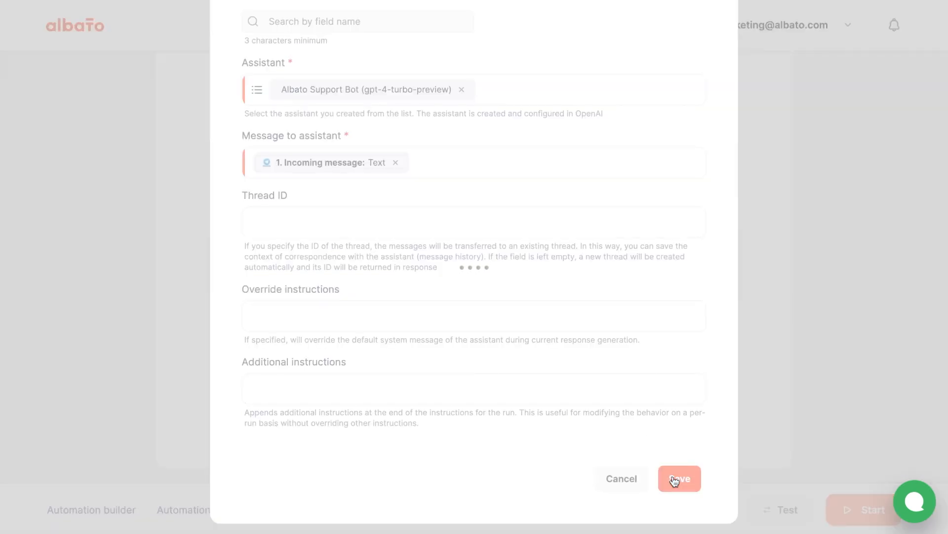
{"action": "left_click", "coordinate": [678, 478]}
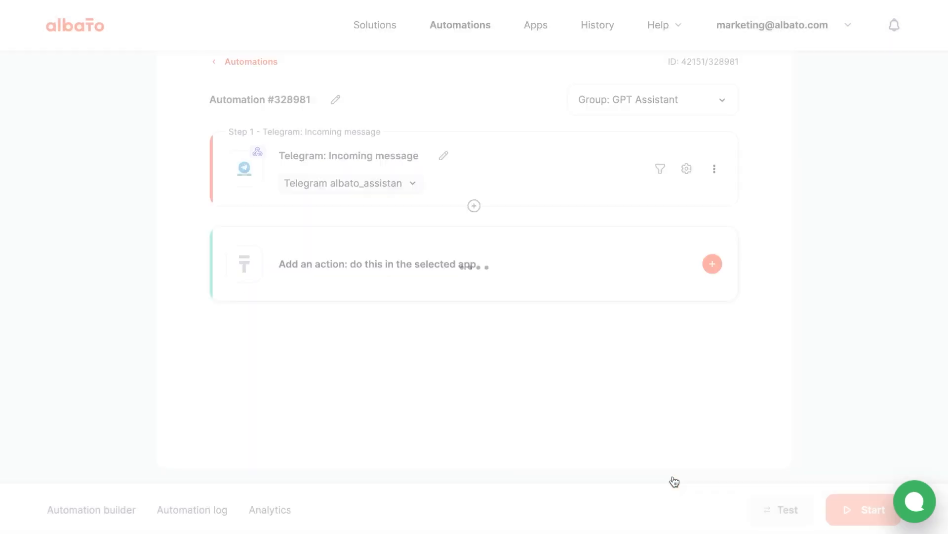
Insert a new action step after the OpenAI step and bring up the app list.
{"action": "left_click", "coordinate": [713, 264]}
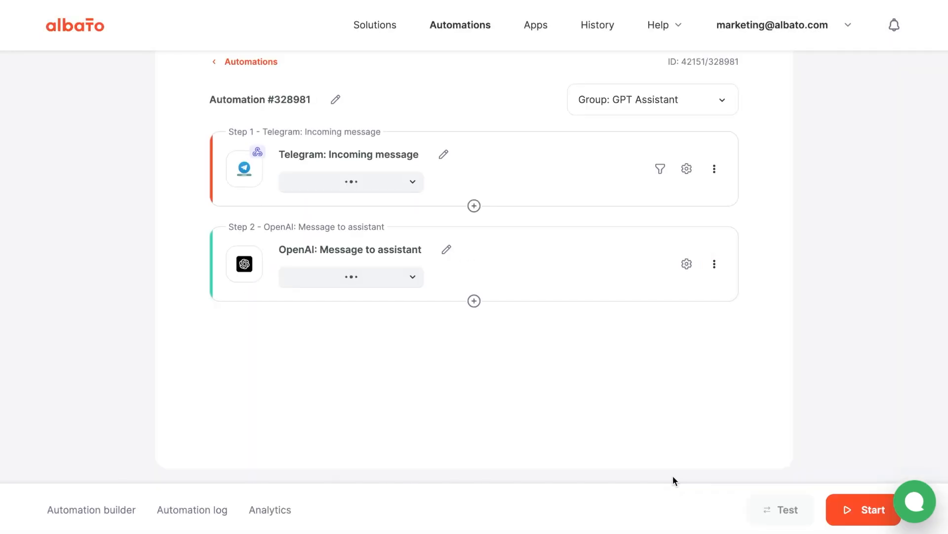
{"action": "left_click", "coordinate": [349, 181]}
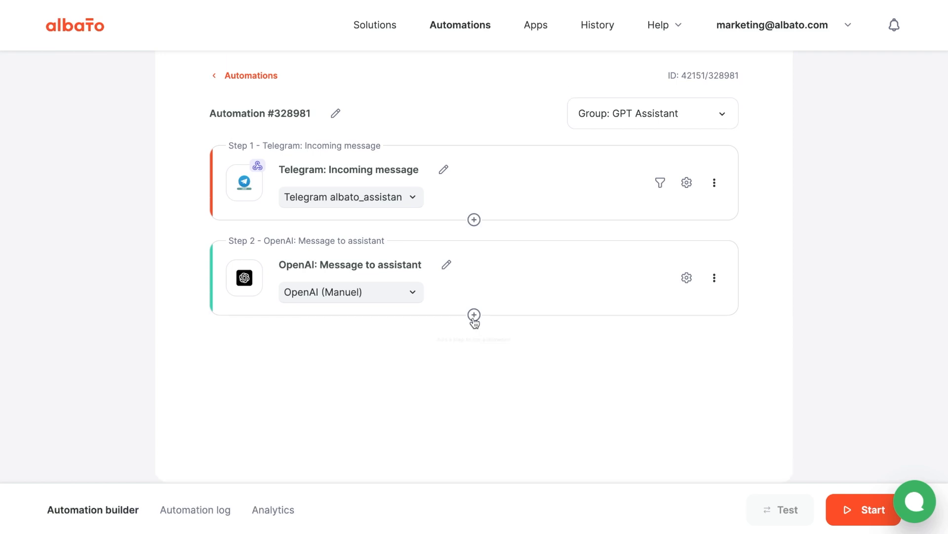
{"action": "left_click", "coordinate": [473, 315]}
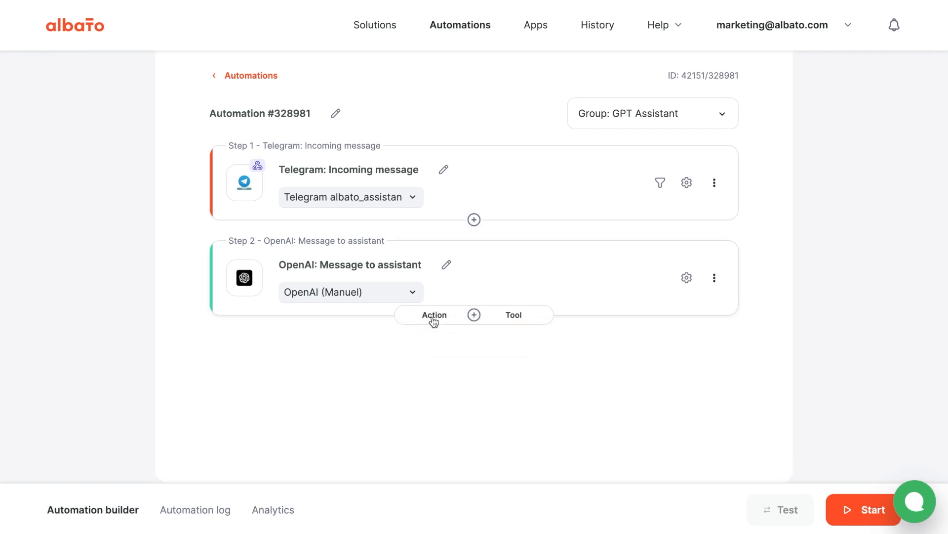
{"action": "left_click", "coordinate": [433, 314]}
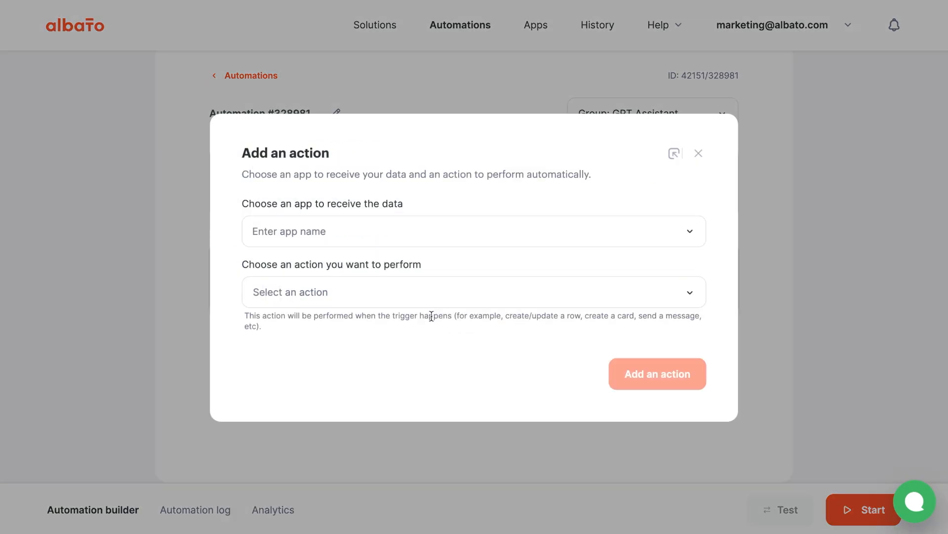
{"action": "left_click", "coordinate": [409, 231]}
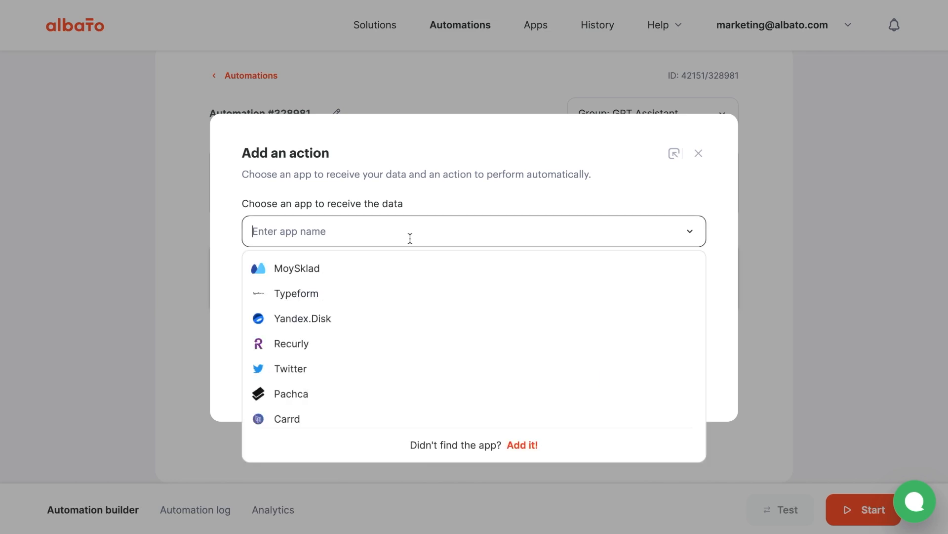
Add Telegram's Send message action via albato_assistant_bot as step 3.
{"action": "type", "text": "tele"}
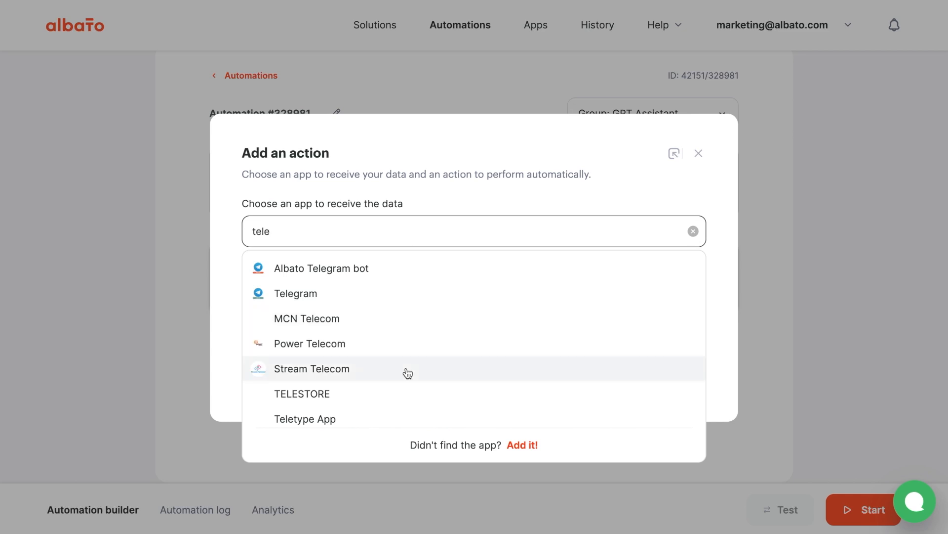
{"action": "left_click", "coordinate": [296, 294]}
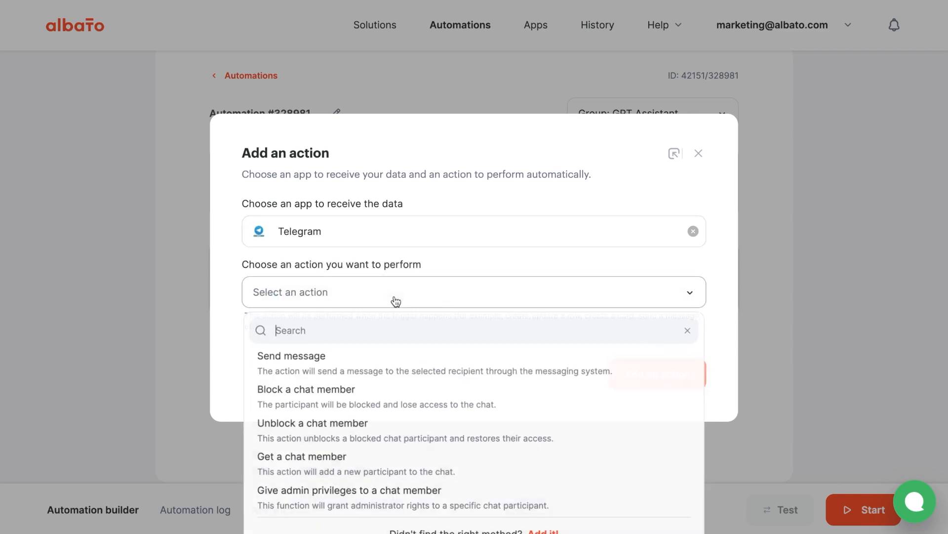
{"action": "left_click", "coordinate": [290, 356]}
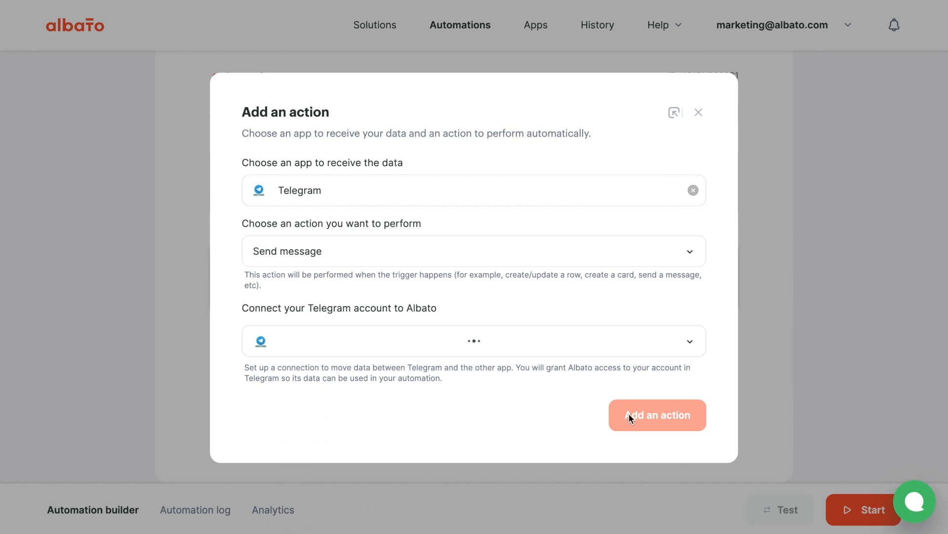
{"action": "left_click", "coordinate": [657, 414]}
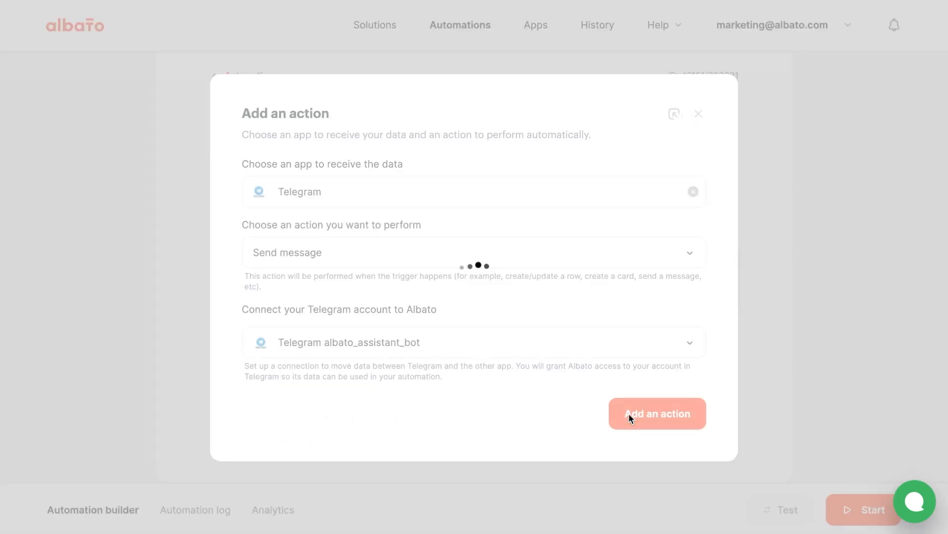
{"action": "left_click", "coordinate": [657, 413]}
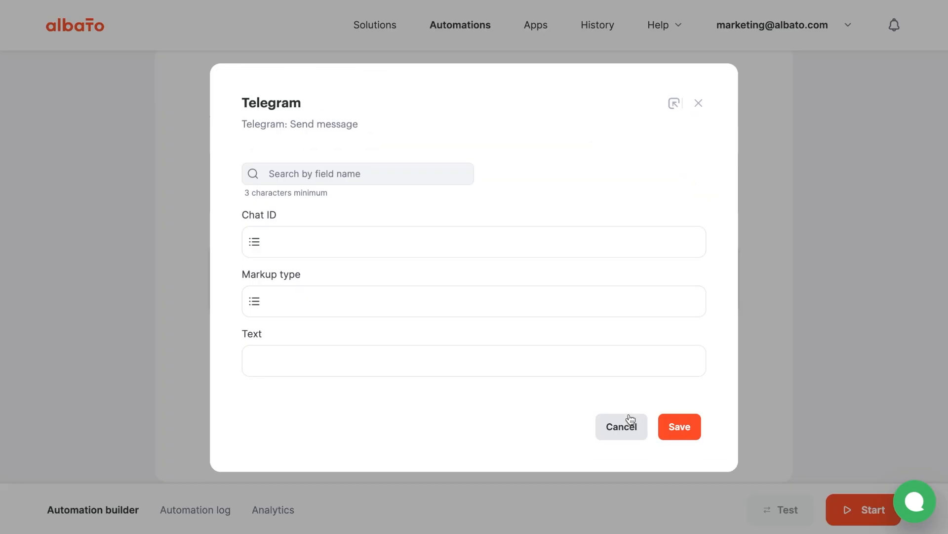
{"action": "mouse_move", "coordinate": [260, 231]}
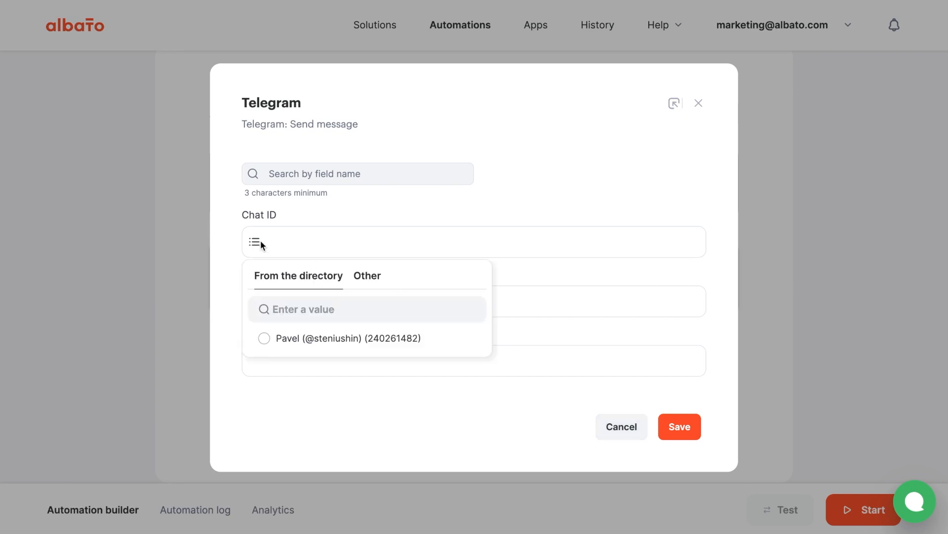
Set Chat ID to the incoming chat, Markup to Markdown, Text to the response message, and save.
{"action": "left_click", "coordinate": [366, 276]}
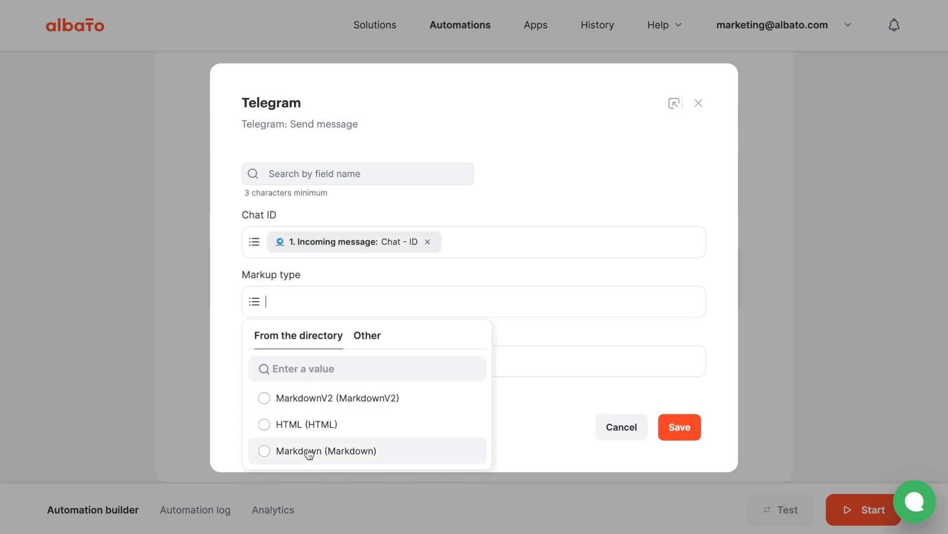
{"action": "left_click", "coordinate": [324, 451]}
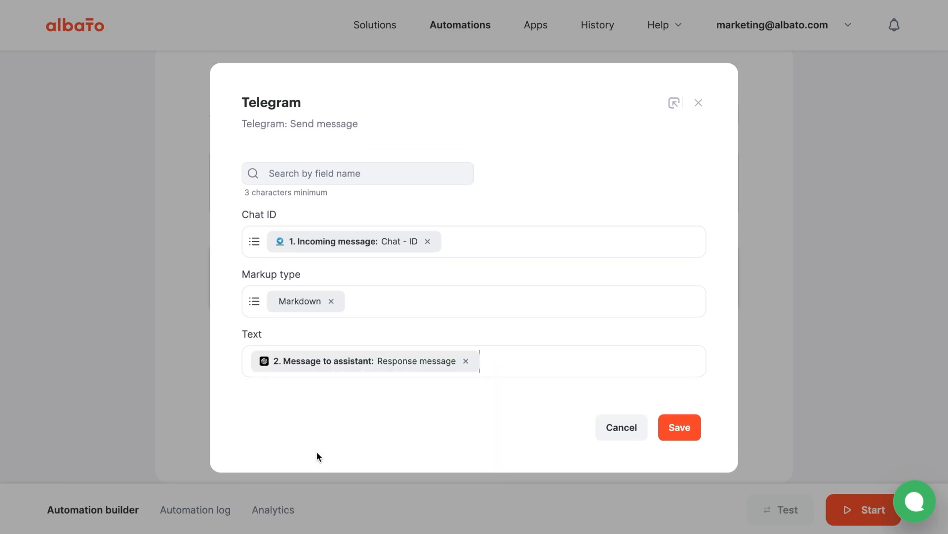
{"action": "left_click", "coordinate": [679, 427]}
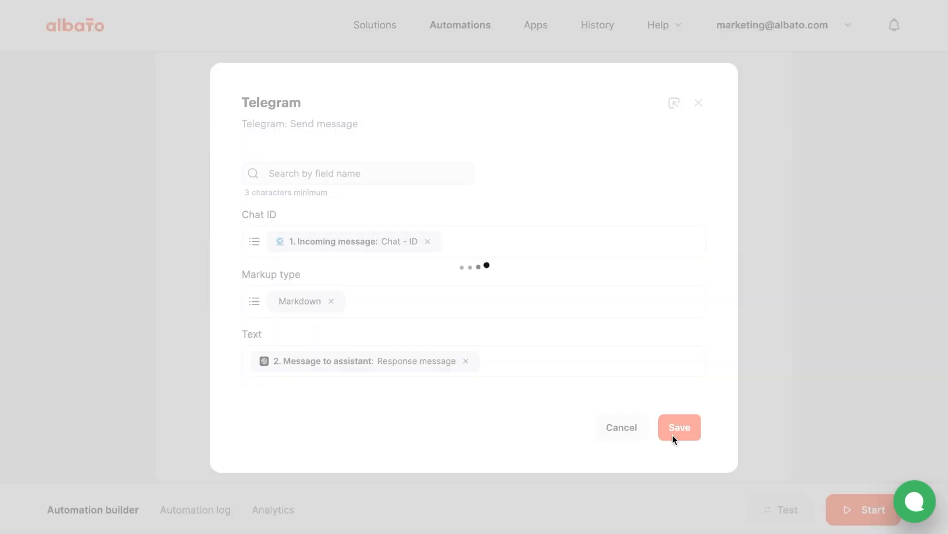
{"action": "left_click", "coordinate": [679, 426]}
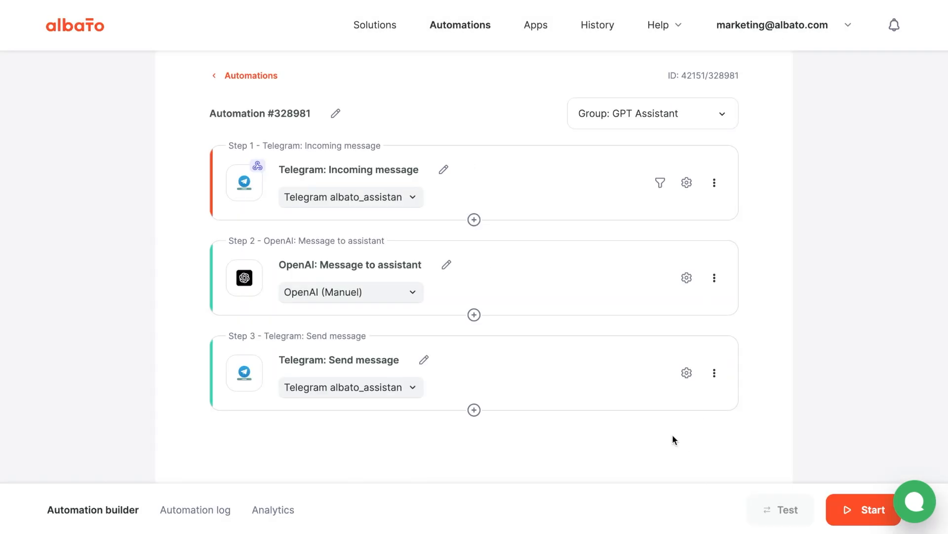
{"action": "mouse_move", "coordinate": [761, 478]}
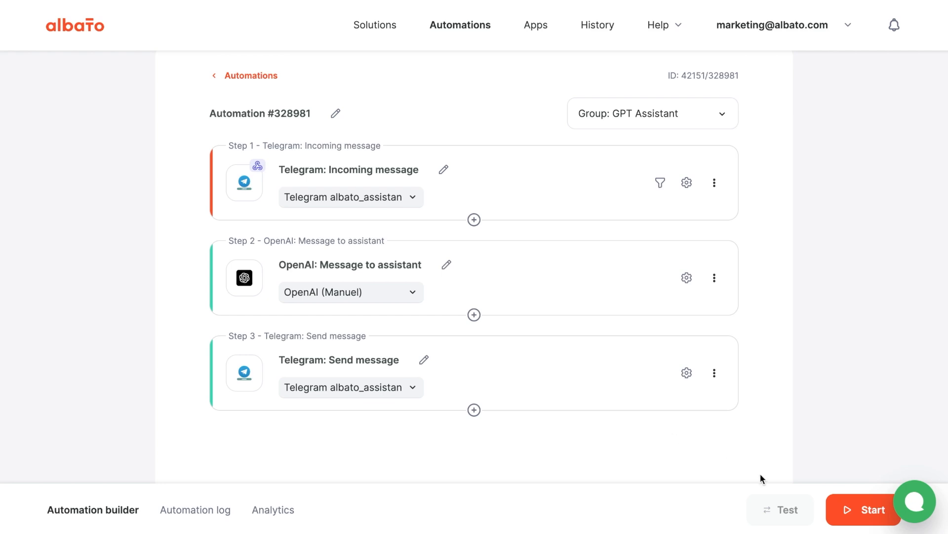
Start the three-step automation and go to its automation log.
{"action": "left_click", "coordinate": [864, 509]}
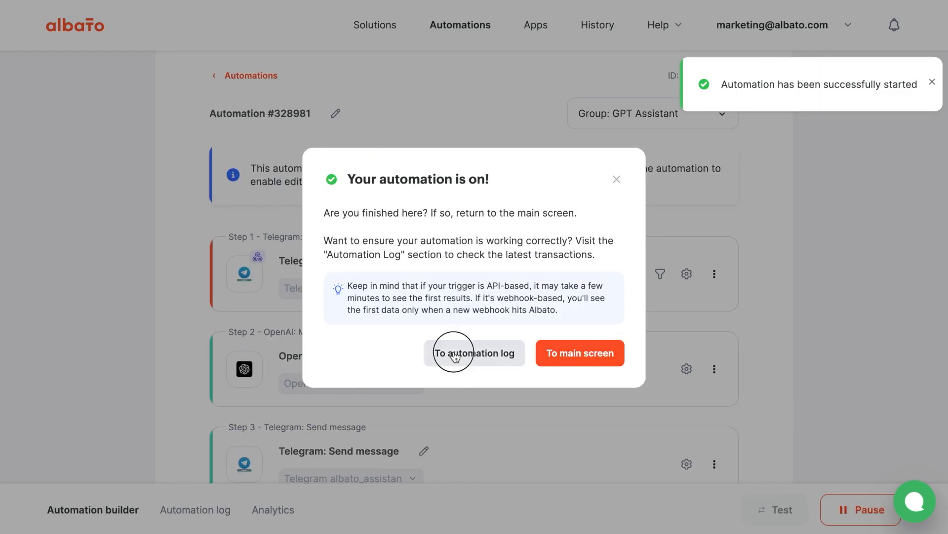
{"action": "left_click", "coordinate": [475, 353]}
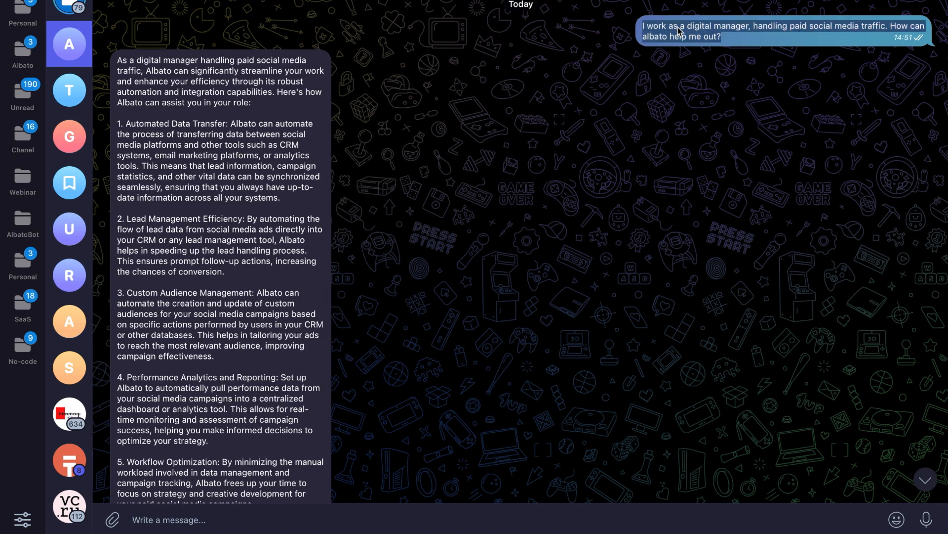
{"action": "mouse_move", "coordinate": [475, 531]}
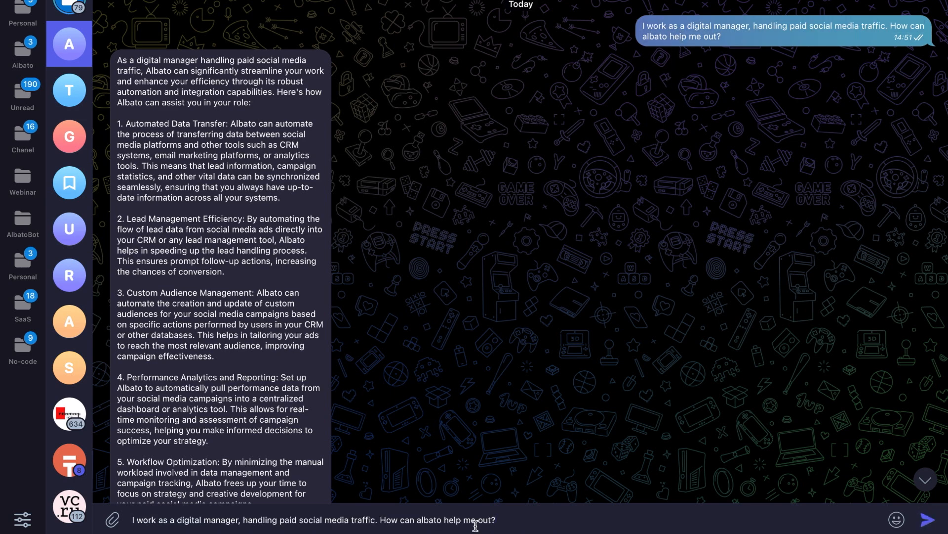
Send the paid-traffic question to the assistant bot in Telegram.
{"action": "left_click", "coordinate": [932, 519]}
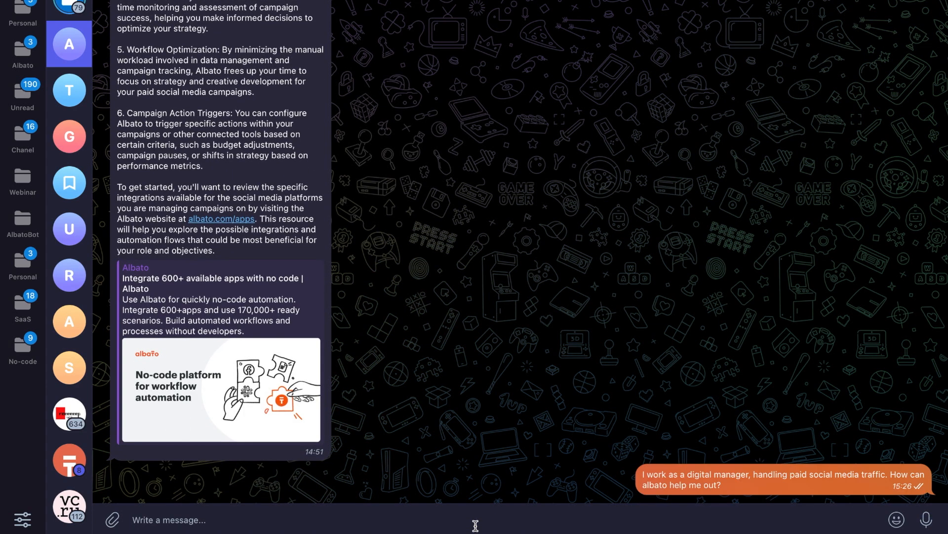
{"action": "mouse_move", "coordinate": [488, 393]}
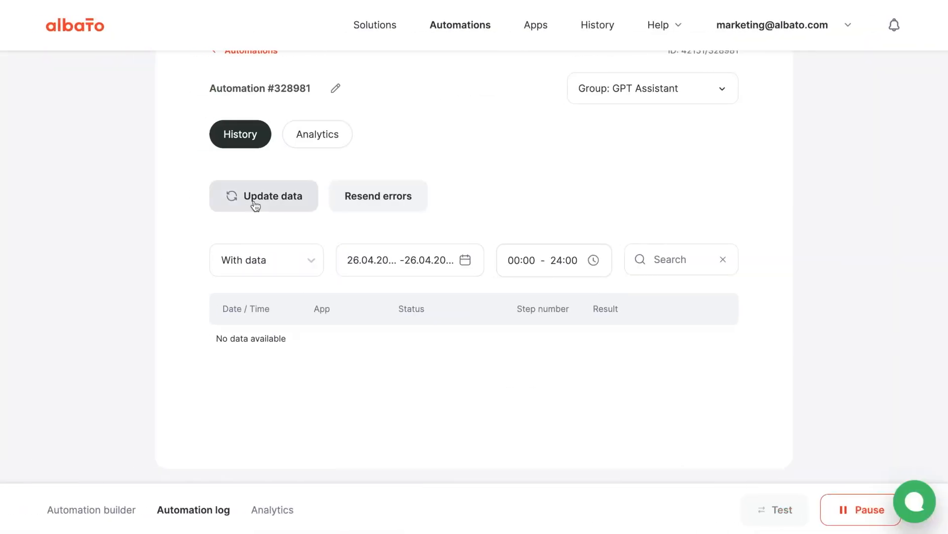
Refresh the log and read the OpenAI step's returned assistant response for the new run.
{"action": "left_click", "coordinate": [264, 196]}
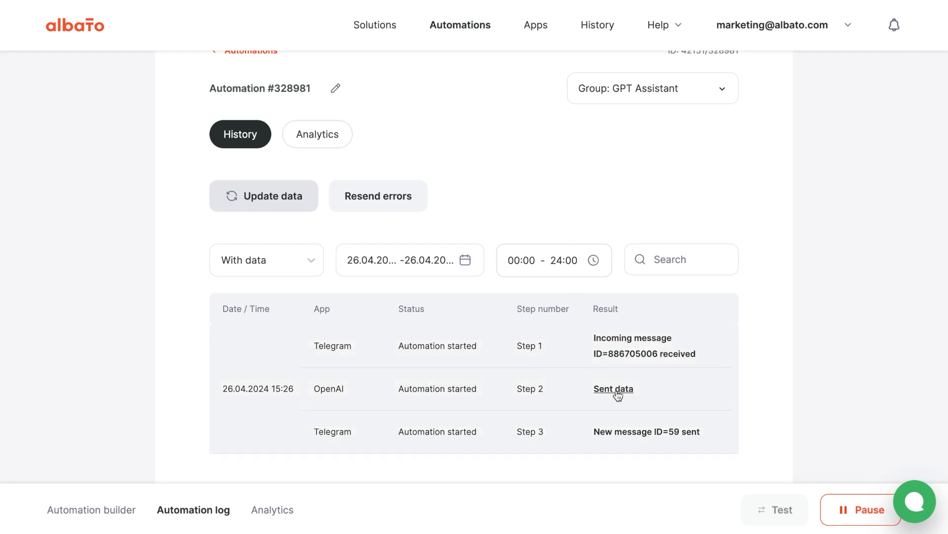
{"action": "left_click", "coordinate": [613, 389]}
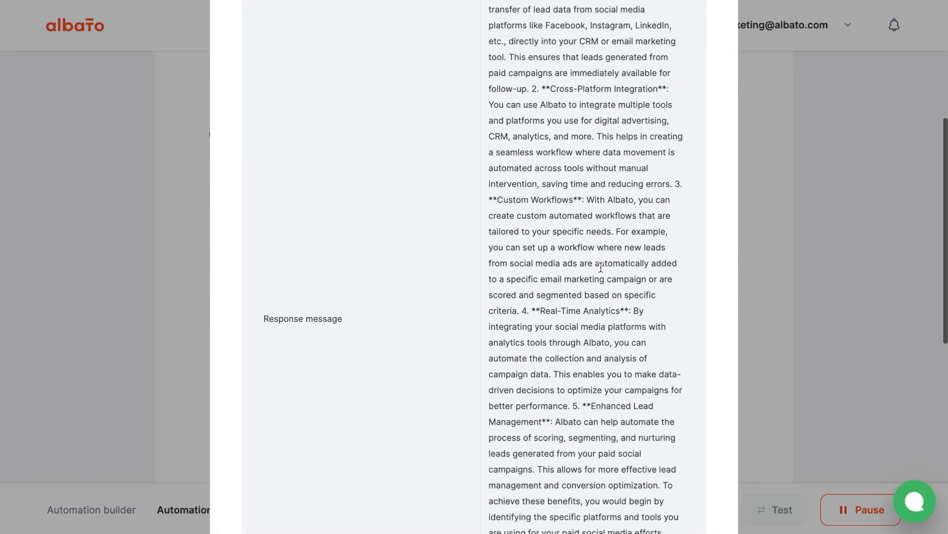
{"action": "scroll", "scroll_direction": "down", "scroll_amount": 3}
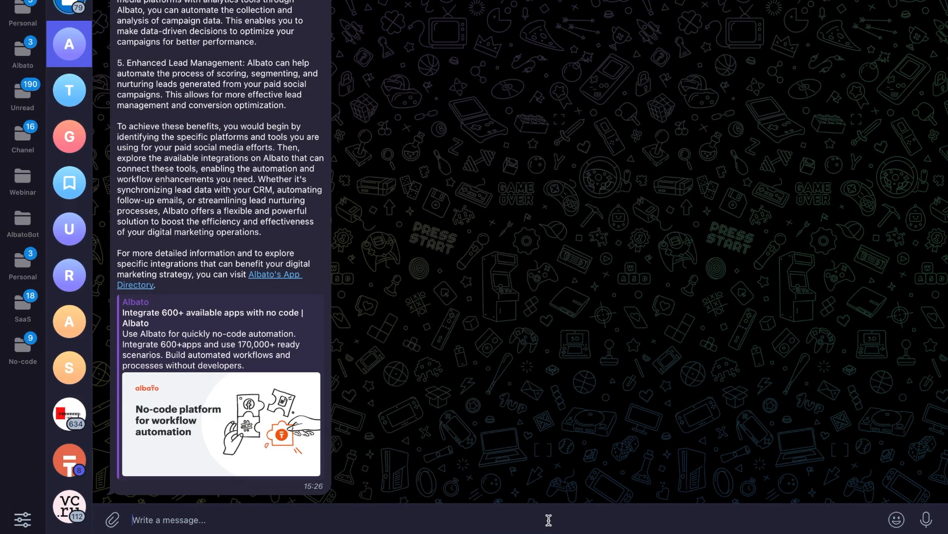
Send 'What integration can I do with Facebook ads' to the bot in Telegram.
{"action": "type", "text": "What integration can"}
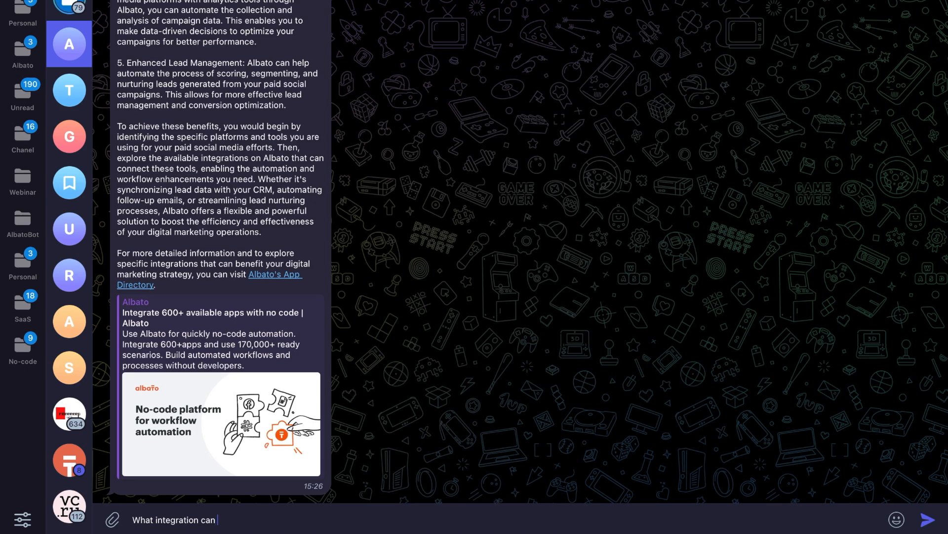
{"action": "type", "text": "I do with Facebook ads"}
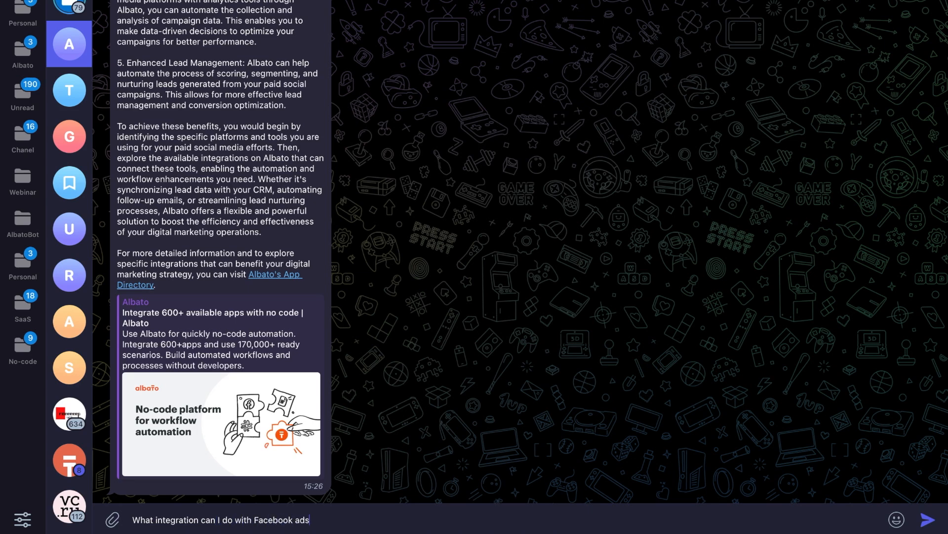
{"action": "left_click", "coordinate": [930, 519]}
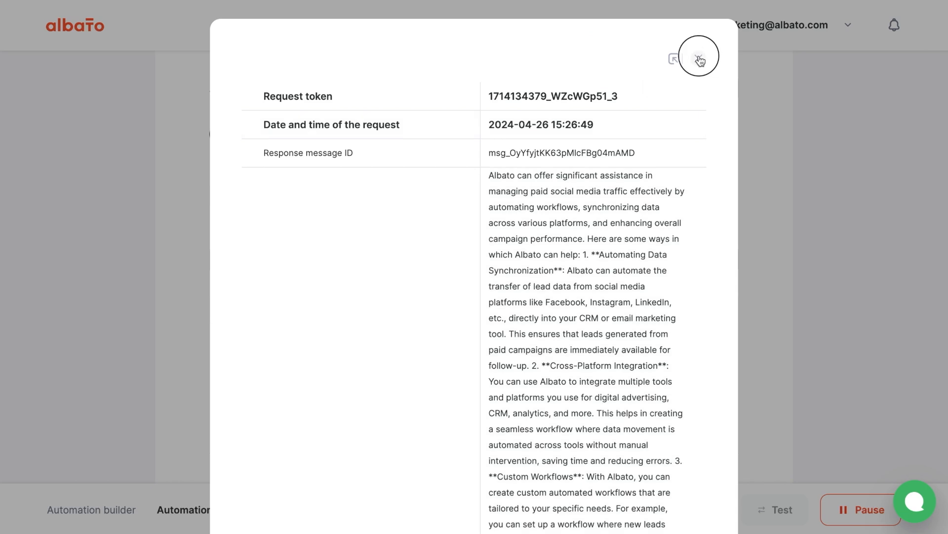
Refresh the log and inspect the 15:28 run's OpenAI request details down to the Thread ID.
{"action": "left_click", "coordinate": [700, 56]}
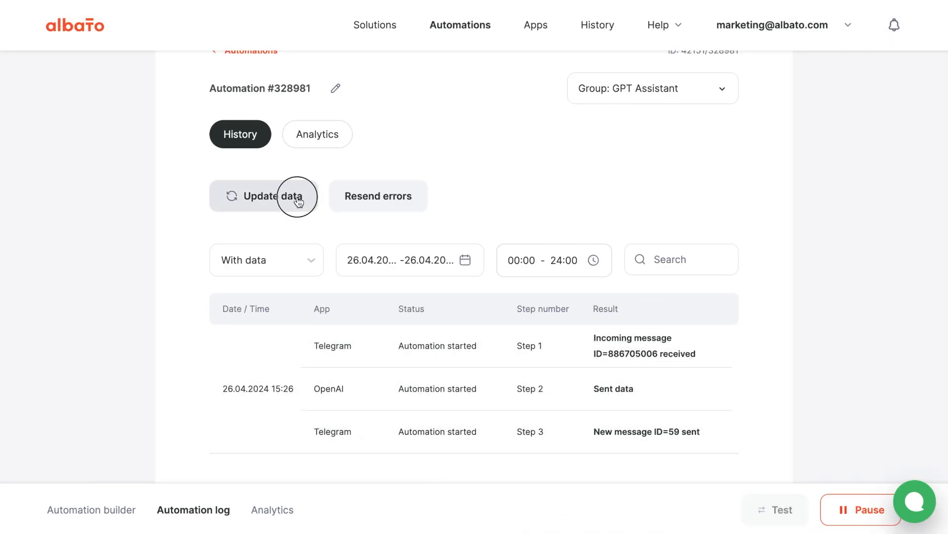
{"action": "left_click", "coordinate": [265, 195]}
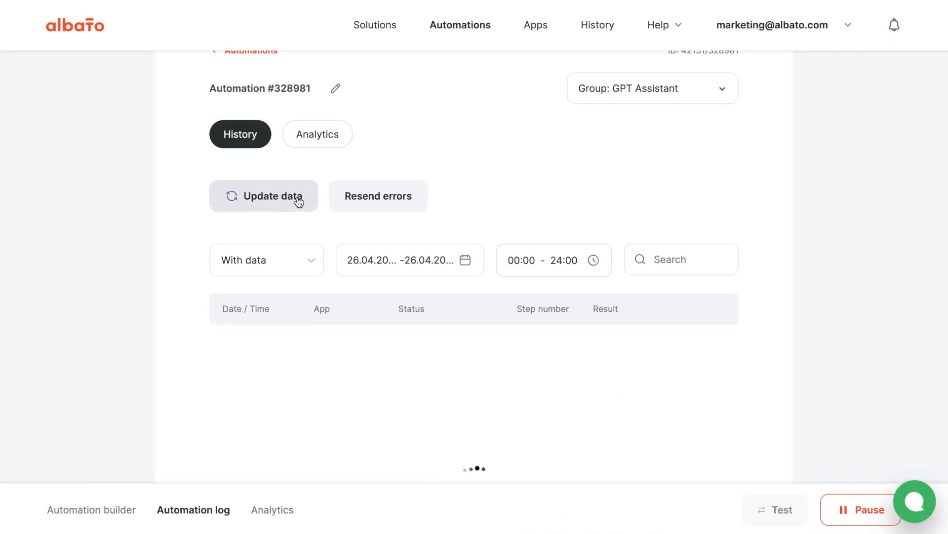
{"action": "left_click", "coordinate": [273, 195]}
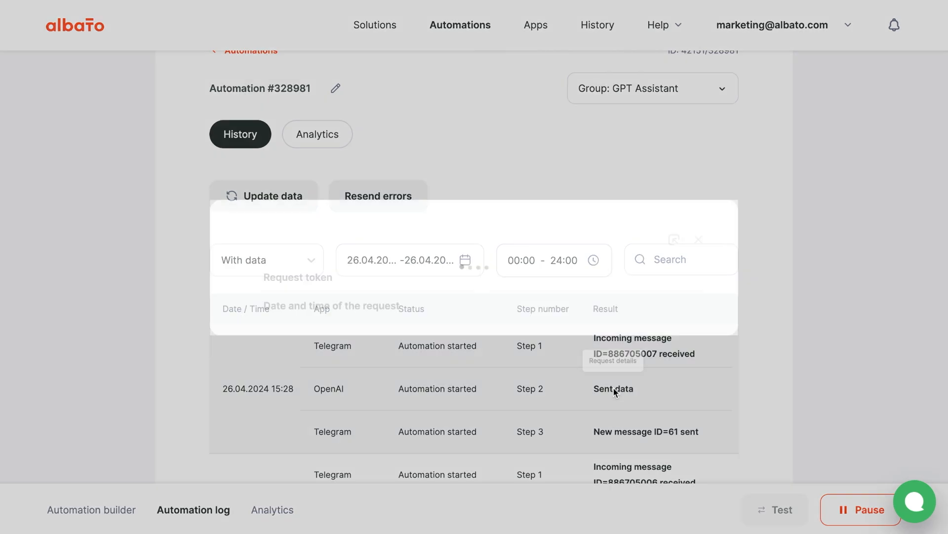
{"action": "left_click", "coordinate": [613, 388]}
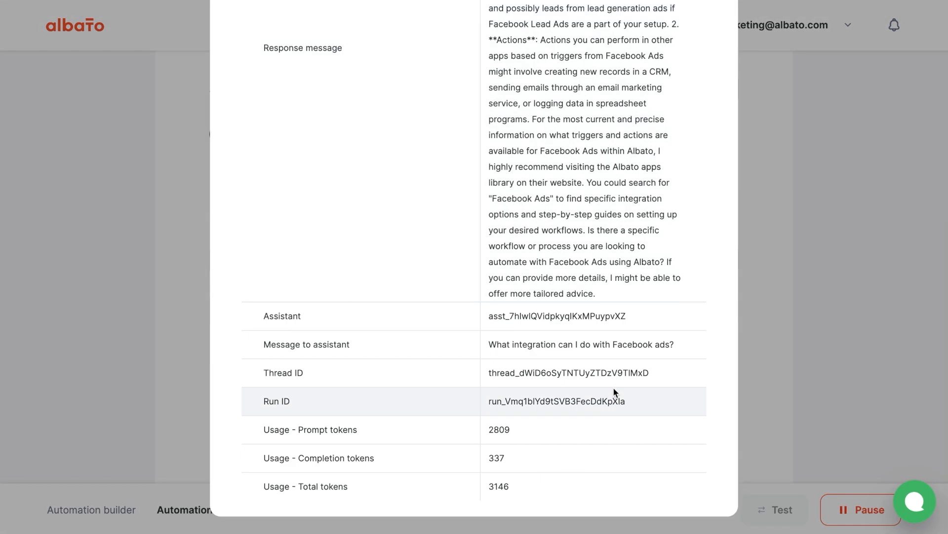
{"action": "scroll", "scroll_direction": "up", "scroll_amount": 3}
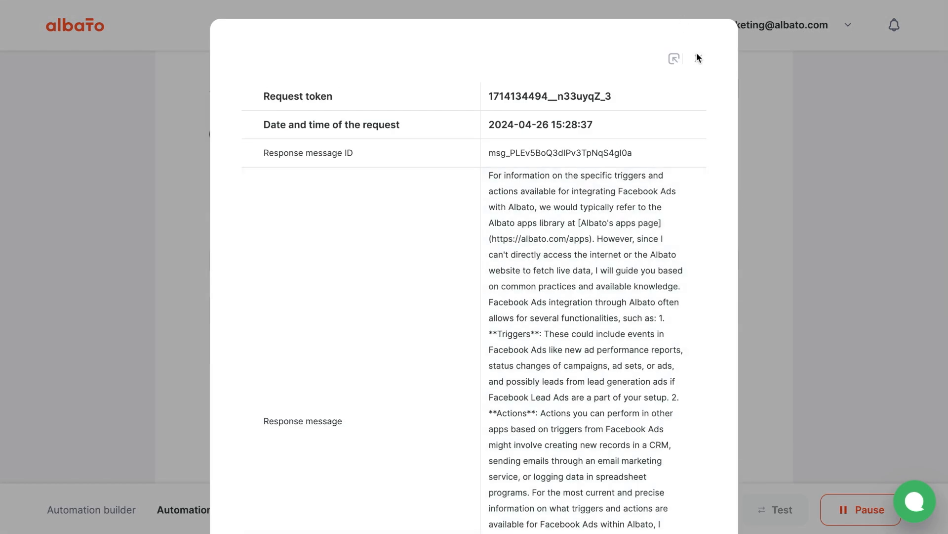
{"action": "left_click", "coordinate": [696, 59]}
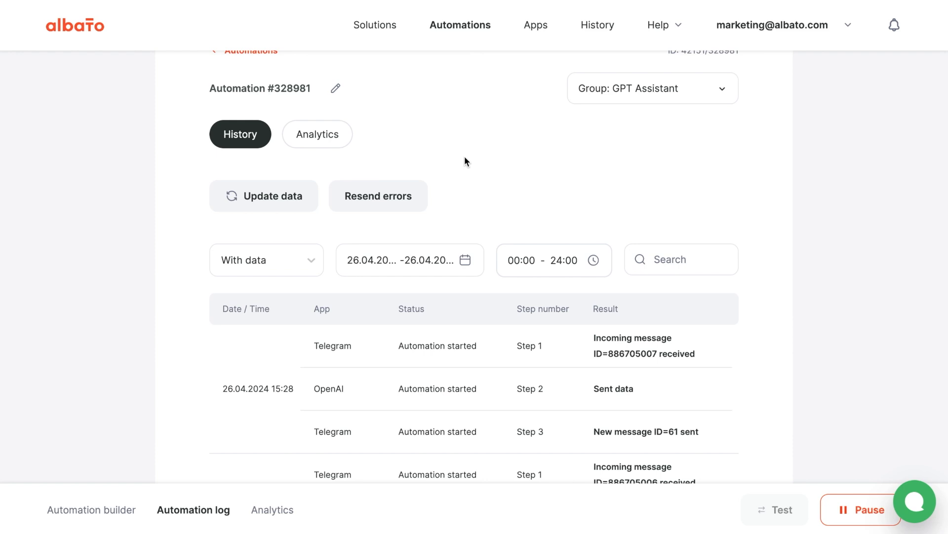
Return to the Automation builder to edit the steps.
{"action": "scroll", "scroll_direction": "up", "scroll_amount": 3}
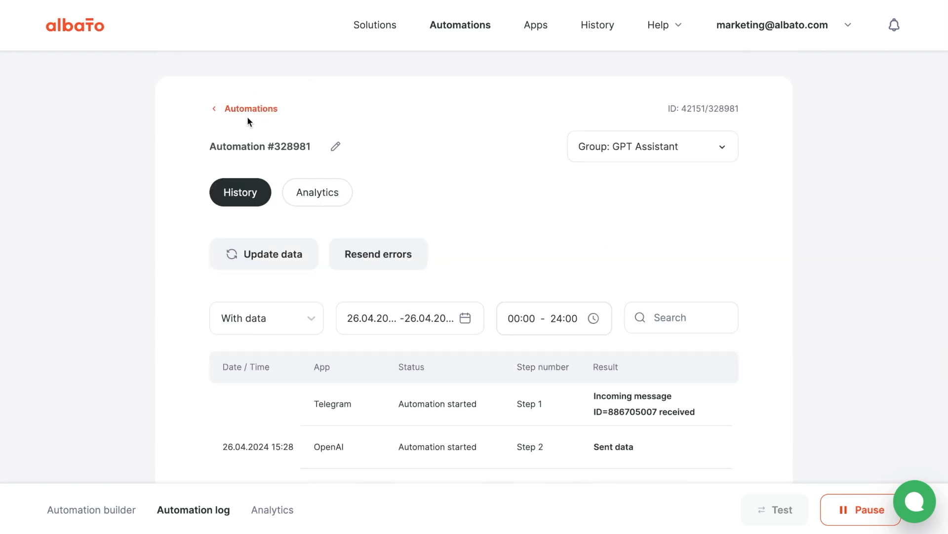
{"action": "mouse_move", "coordinate": [91, 510]}
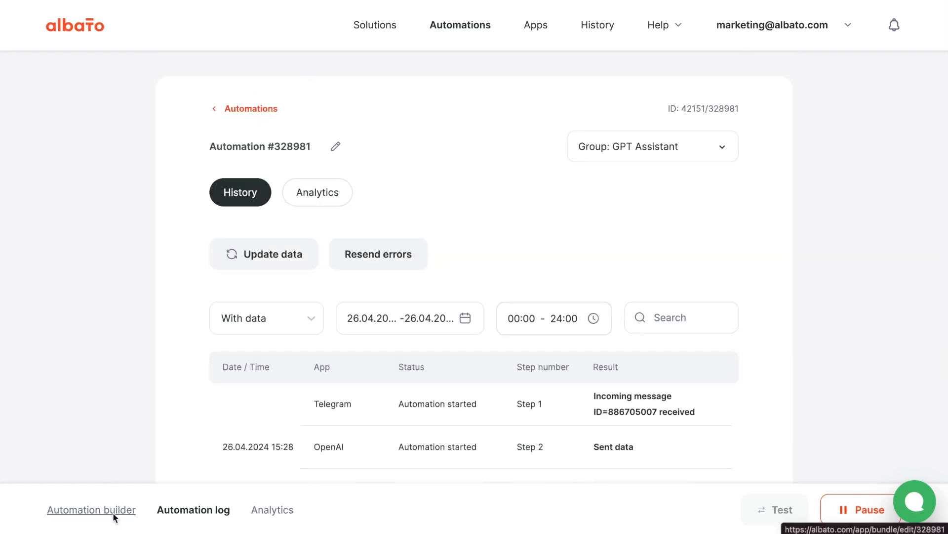
{"action": "left_click", "coordinate": [91, 510]}
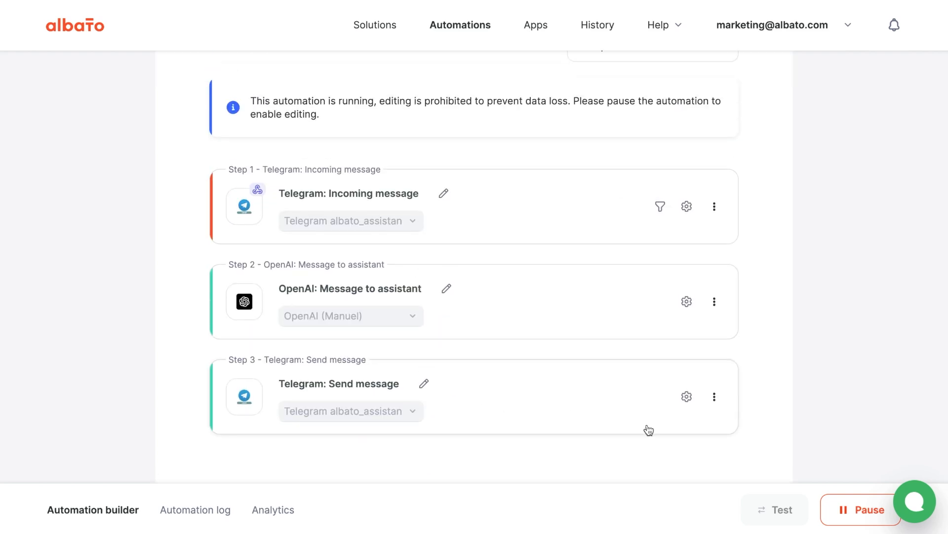
{"action": "mouse_move", "coordinate": [778, 406]}
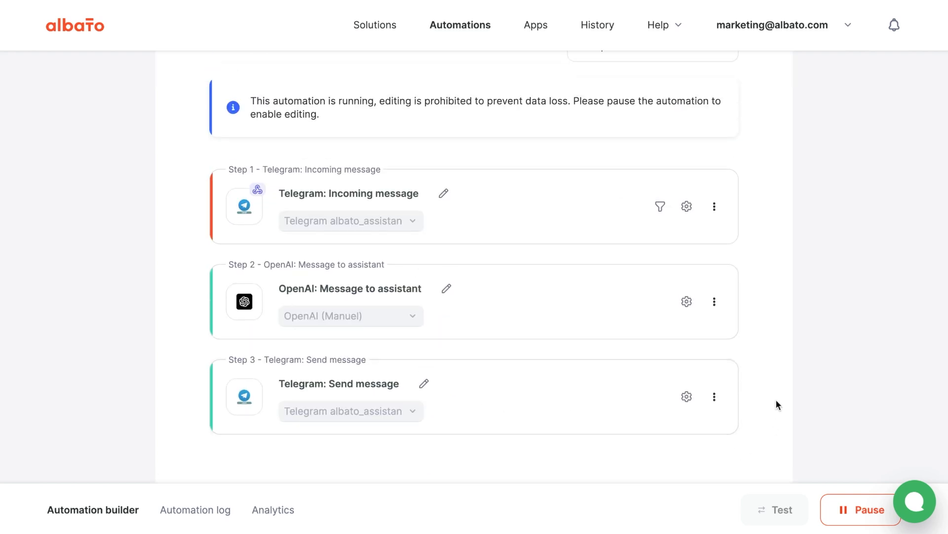
{"action": "mouse_move", "coordinate": [845, 513]}
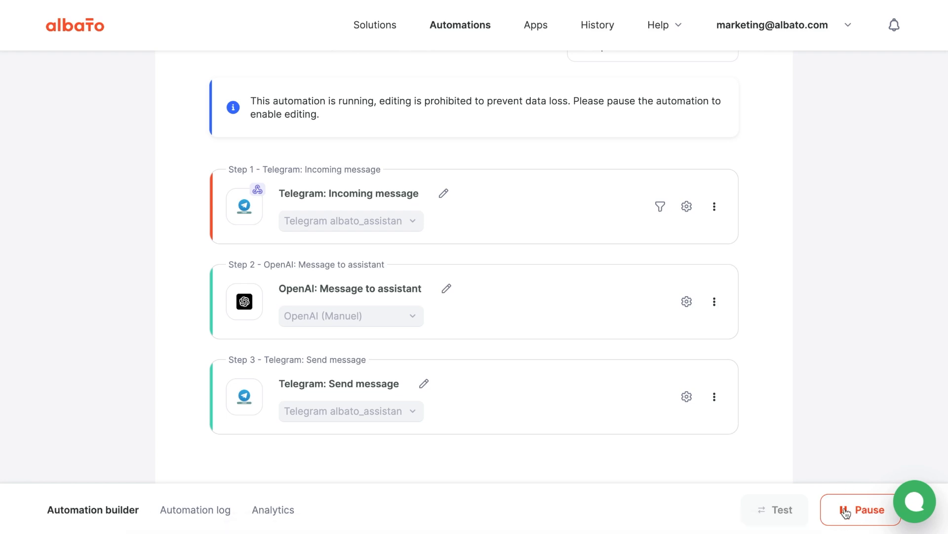
Pause the running automation so its steps become editable.
{"action": "left_click", "coordinate": [861, 510]}
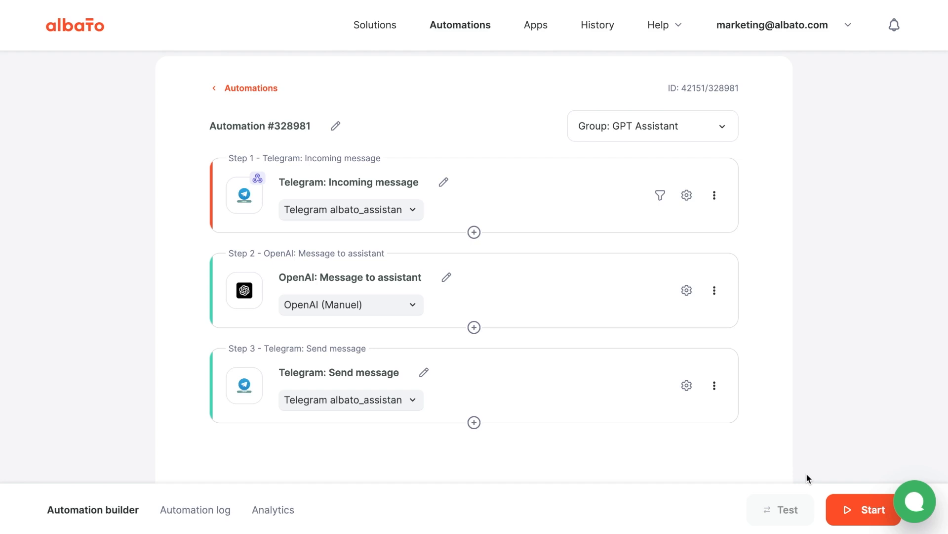
{"action": "mouse_move", "coordinate": [634, 244]}
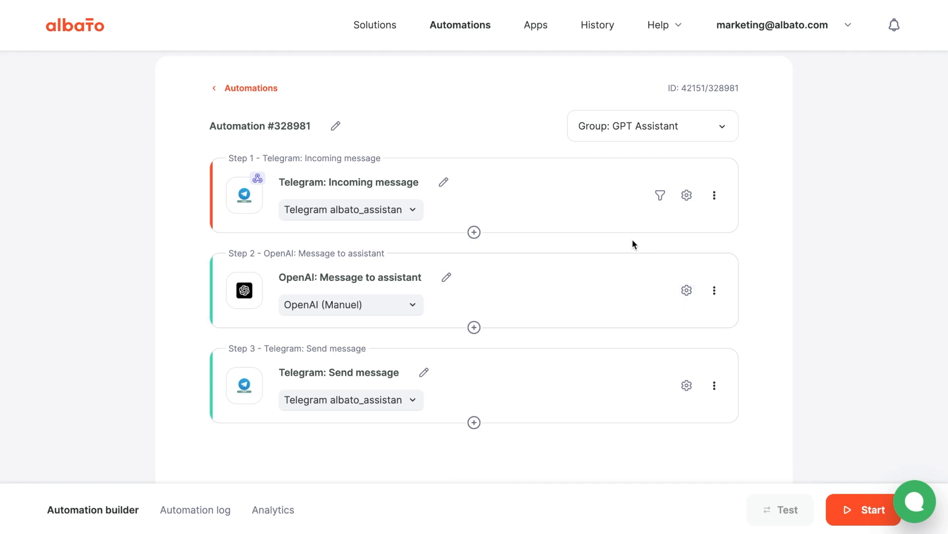
{"action": "mouse_move", "coordinate": [501, 246]}
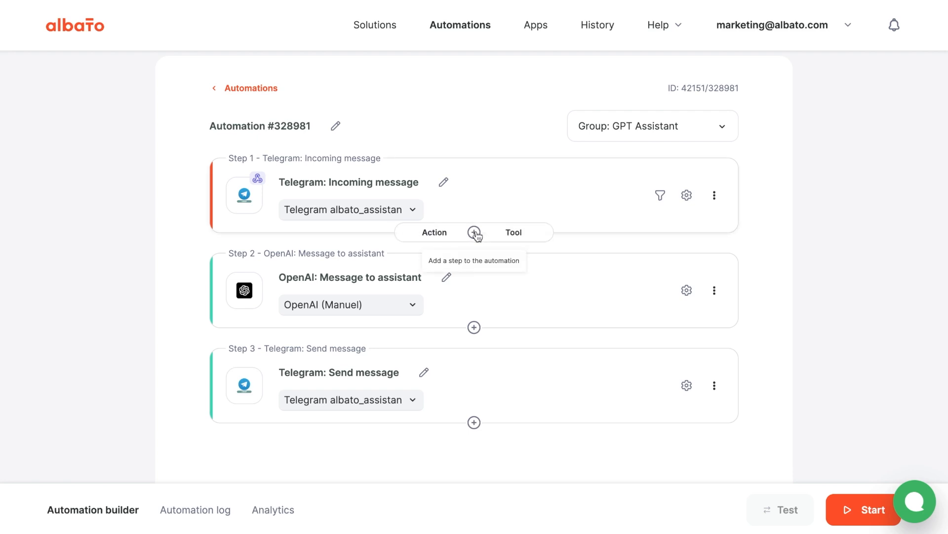
{"action": "mouse_move", "coordinate": [434, 236]}
{"action": "type", "text": "s"}
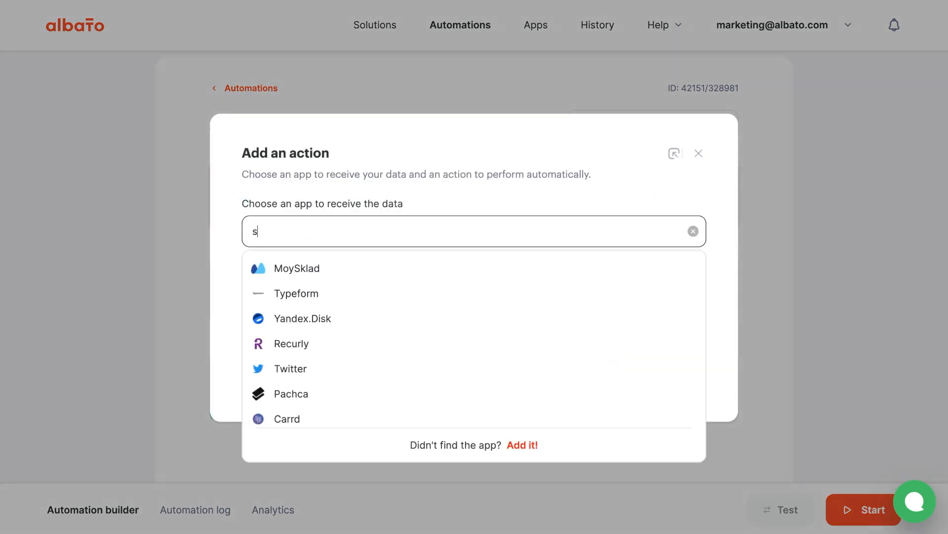
Pick Albato Storage and create connection 'Albato Storage v3' with variable thread_id.
{"action": "type", "text": "to"}
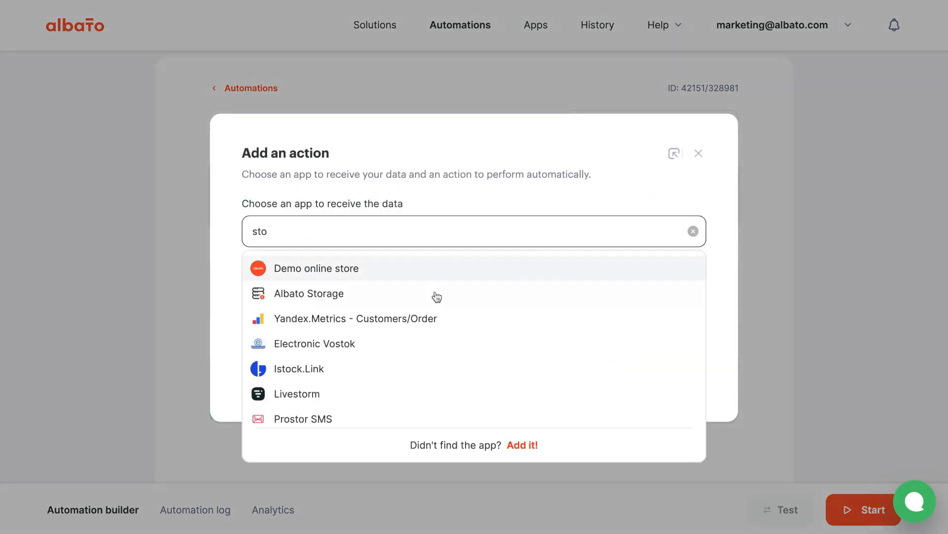
{"action": "left_click", "coordinate": [308, 294]}
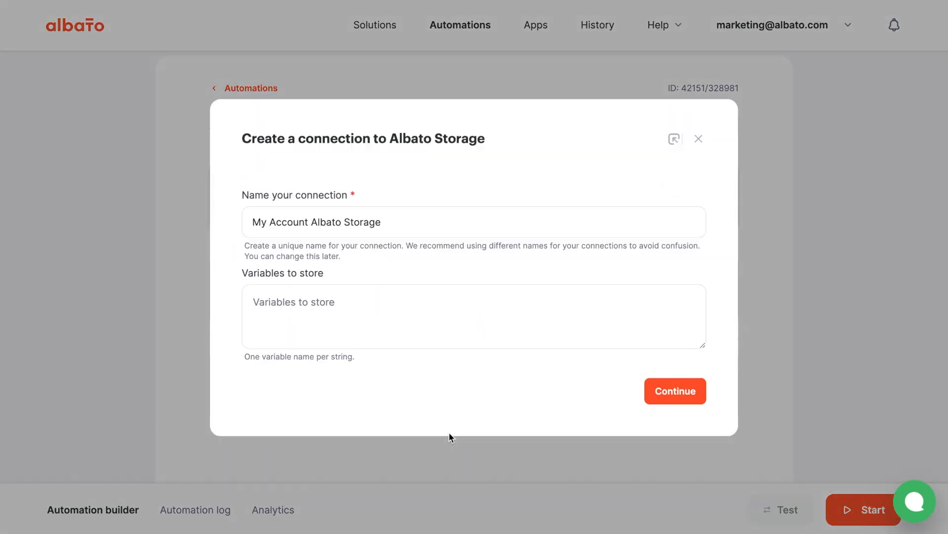
{"action": "type", "text": "Albato Storage"}
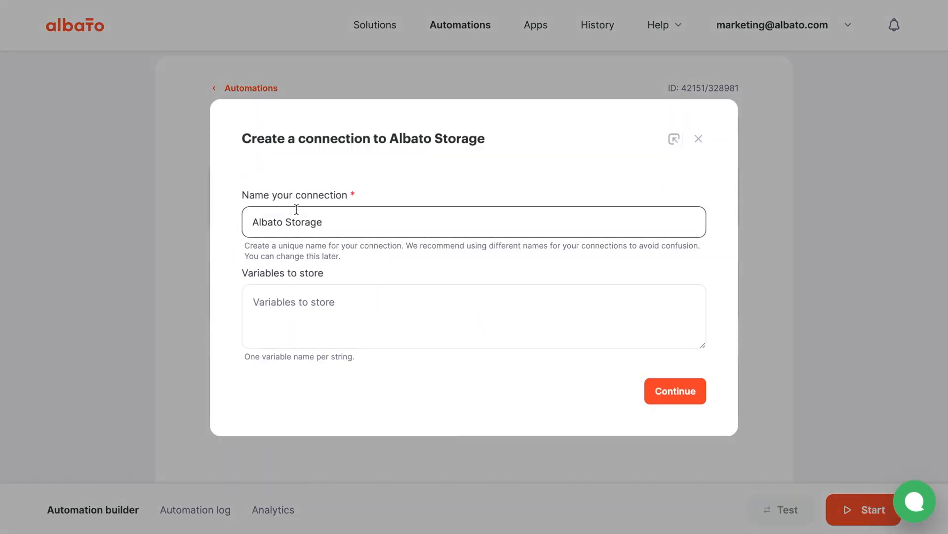
{"action": "type", "text": "v3"}
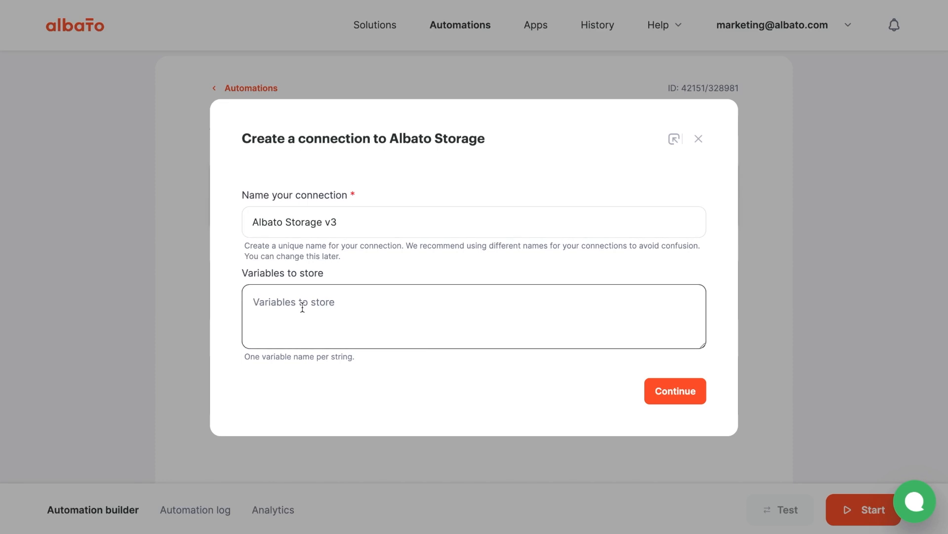
{"action": "type", "text": "thread_"}
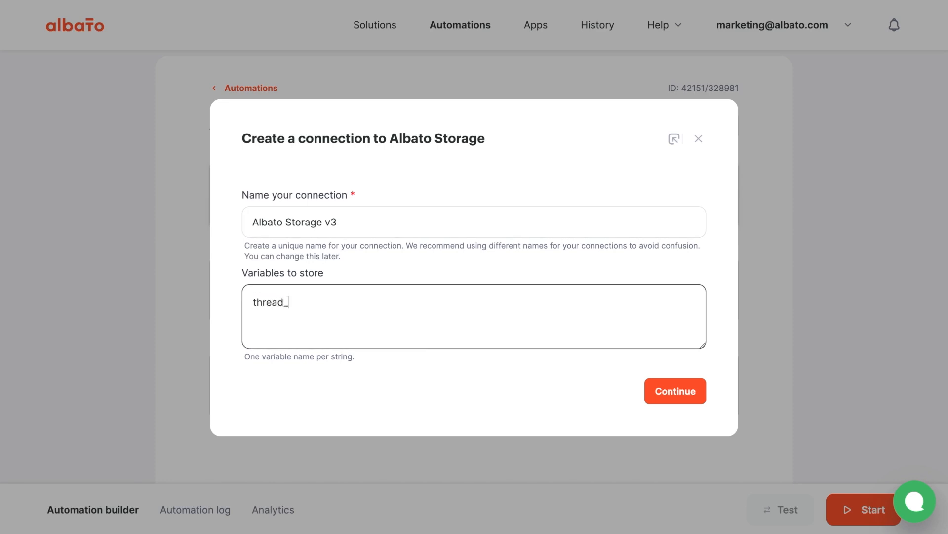
{"action": "type", "text": "id"}
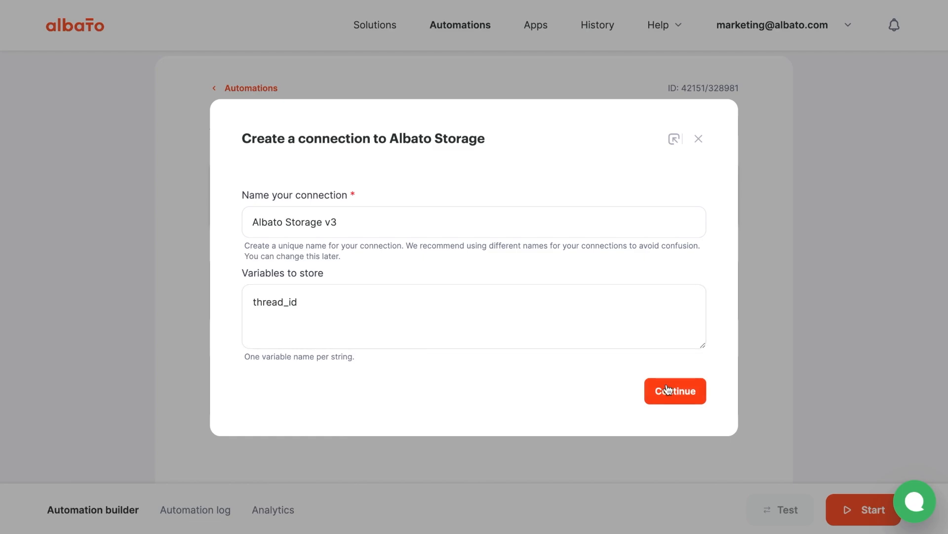
{"action": "left_click", "coordinate": [673, 390]}
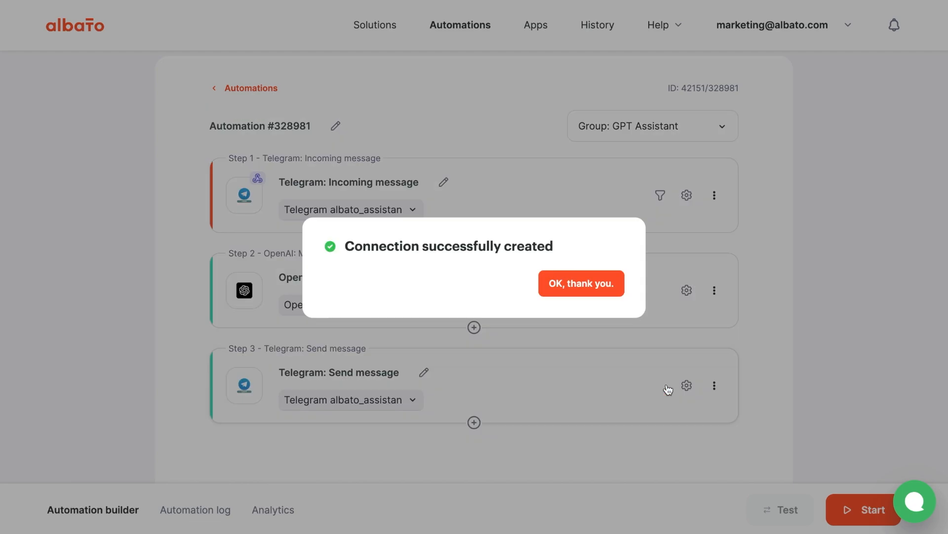
{"action": "left_click", "coordinate": [580, 283]}
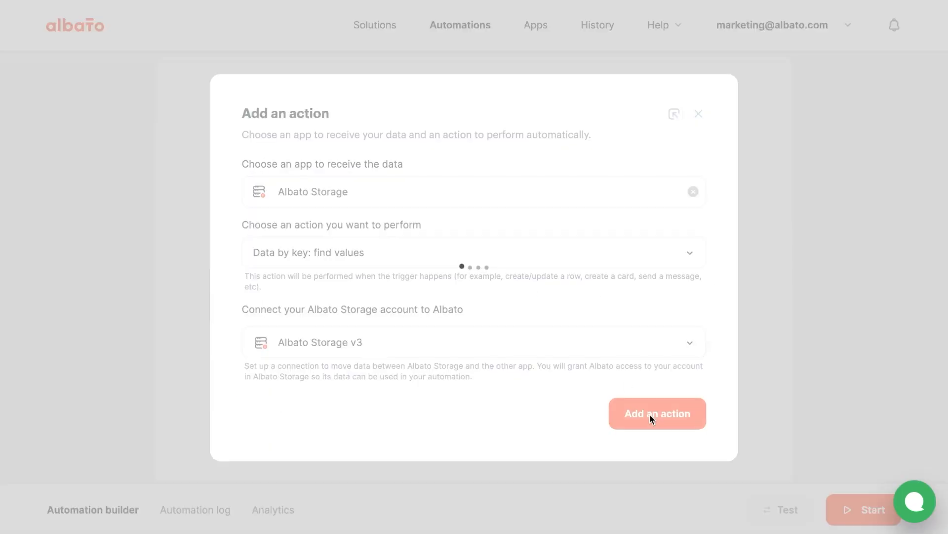
Add the 'Data by key: find values' storage action and save it as step 2.
{"action": "left_click", "coordinate": [657, 413]}
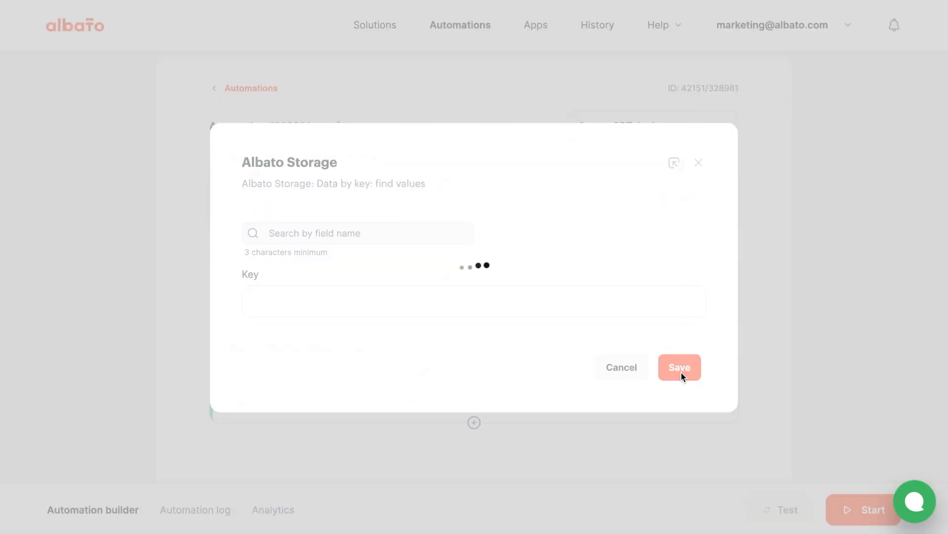
{"action": "left_click", "coordinate": [679, 367]}
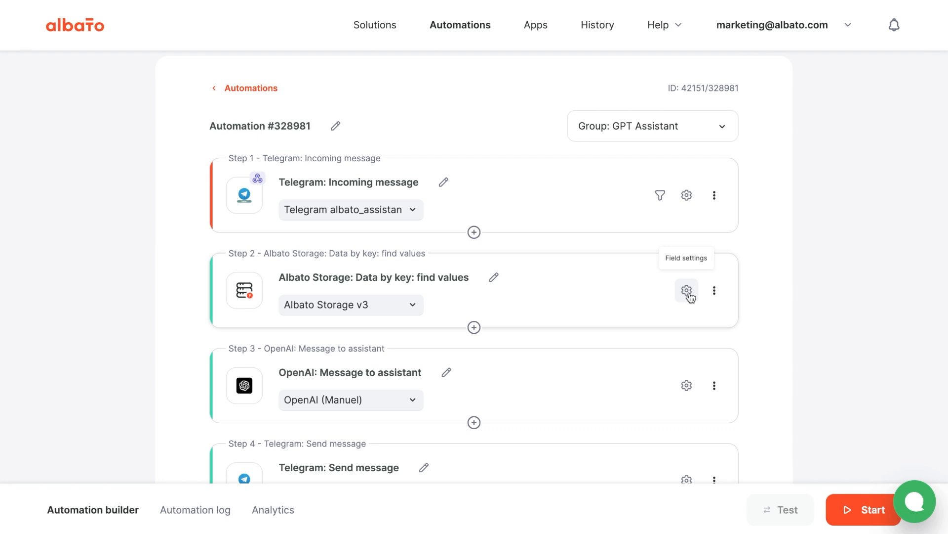
Map the storage step's Key to the incoming Telegram message's Chat - ID and save.
{"action": "left_click", "coordinate": [687, 290]}
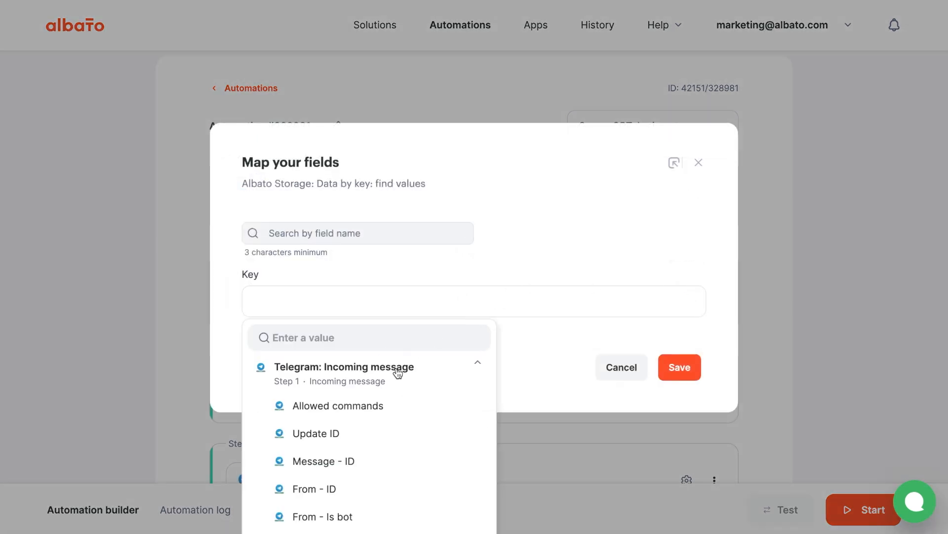
{"action": "scroll", "scroll_direction": "down", "scroll_amount": 3}
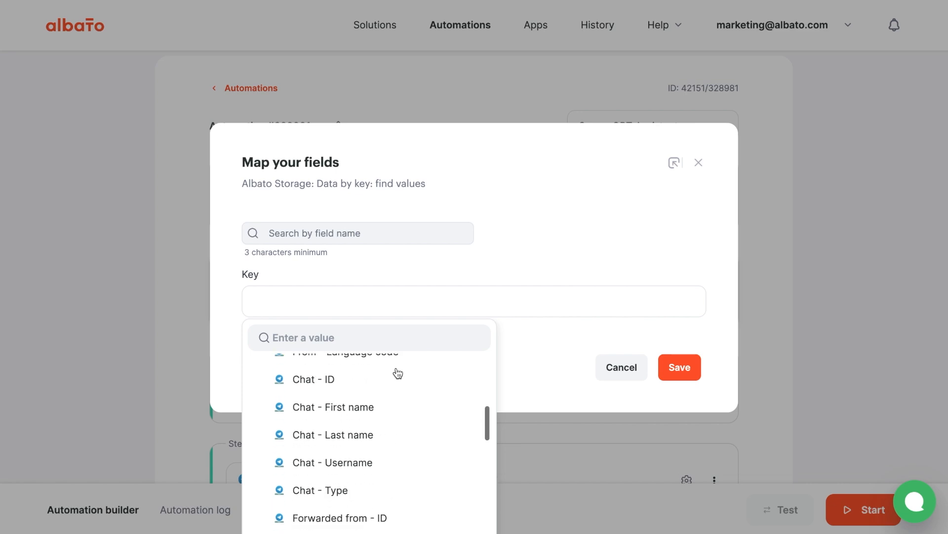
{"action": "scroll", "scroll_direction": "down", "scroll_amount": 3}
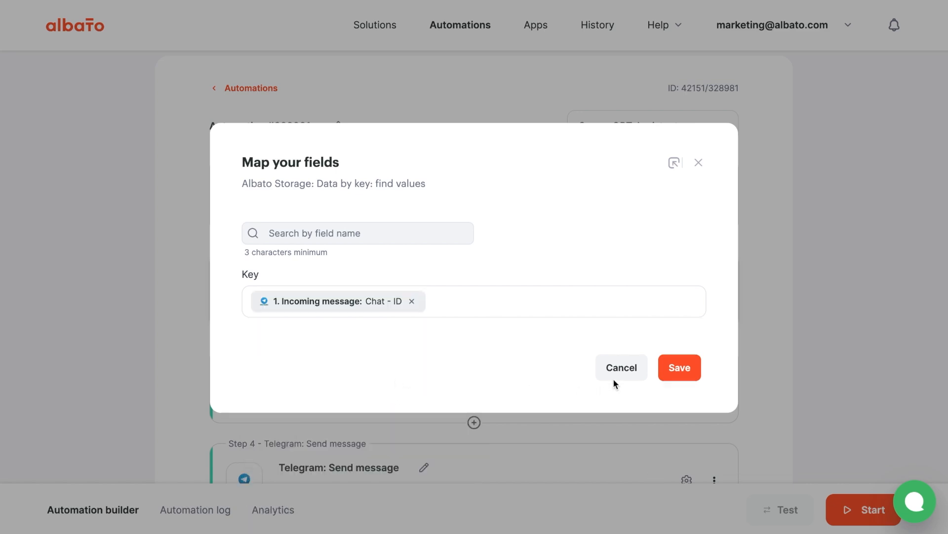
{"action": "left_click", "coordinate": [679, 367]}
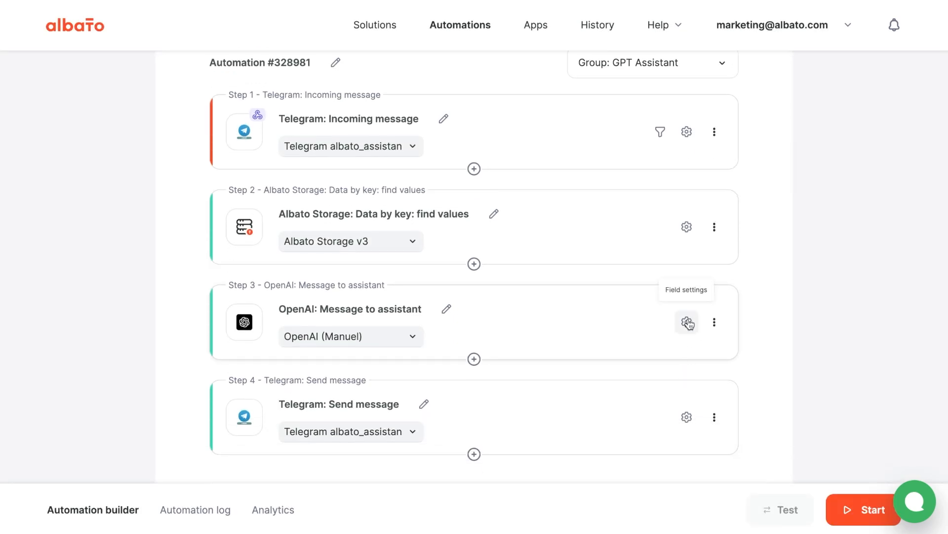
Fill the OpenAI step's Thread ID with the storage lookup's thread_id and save the mapping.
{"action": "left_click", "coordinate": [687, 321]}
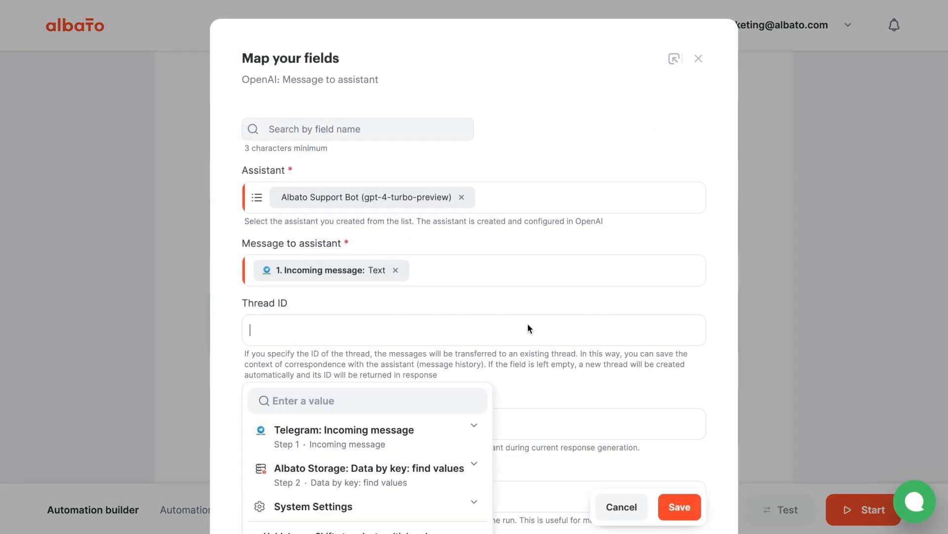
{"action": "left_click", "coordinate": [474, 465]}
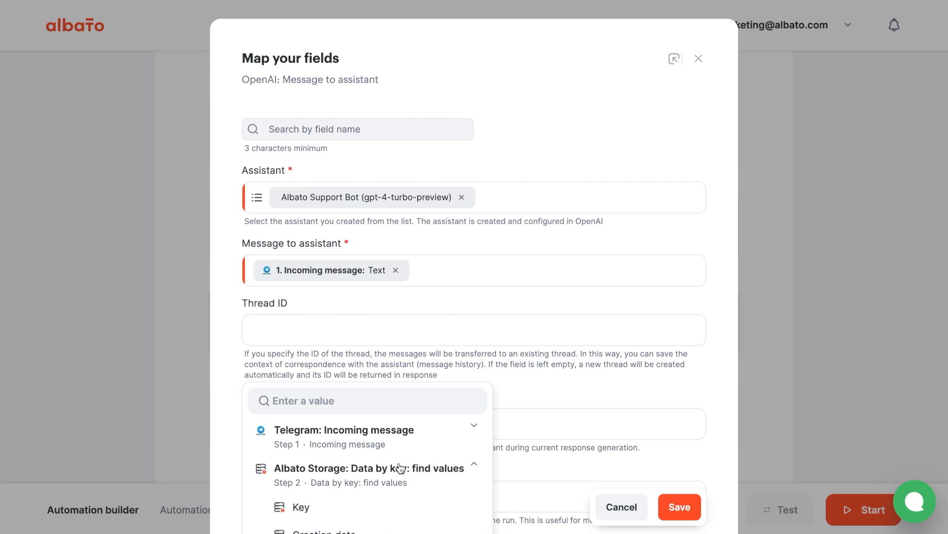
{"action": "scroll", "scroll_direction": "down", "scroll_amount": 3}
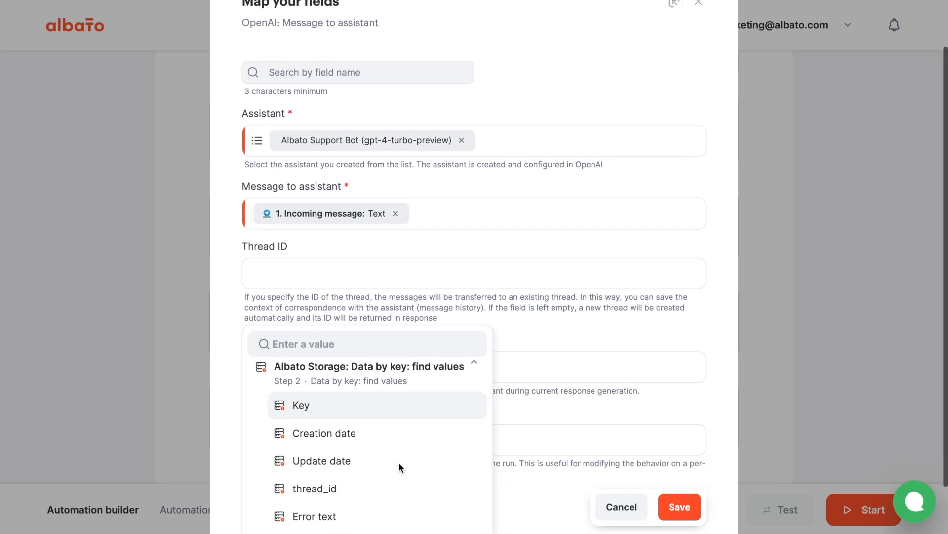
{"action": "left_click", "coordinate": [314, 489]}
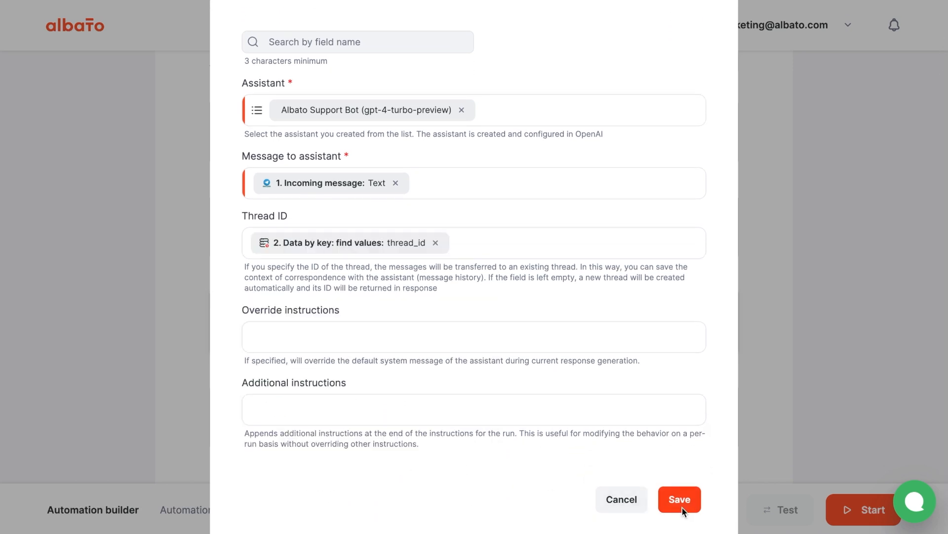
{"action": "left_click", "coordinate": [678, 498]}
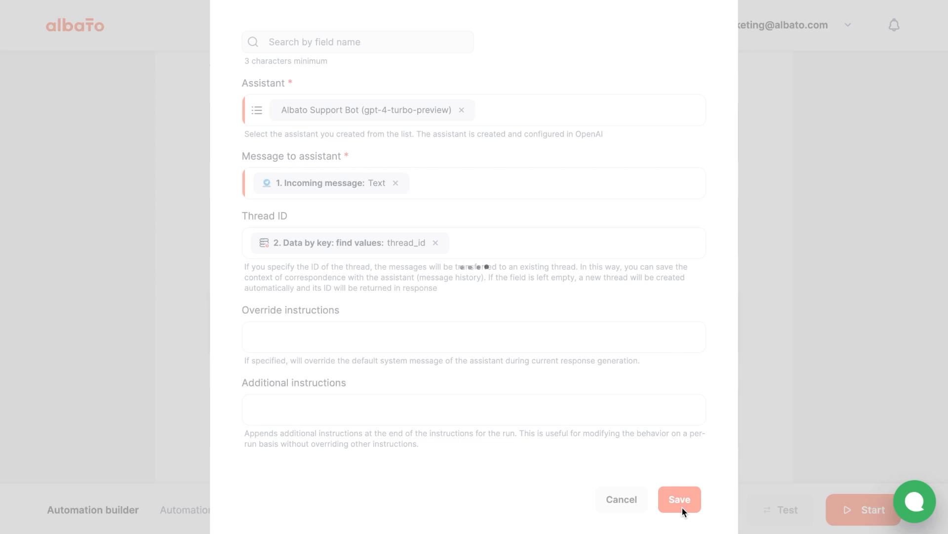
{"action": "left_click", "coordinate": [679, 499]}
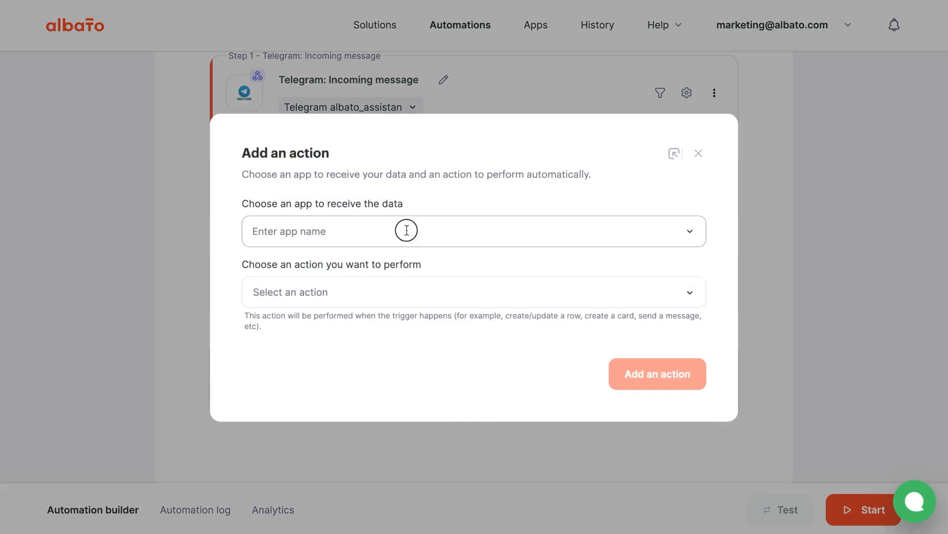
Add an Albato Storage 'Data by key: add/update value' action as the final step.
{"action": "type", "text": "albat"}
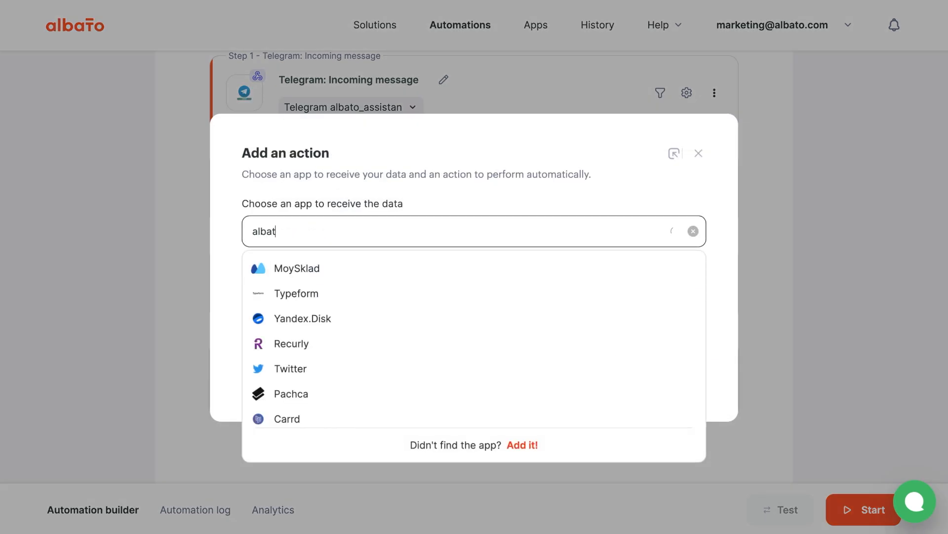
{"action": "left_click", "coordinate": [312, 230]}
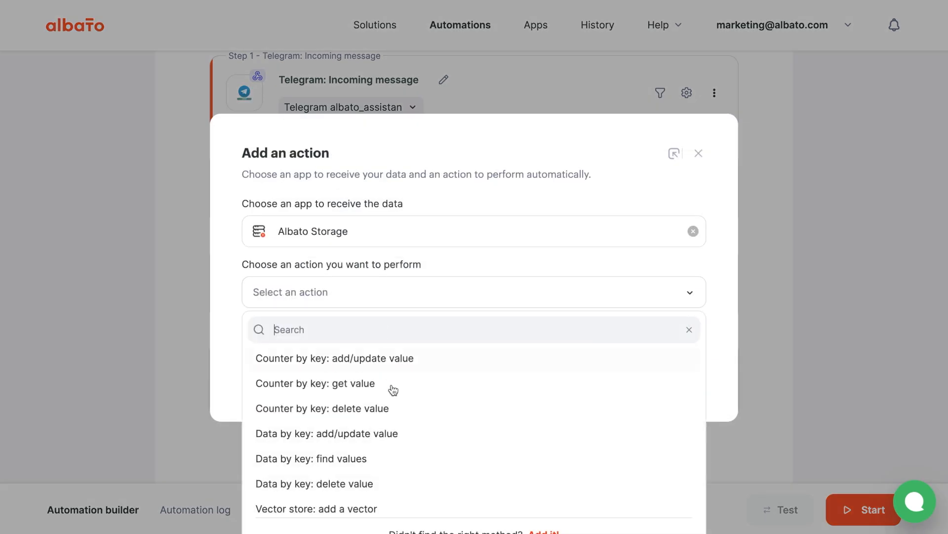
{"action": "left_click", "coordinate": [326, 433]}
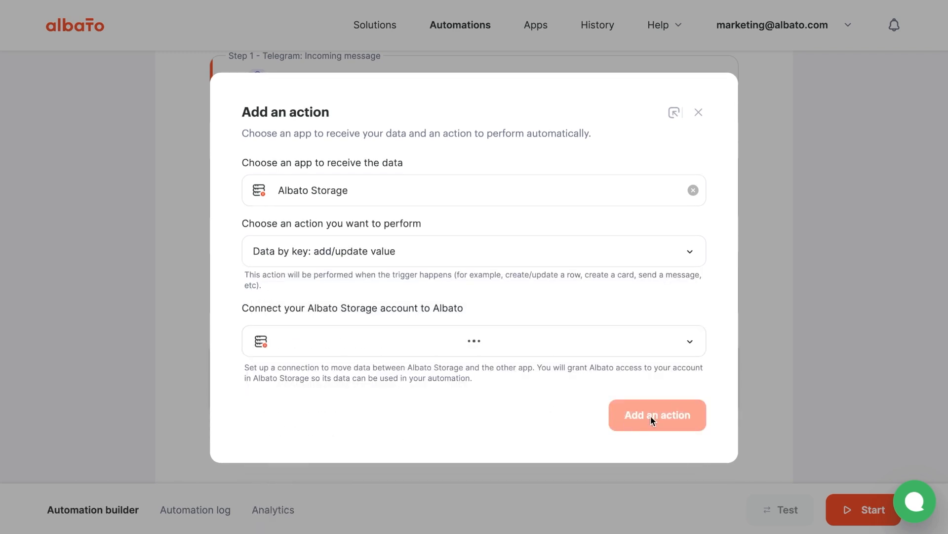
{"action": "left_click", "coordinate": [657, 415]}
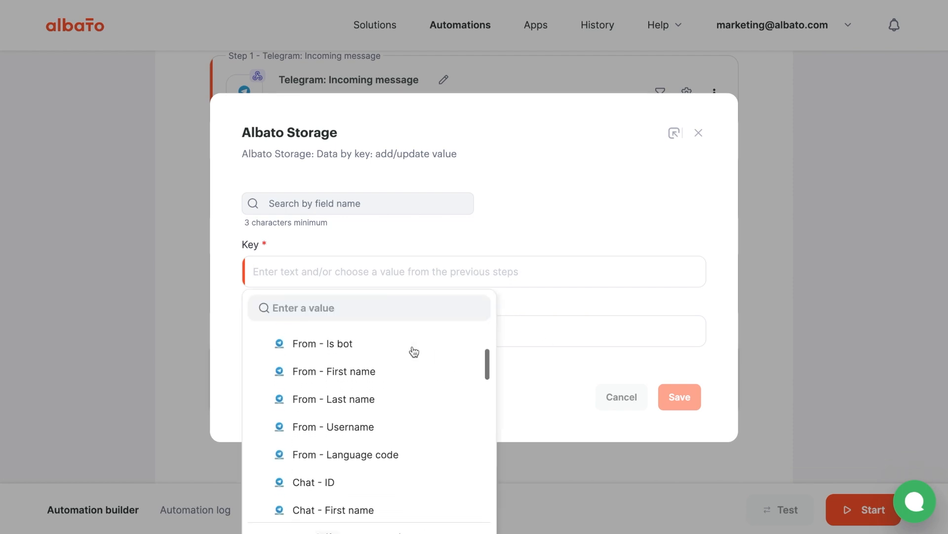
Set its Key to Telegram Chat - ID and thread_id to the assistant's Thread ID, then save.
{"action": "left_click", "coordinate": [315, 481]}
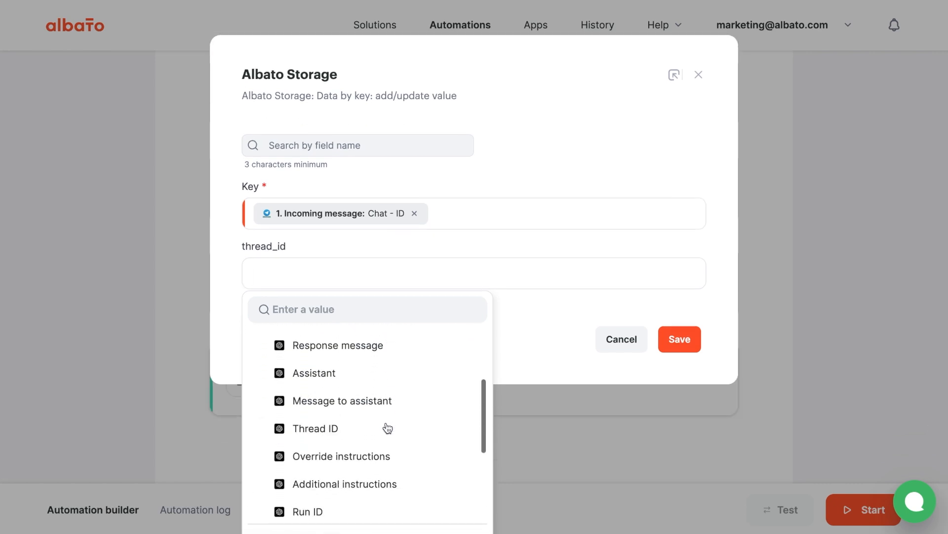
{"action": "left_click", "coordinate": [315, 428]}
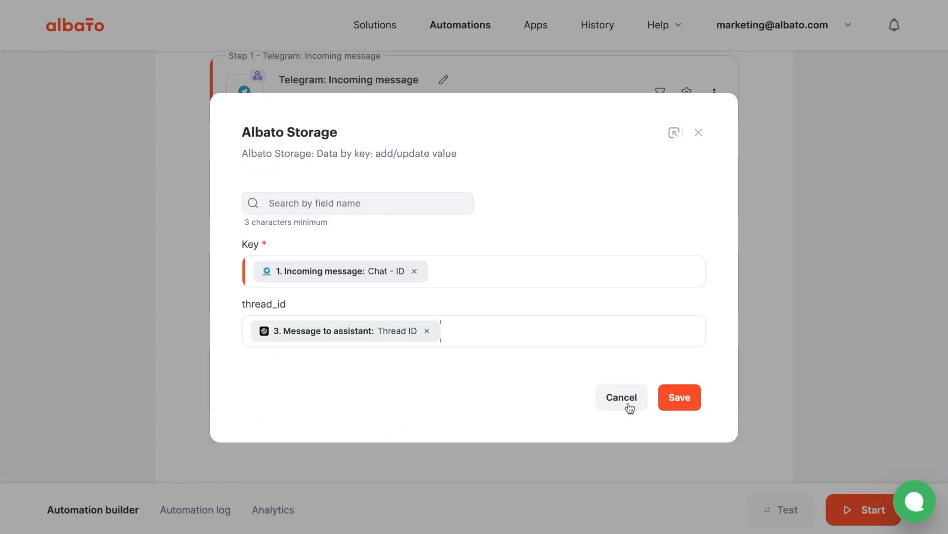
{"action": "left_click", "coordinate": [679, 398]}
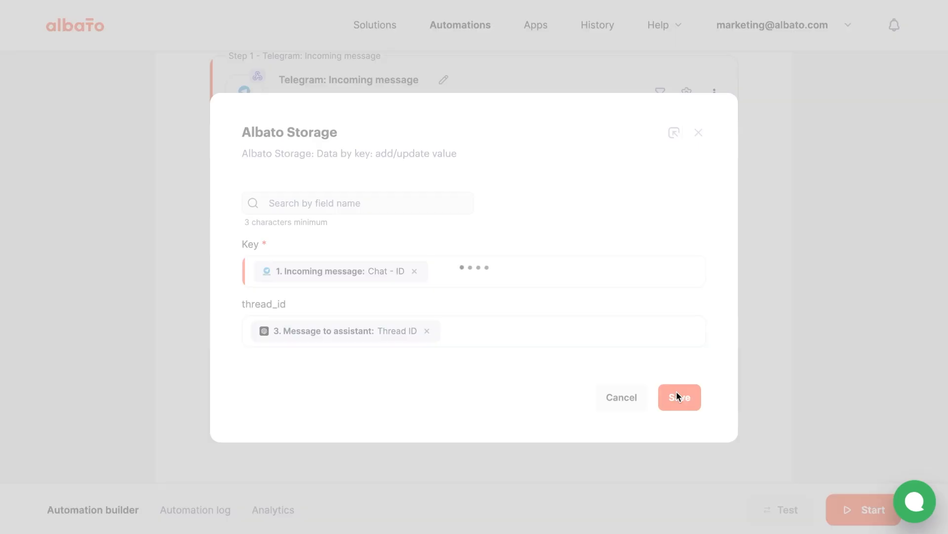
{"action": "left_click", "coordinate": [679, 397]}
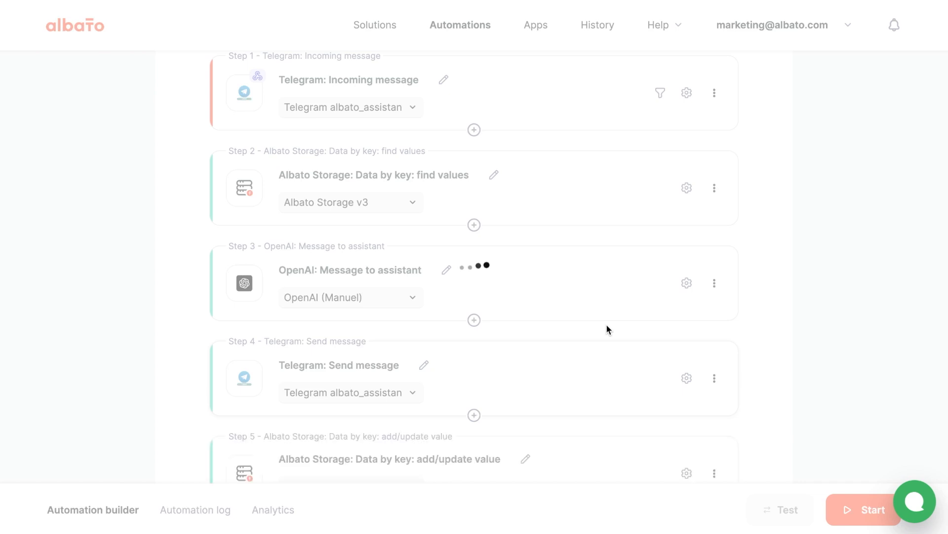
Insert a 'Stop automation on condition (Filter)' tool before the storage step, set to continue when met.
{"action": "scroll", "scroll_direction": "down", "scroll_amount": 3}
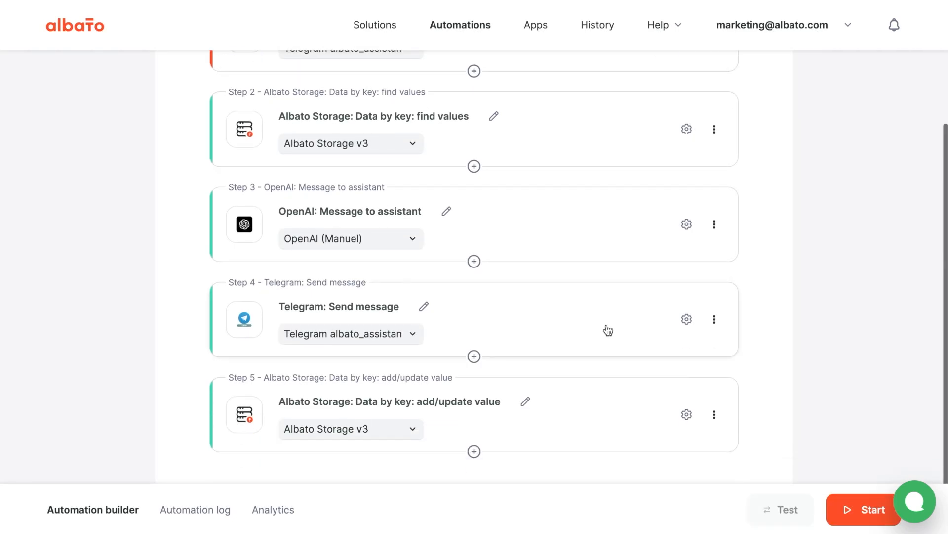
{"action": "mouse_move", "coordinate": [474, 357]}
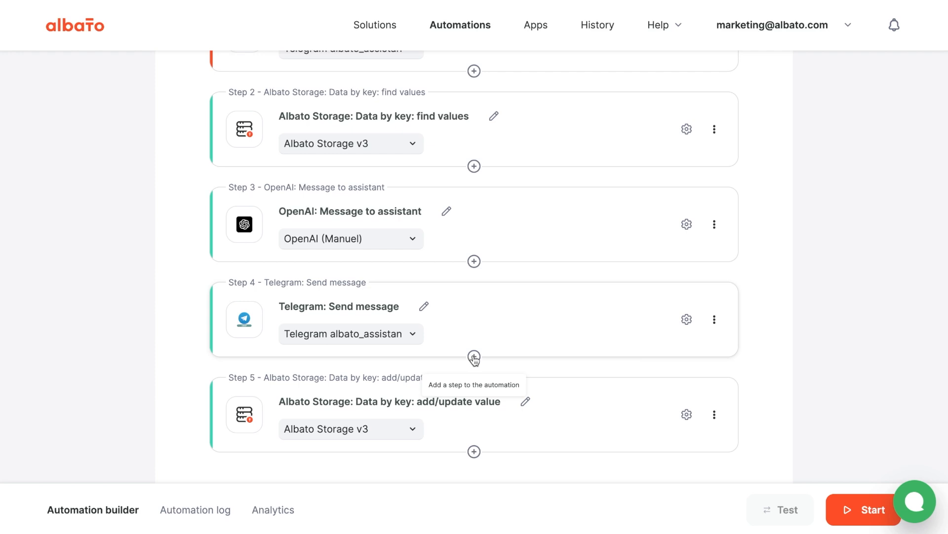
{"action": "left_click", "coordinate": [473, 357]}
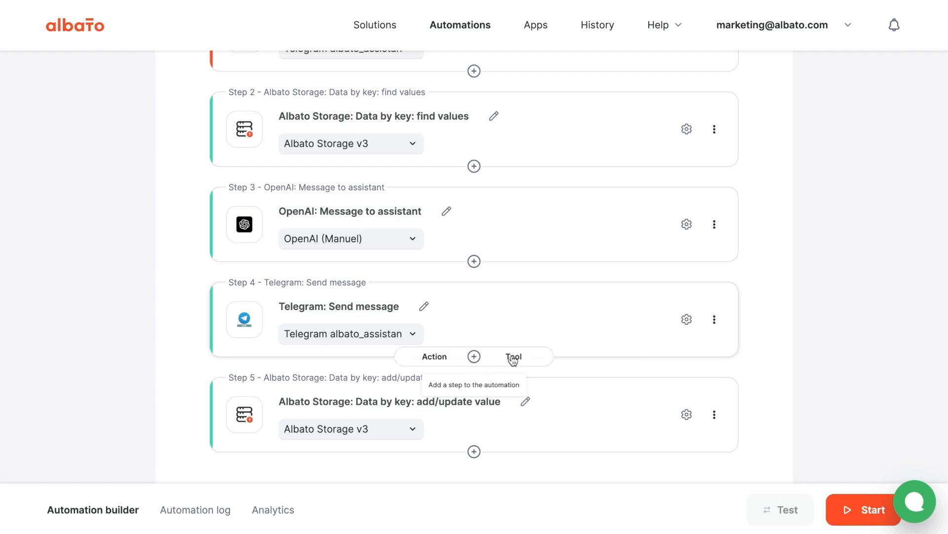
{"action": "left_click", "coordinate": [514, 357]}
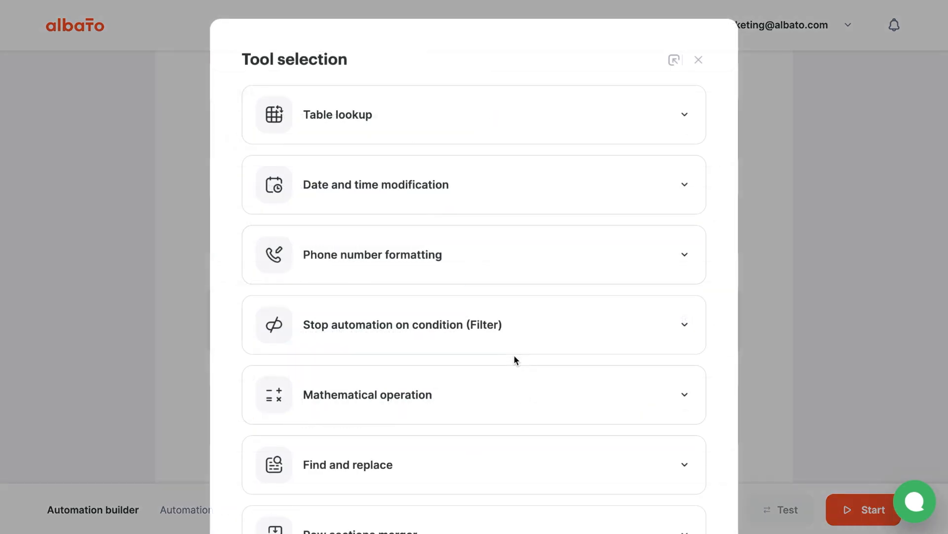
{"action": "left_click", "coordinate": [401, 324]}
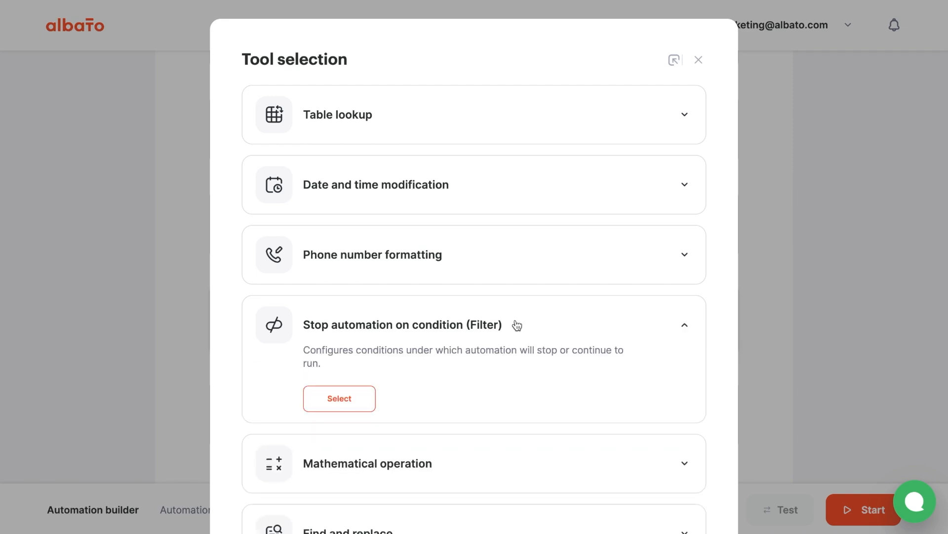
{"action": "left_click", "coordinate": [339, 398]}
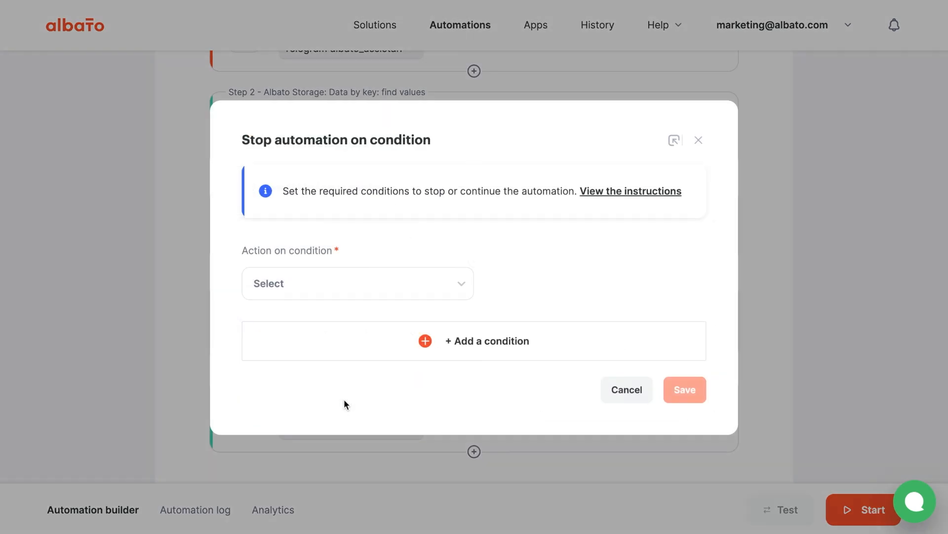
{"action": "left_click", "coordinate": [357, 283]}
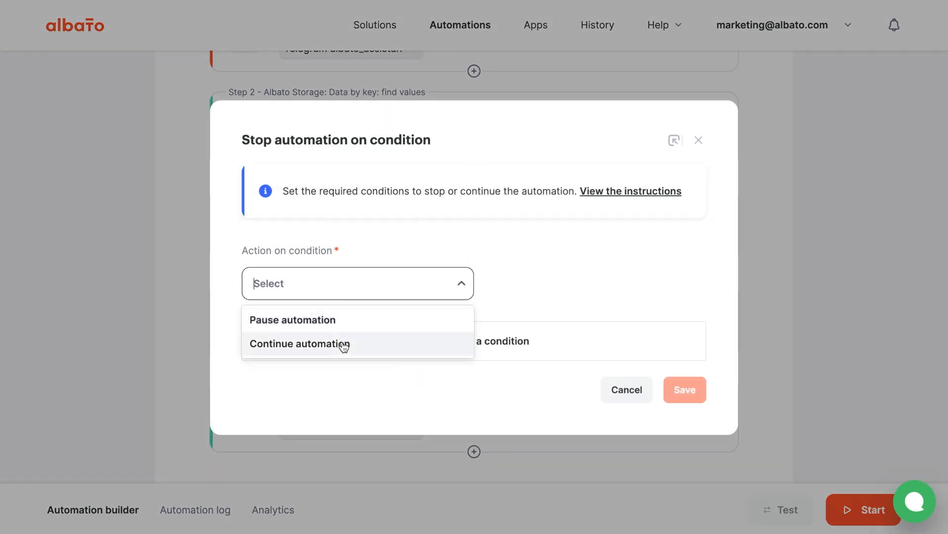
{"action": "left_click", "coordinate": [299, 342]}
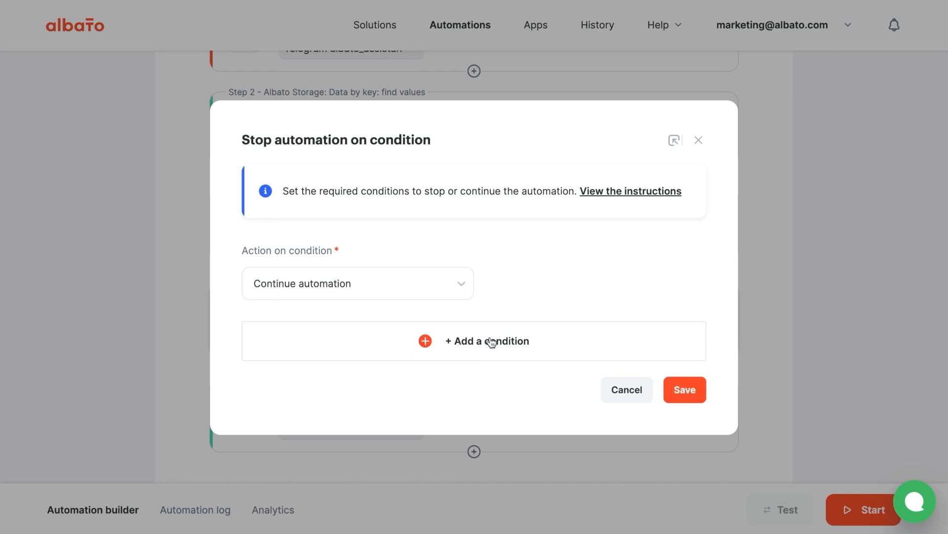
Add the condition 'stored thread_id is empty' and save the filter step.
{"action": "left_click", "coordinate": [487, 341]}
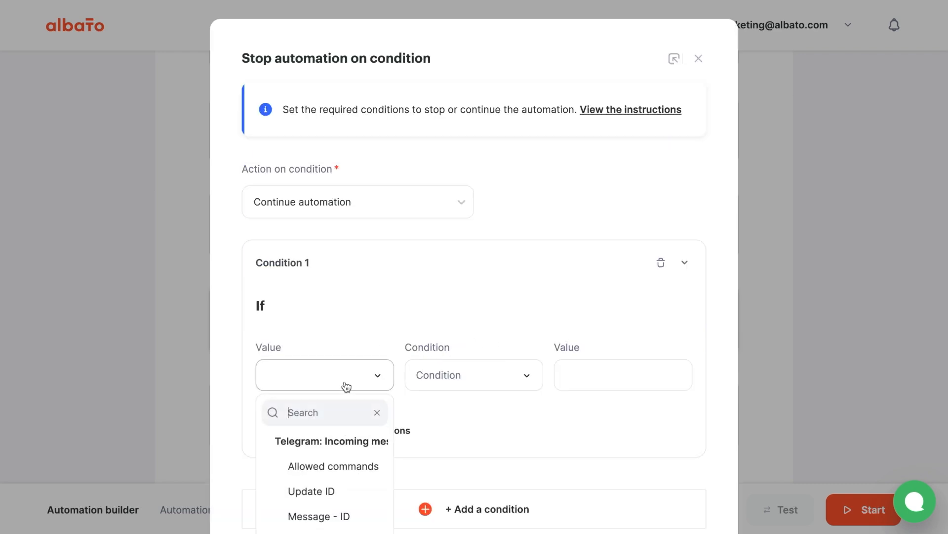
{"action": "scroll", "scroll_direction": "down", "scroll_amount": 3}
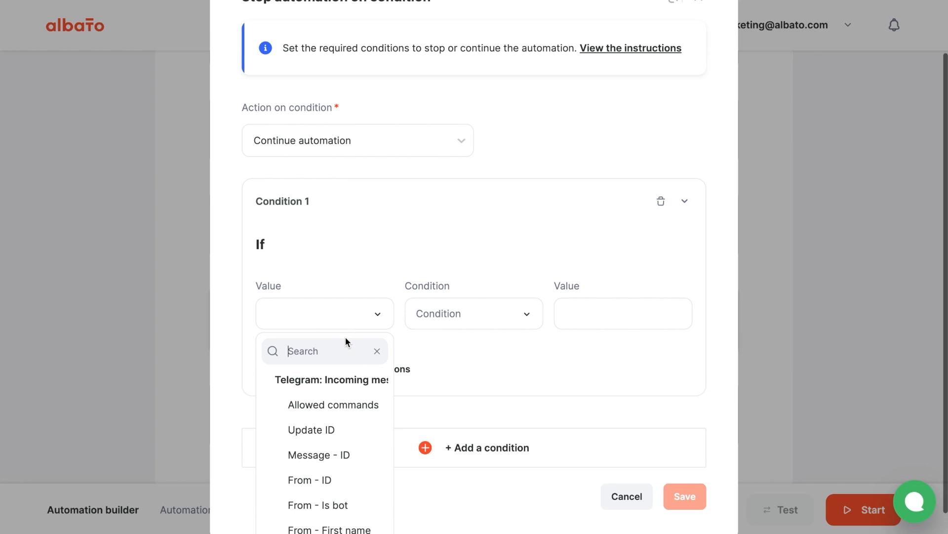
{"action": "scroll", "scroll_direction": "down", "scroll_amount": 3}
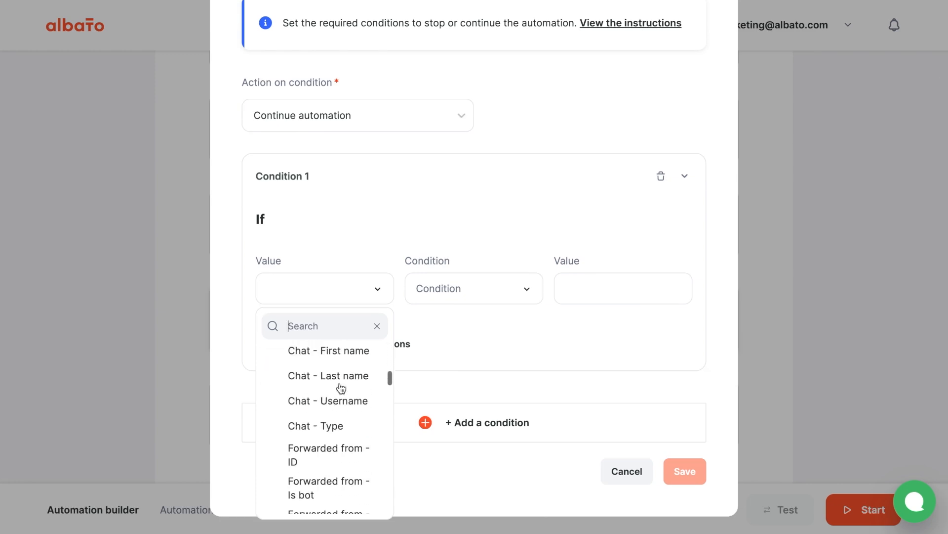
{"action": "scroll", "scroll_direction": "down", "scroll_amount": 3}
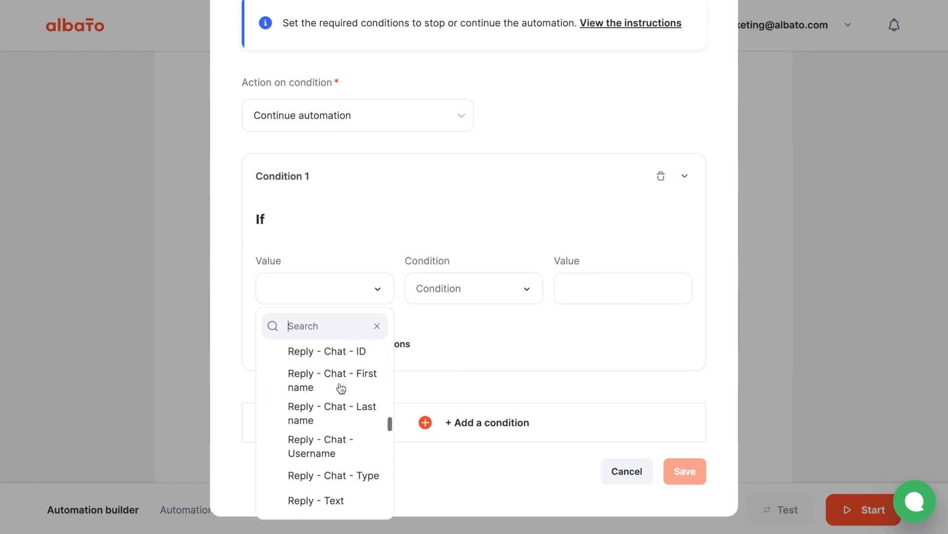
{"action": "scroll", "scroll_direction": "down", "scroll_amount": 3}
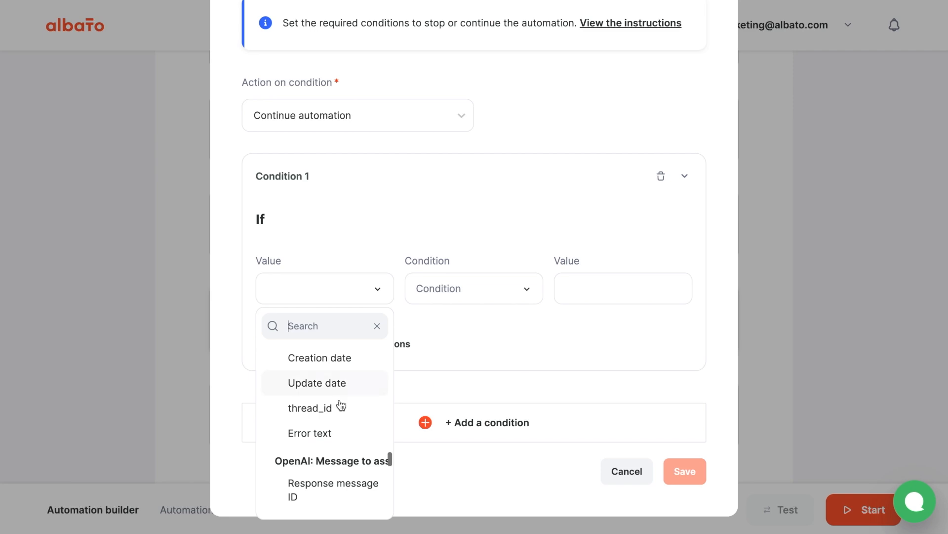
{"action": "left_click", "coordinate": [309, 407]}
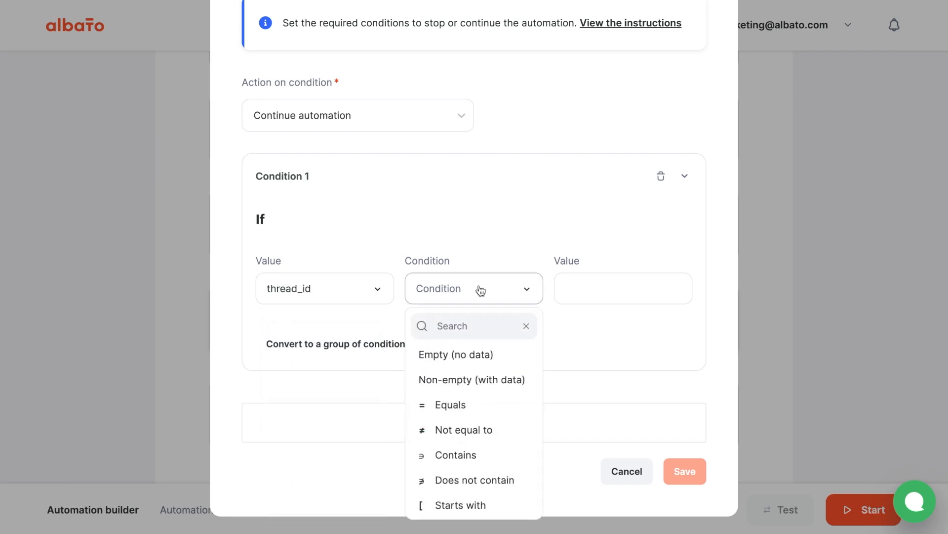
{"action": "left_click", "coordinate": [455, 354]}
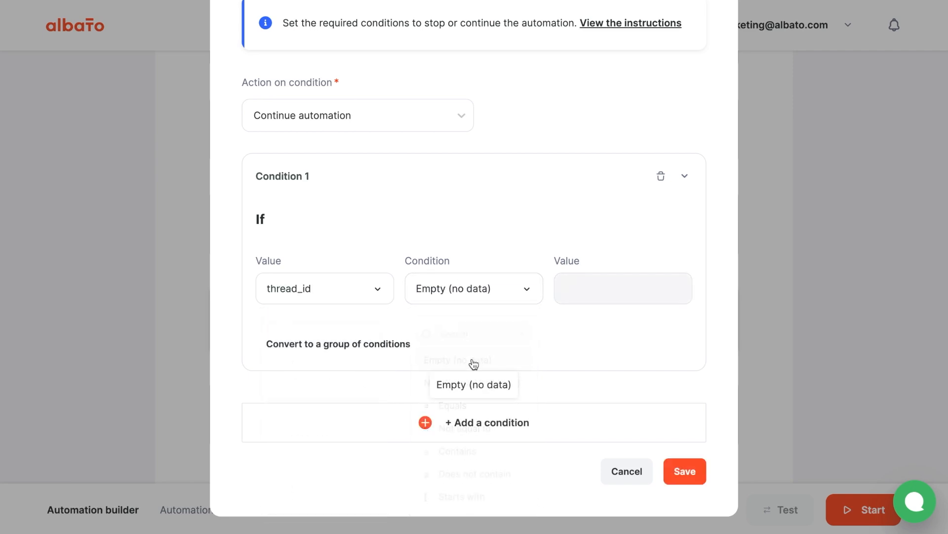
{"action": "left_click", "coordinate": [473, 384]}
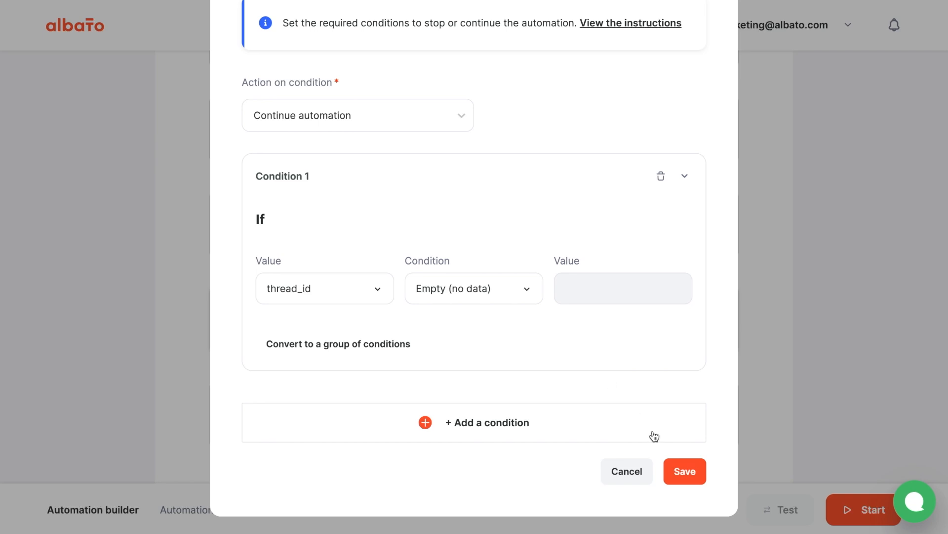
{"action": "left_click", "coordinate": [684, 471]}
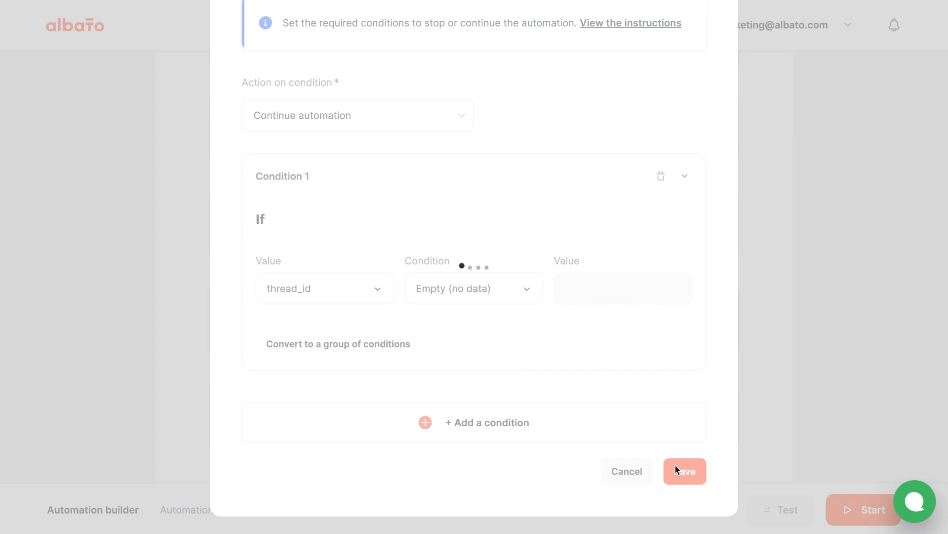
{"action": "left_click", "coordinate": [684, 472]}
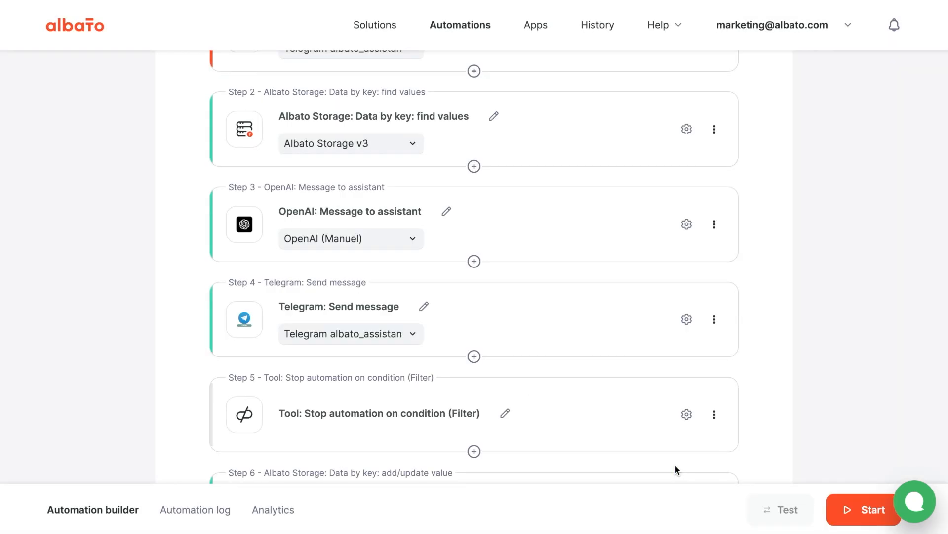
Start the six-step automation and go to its automation log from the 'Your automation is on!' dialog.
{"action": "left_click", "coordinate": [864, 509]}
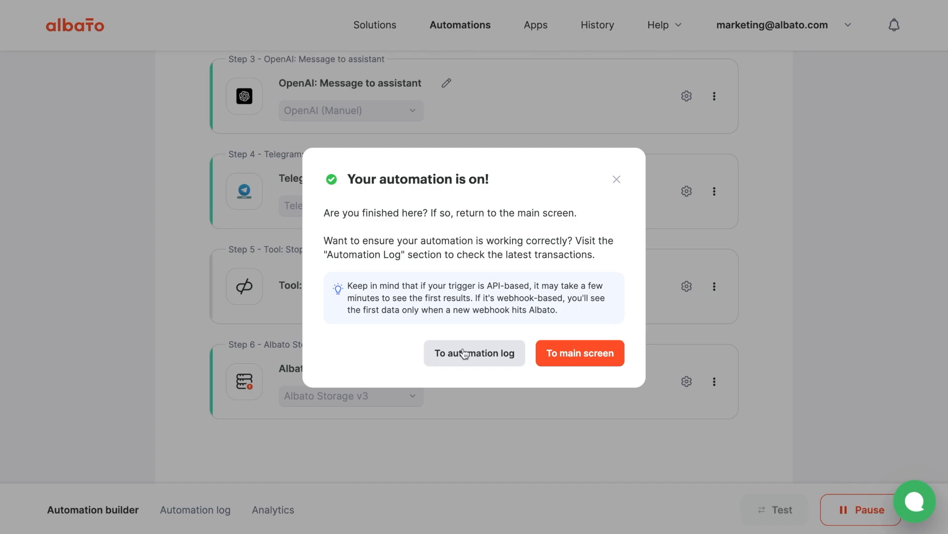
{"action": "left_click", "coordinate": [474, 353]}
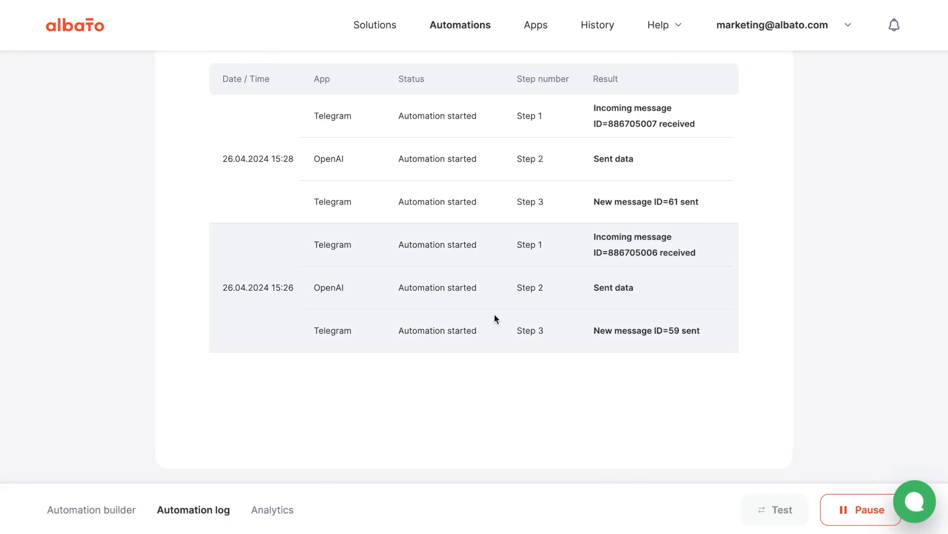
{"action": "scroll", "scroll_direction": "up", "scroll_amount": 3}
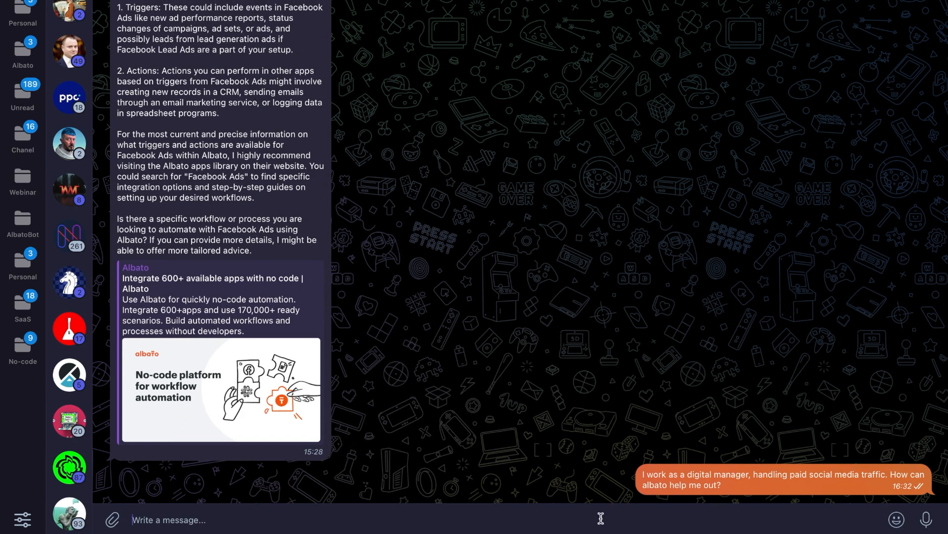
Read the bot's Facebook Ads integrations reply and begin a follow-up starting 'Do you remember'.
{"action": "scroll", "scroll_direction": "down", "scroll_amount": 3}
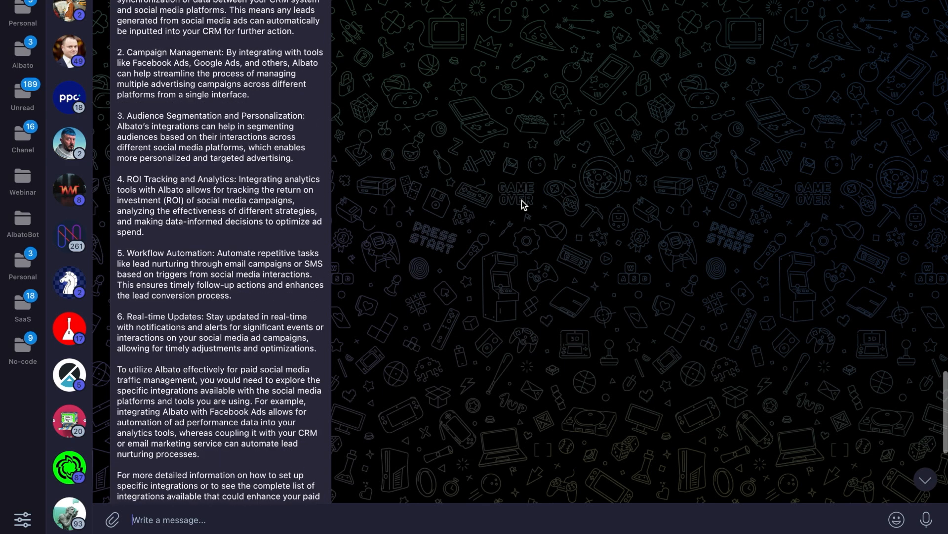
{"action": "scroll", "scroll_direction": "up", "scroll_amount": 3}
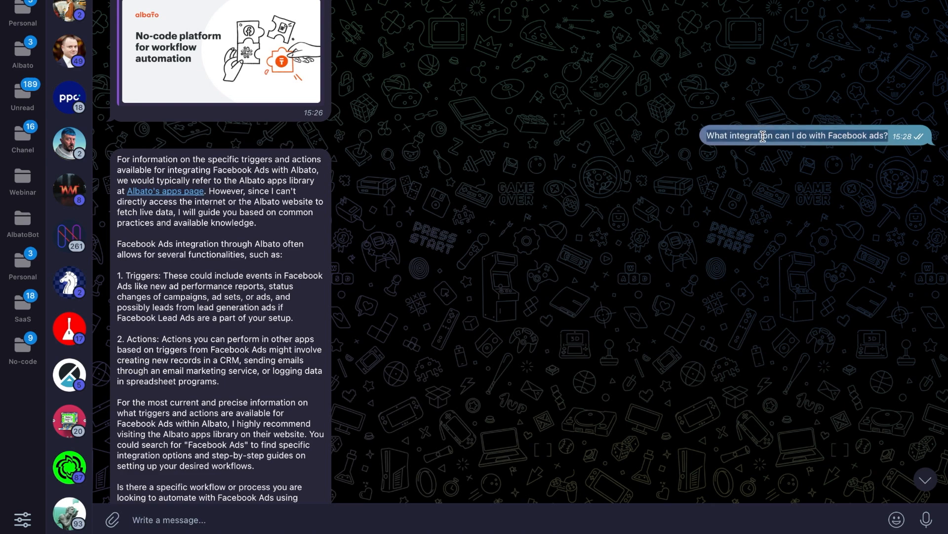
{"action": "scroll", "scroll_direction": "down", "scroll_amount": 3}
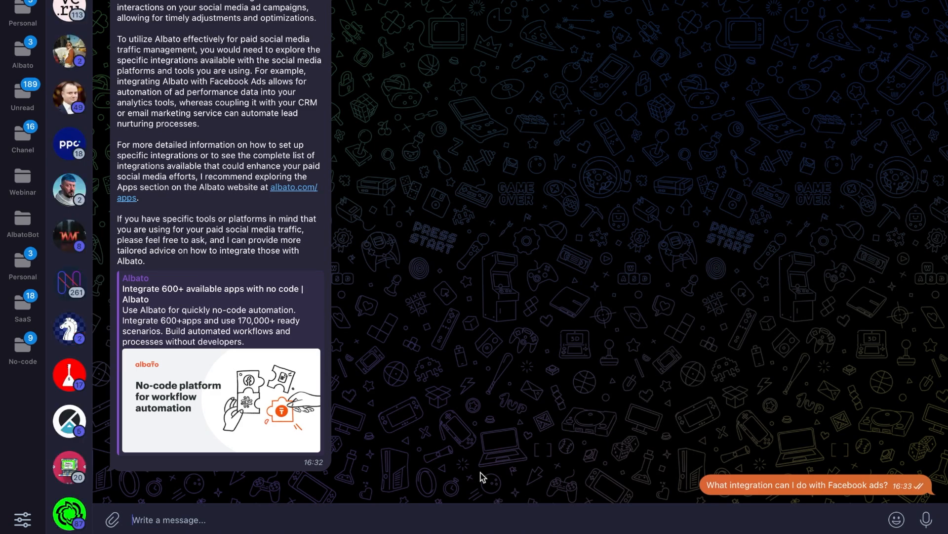
{"action": "scroll", "scroll_direction": "down", "scroll_amount": 3}
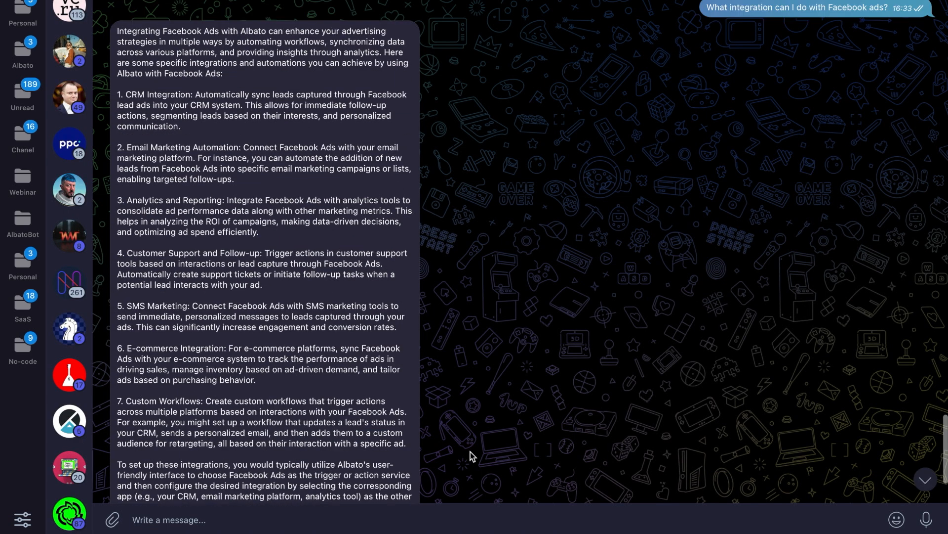
{"action": "mouse_move", "coordinate": [375, 129]}
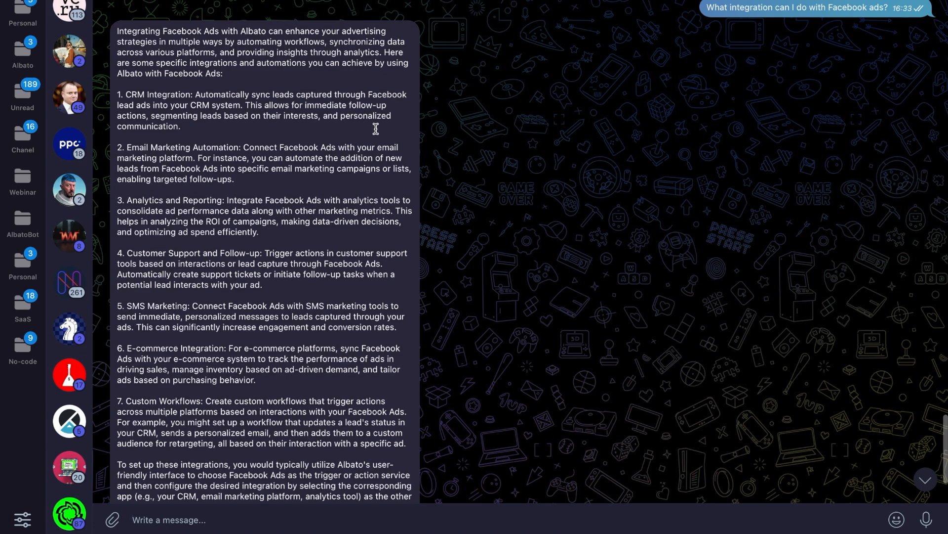
{"action": "scroll", "scroll_direction": "down", "scroll_amount": 3}
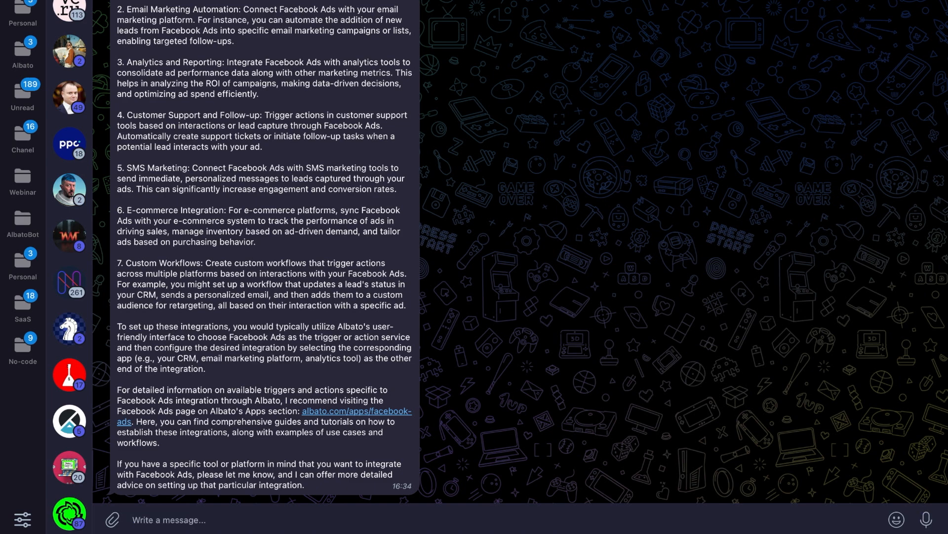
{"action": "type", "text": "Do you remember"}
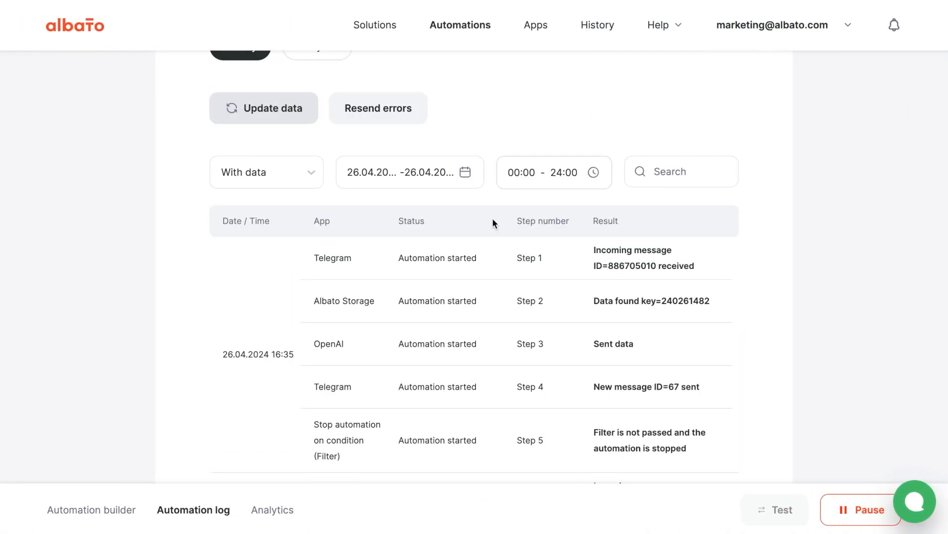
Scroll the 16:32–16:35 runs comparing 'Filter passed' on the first with 'Filter is not passed' on later ones.
{"action": "scroll", "scroll_direction": "down", "scroll_amount": 3}
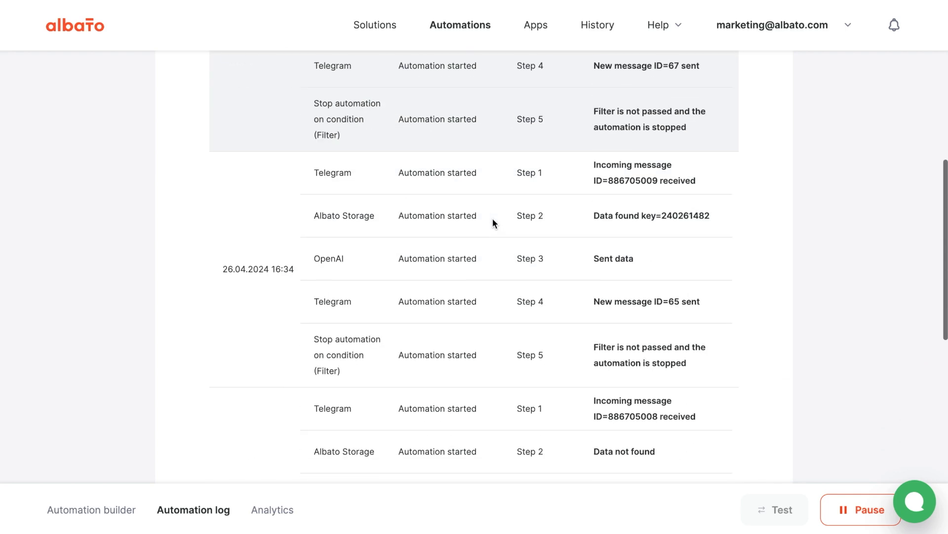
{"action": "scroll", "scroll_direction": "down", "scroll_amount": 3}
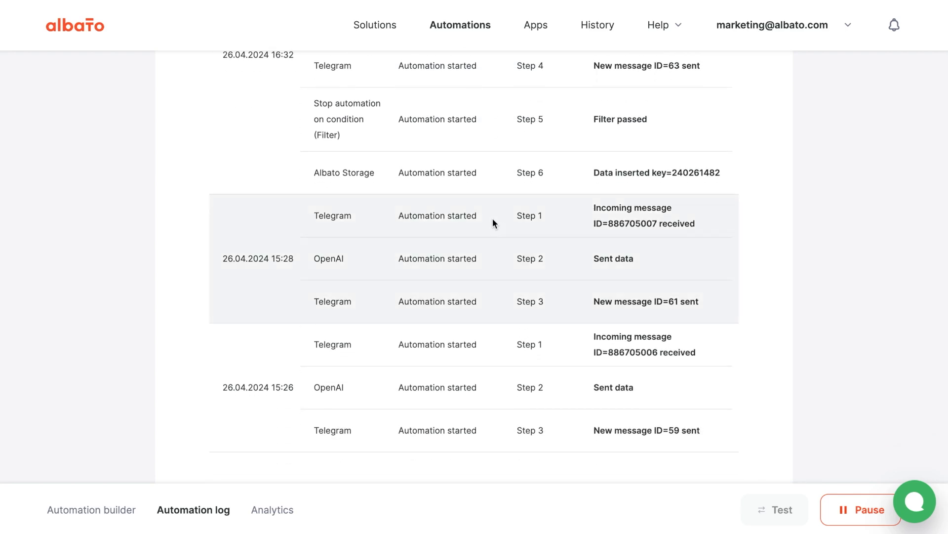
{"action": "scroll", "scroll_direction": "up", "scroll_amount": 3}
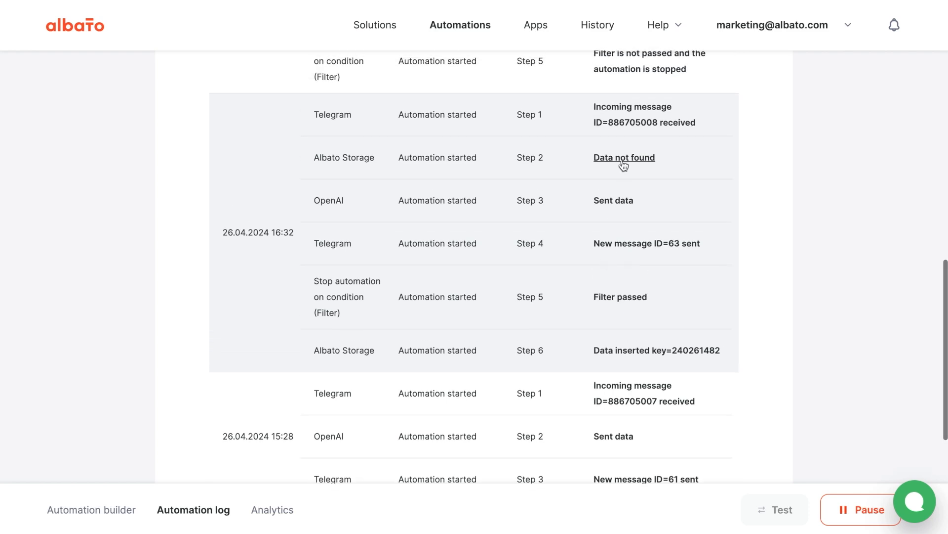
{"action": "scroll", "scroll_direction": "up", "scroll_amount": 3}
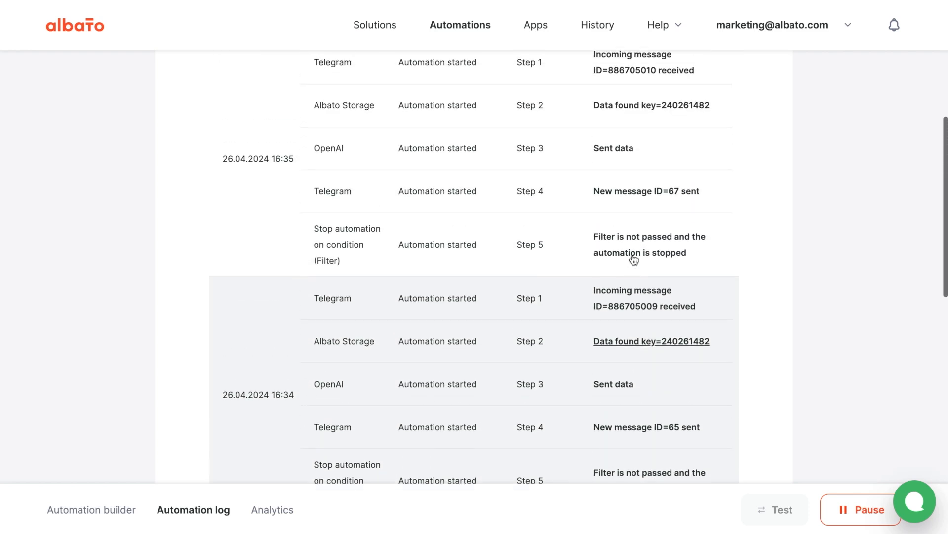
{"action": "scroll", "scroll_direction": "up", "scroll_amount": 3}
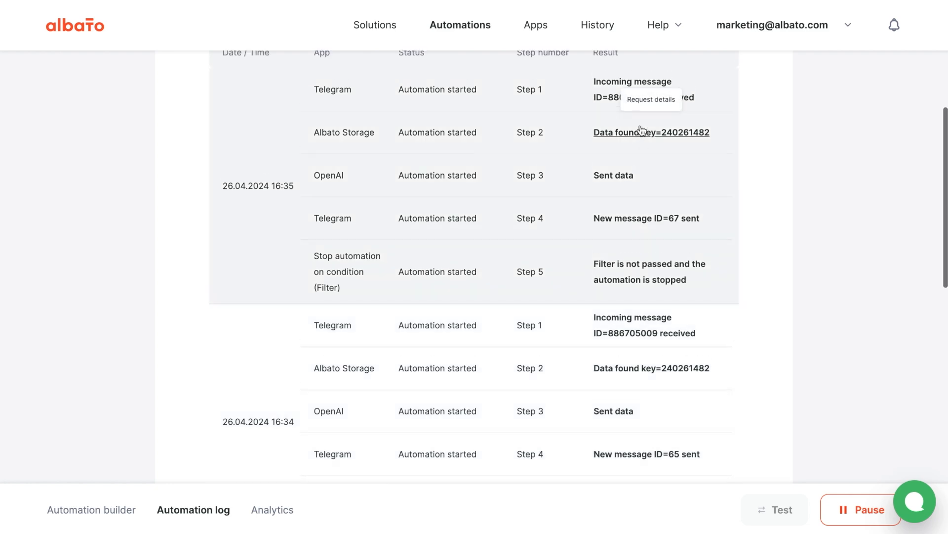
{"action": "scroll", "scroll_direction": "up", "scroll_amount": 3}
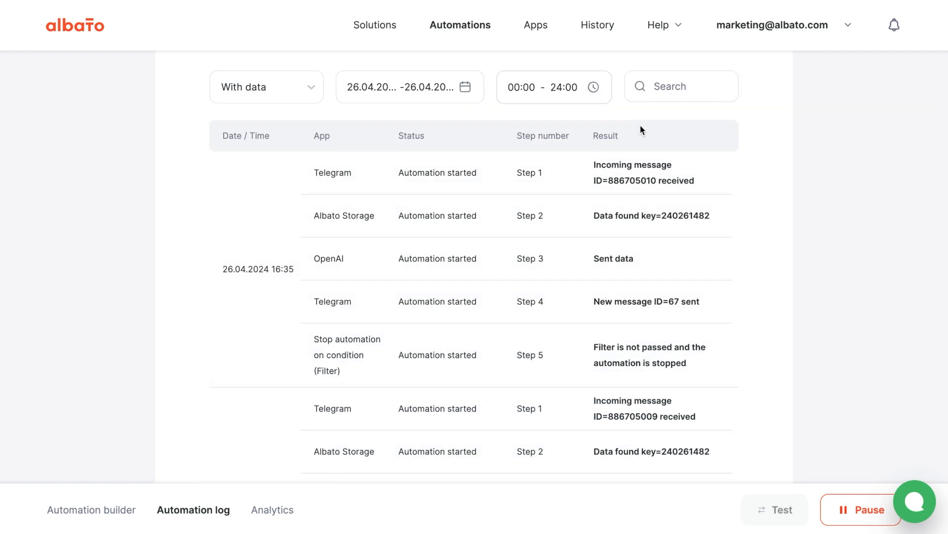
{"action": "scroll", "scroll_direction": "up", "scroll_amount": 3}
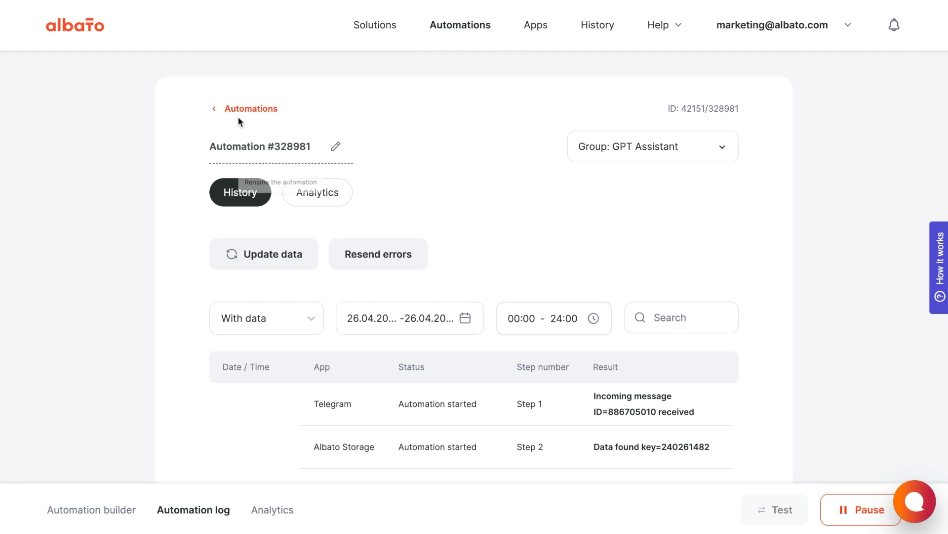
From the automations list, review the Assistant Welcome automation's Router conditions and close them.
{"action": "left_click", "coordinate": [250, 109]}
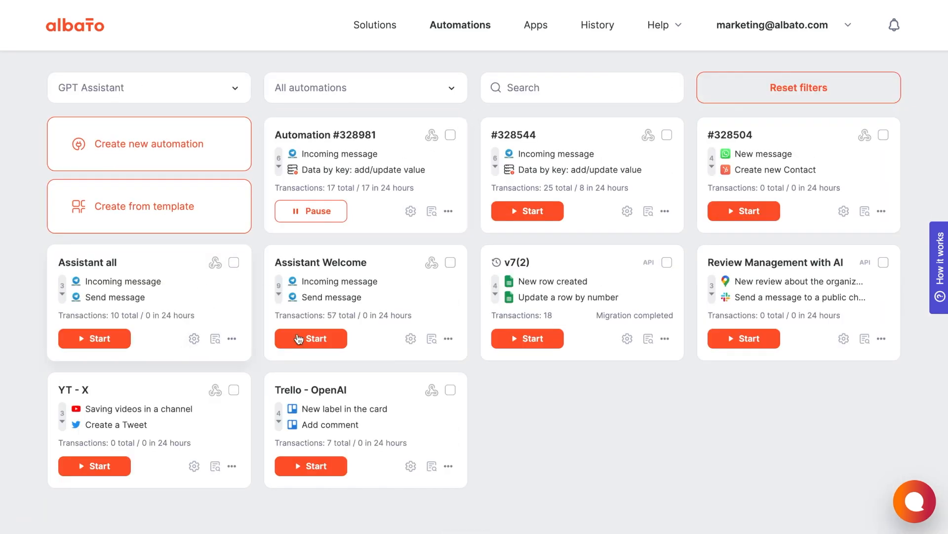
{"action": "left_click", "coordinate": [321, 262]}
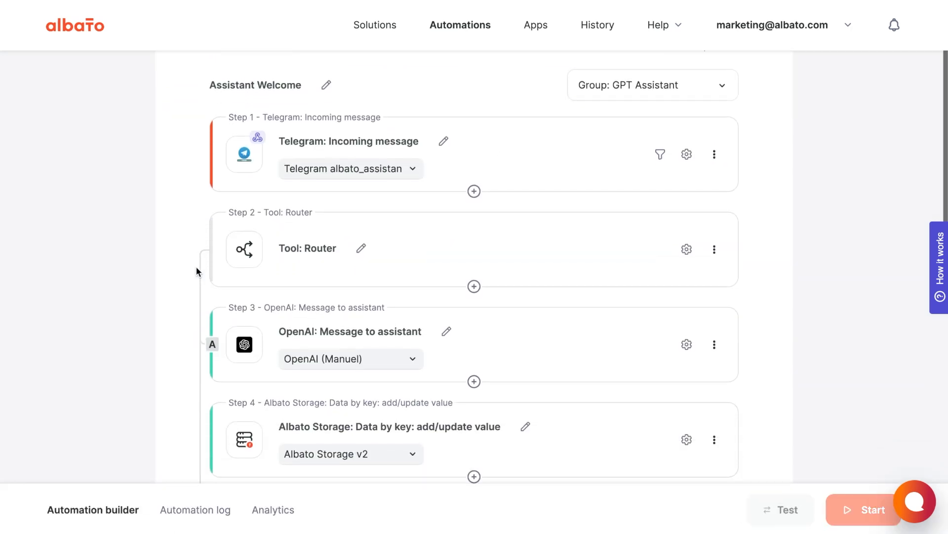
{"action": "left_click", "coordinate": [686, 249]}
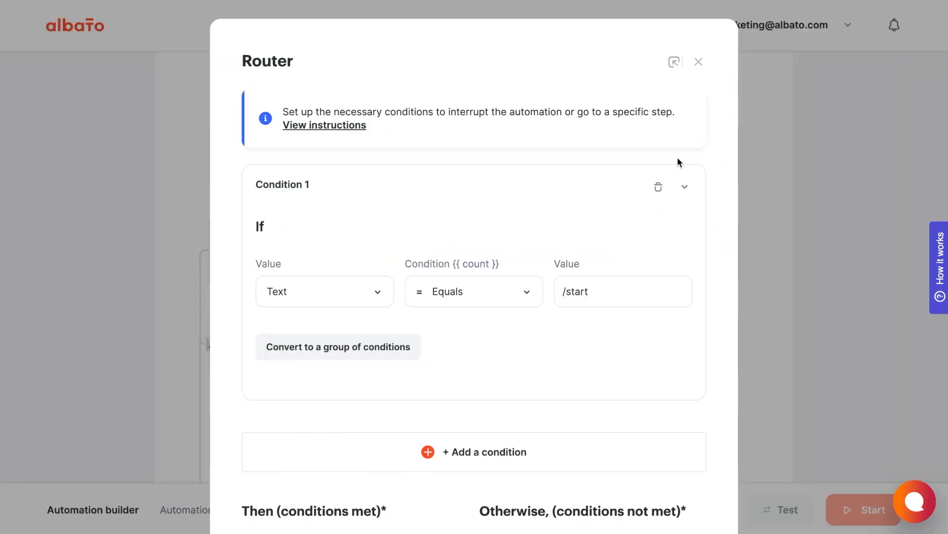
{"action": "mouse_move", "coordinate": [735, 71]}
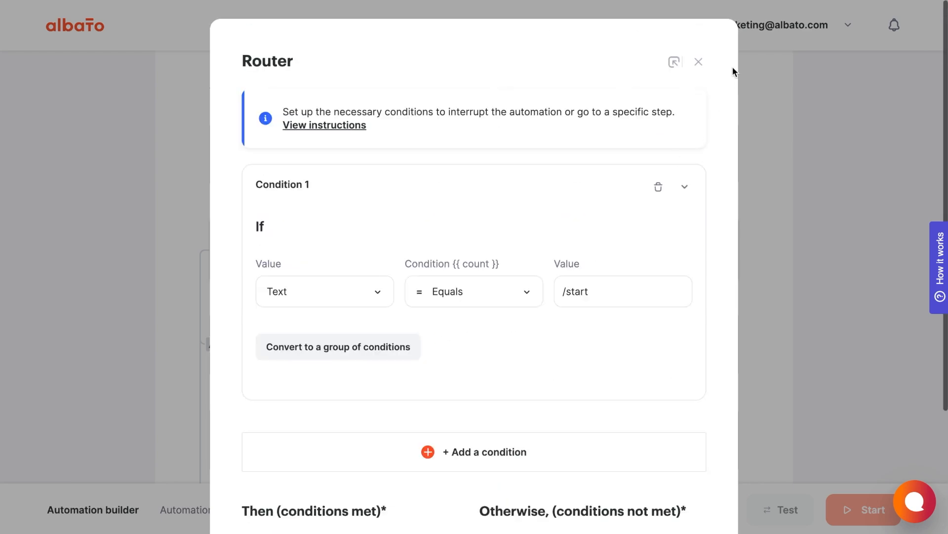
{"action": "left_click", "coordinate": [698, 61]}
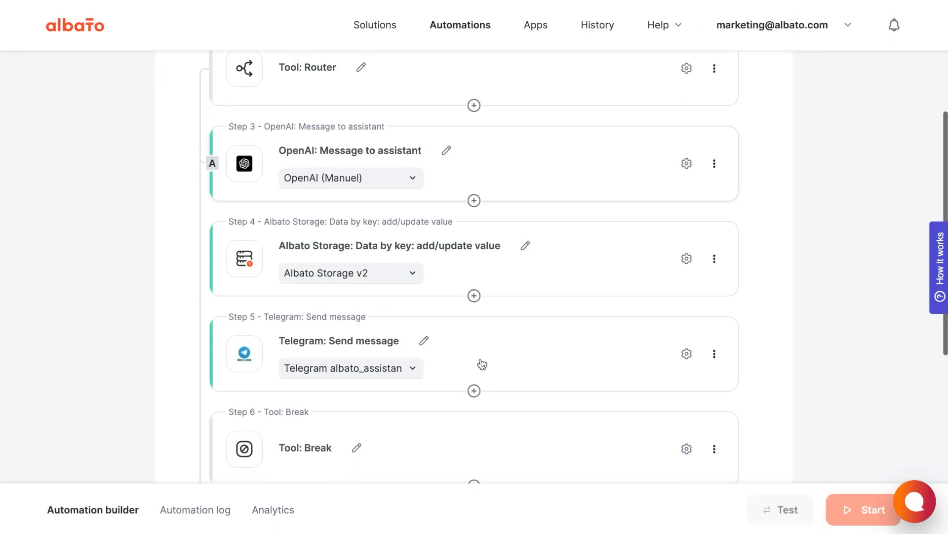
View automation #328504, then expand all steps of Review Management with AI in the list.
{"action": "left_click", "coordinate": [459, 25]}
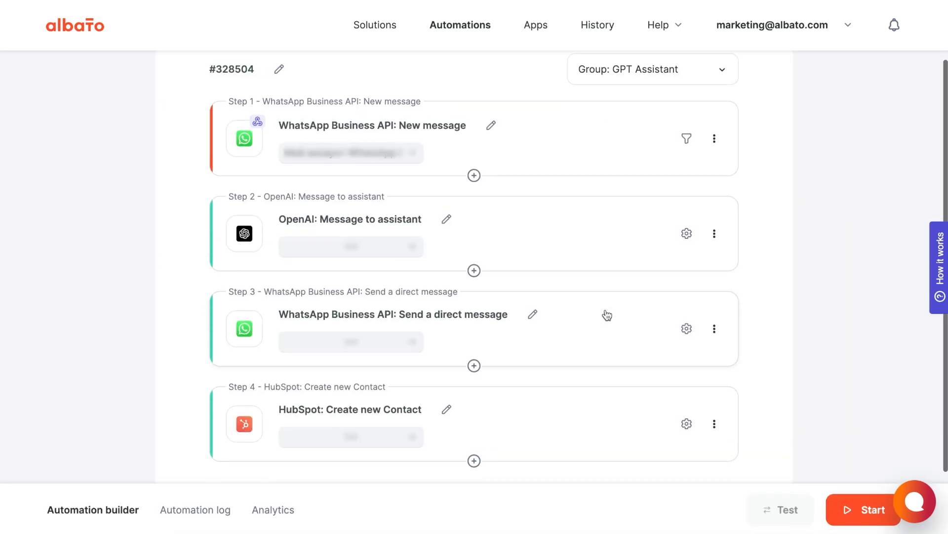
{"action": "scroll", "scroll_direction": "up", "scroll_amount": 3}
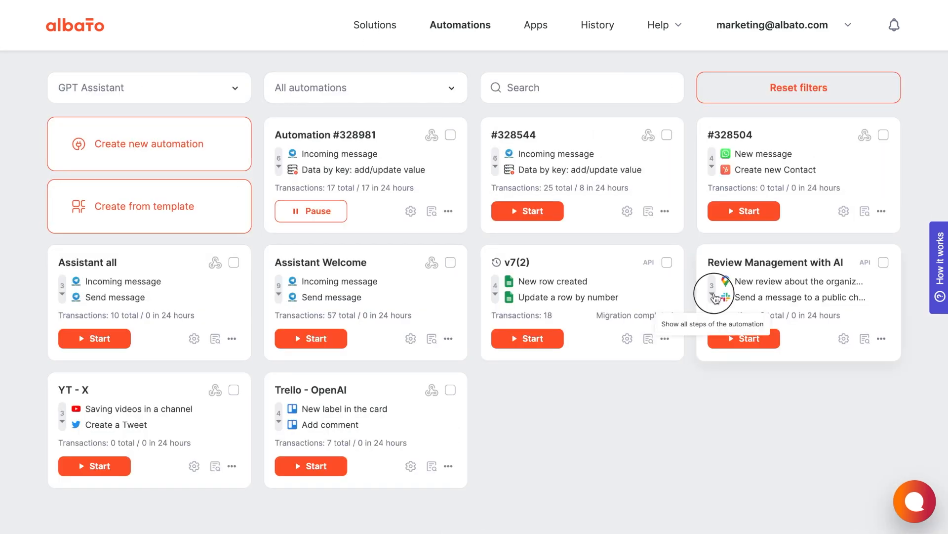
{"action": "left_click", "coordinate": [715, 297]}
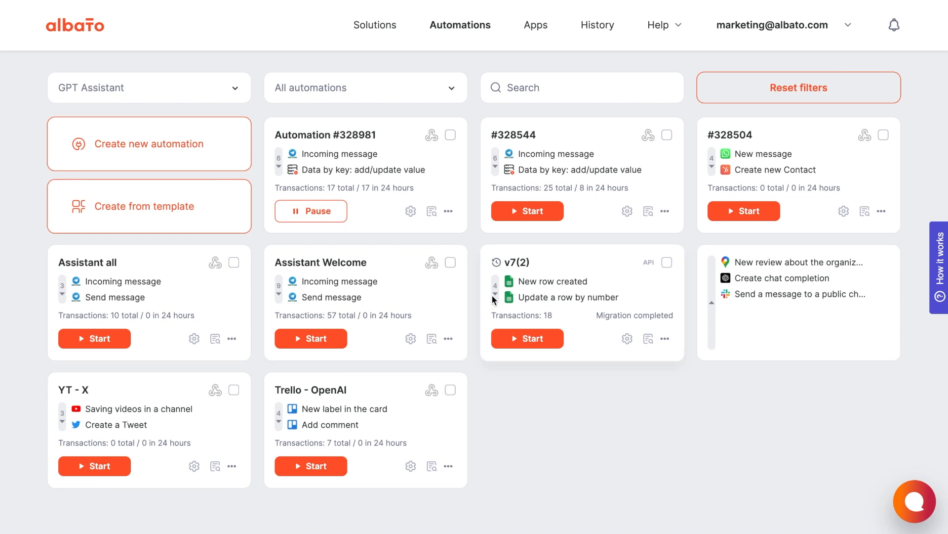